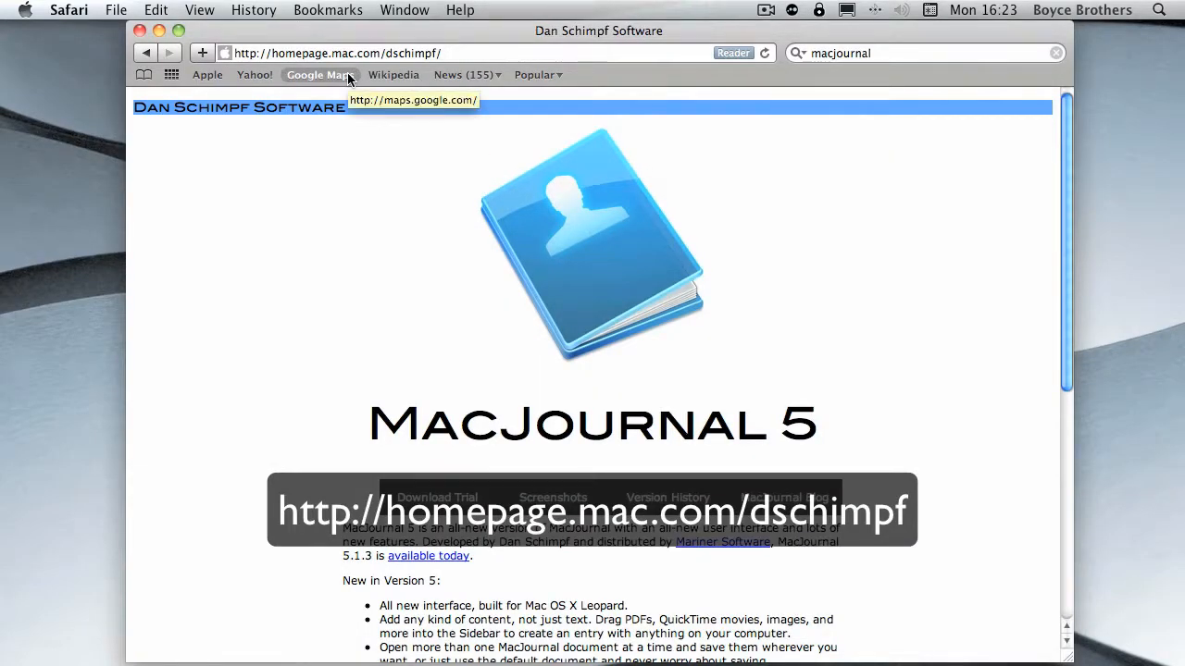
{"action": "mouse_move", "coordinate": [396, 62]}
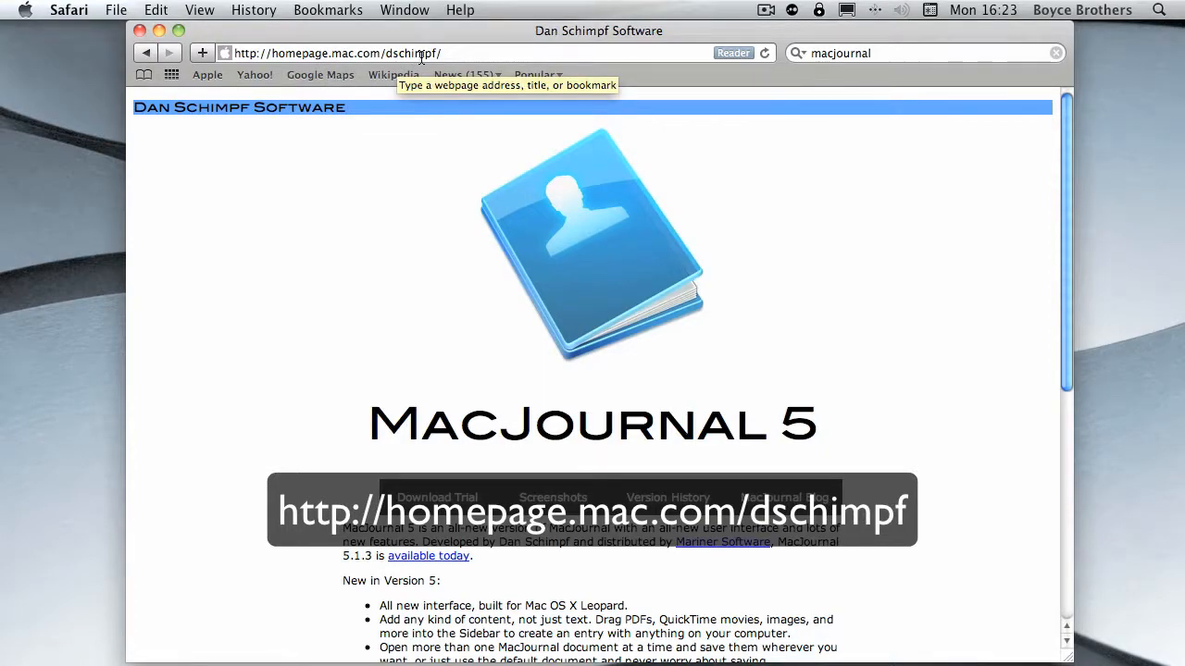
{"action": "mouse_move", "coordinate": [504, 475]}
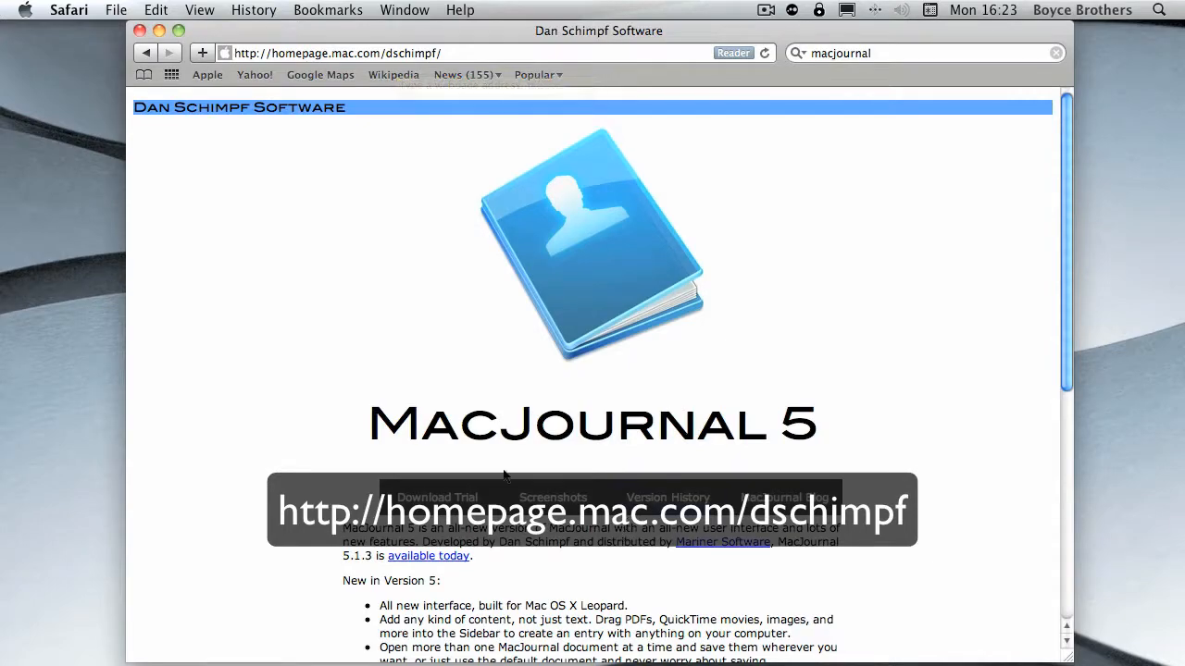
Show the Welcome to MacJournal! entry in New Journal 1, with the calendar on September 2010
{"action": "scroll", "scroll_direction": "down", "scroll_amount": 3}
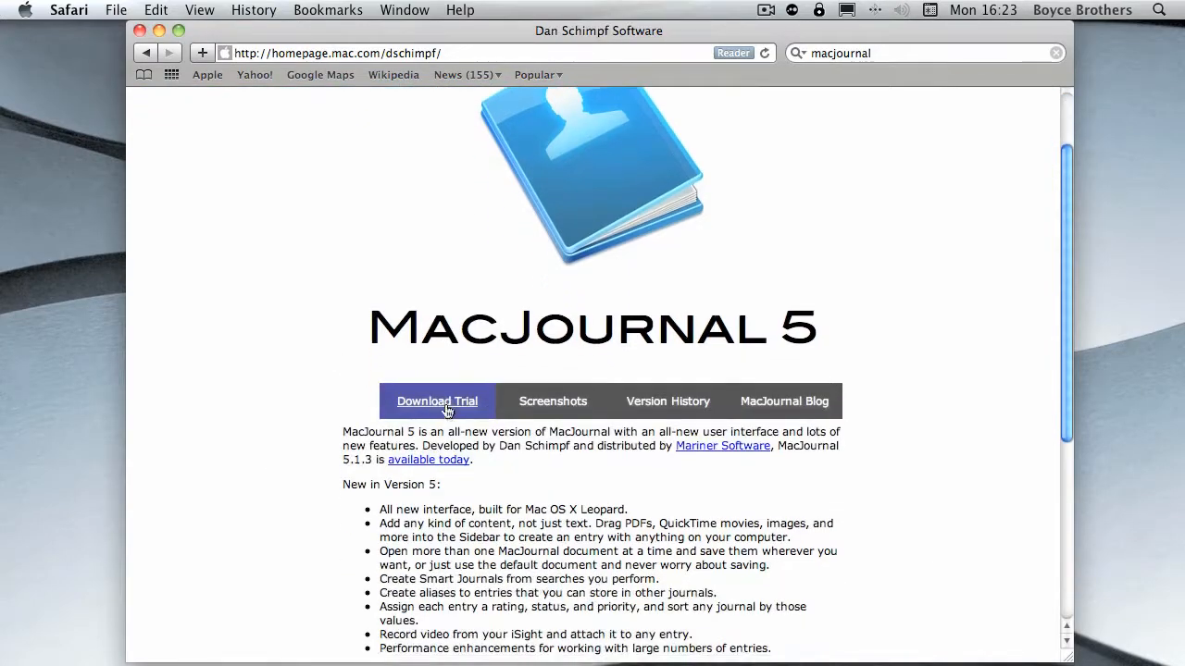
{"action": "mouse_move", "coordinate": [451, 430]}
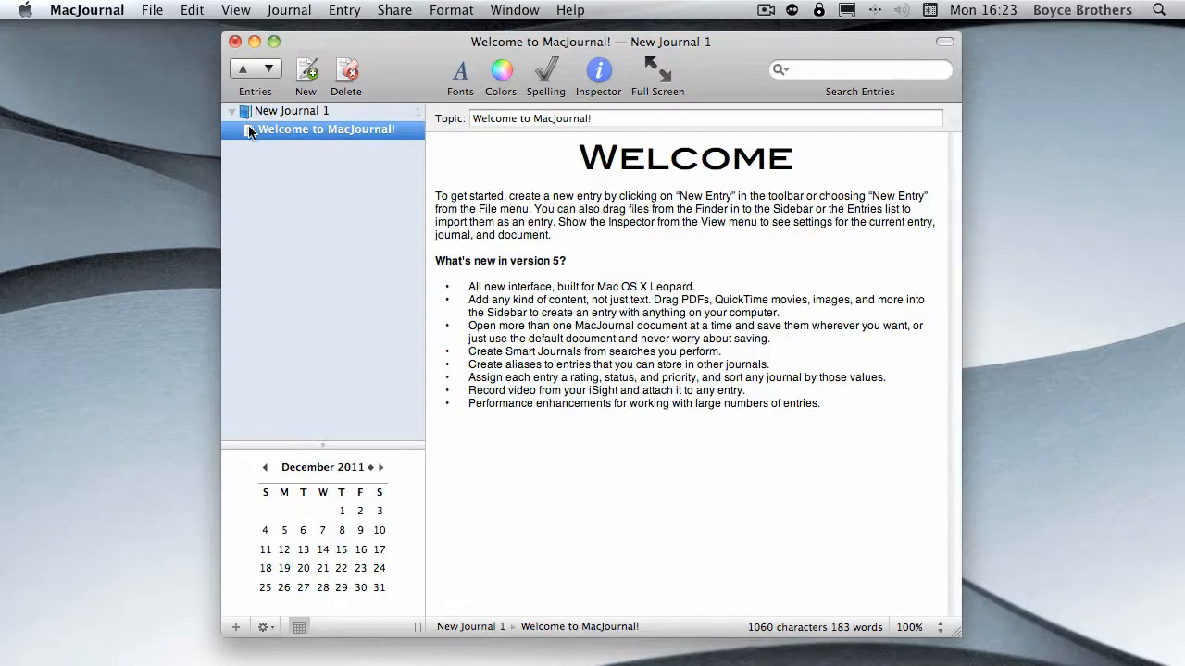
{"action": "mouse_move", "coordinate": [158, 157]}
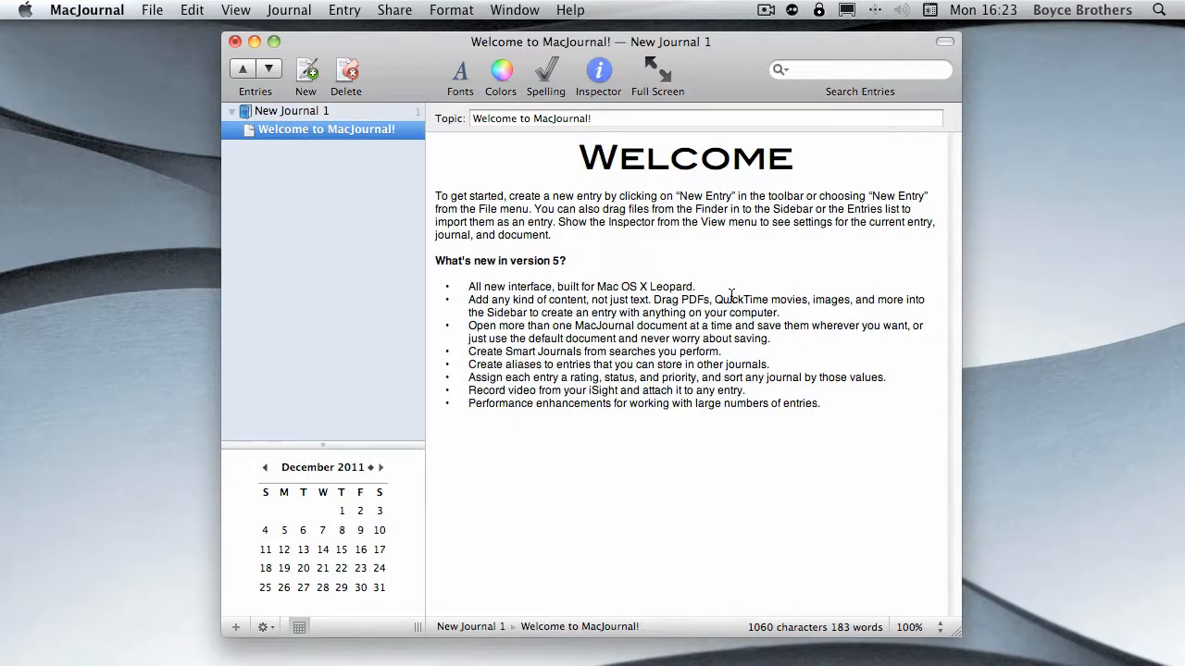
{"action": "mouse_move", "coordinate": [533, 456]}
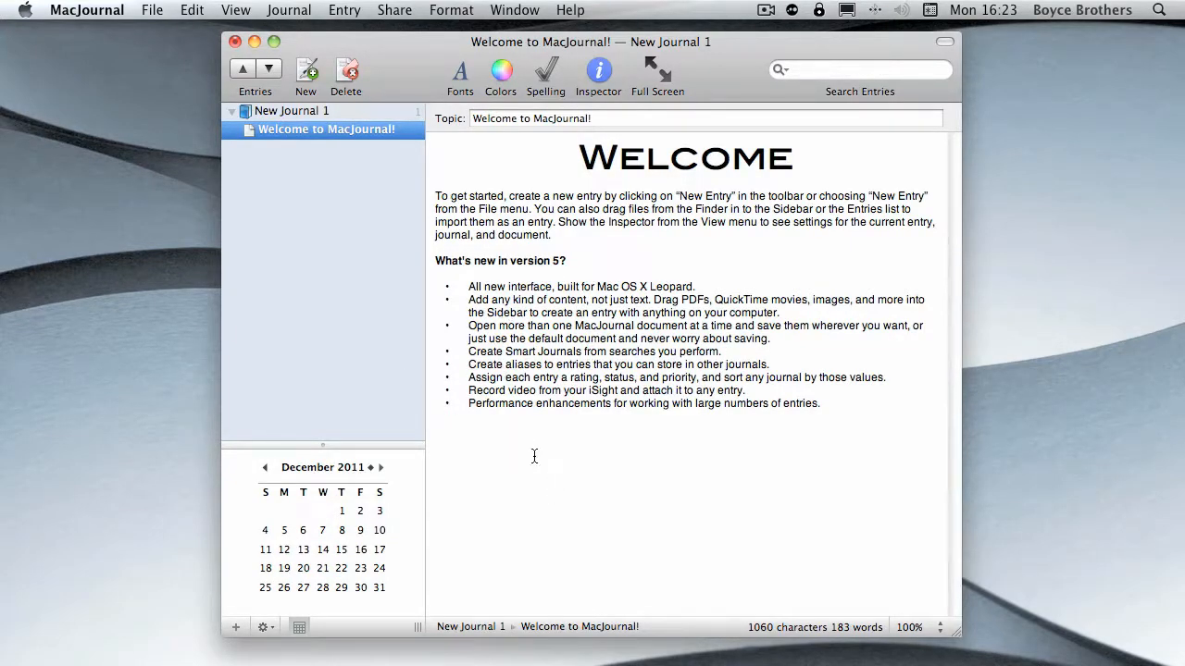
{"action": "mouse_move", "coordinate": [414, 163]}
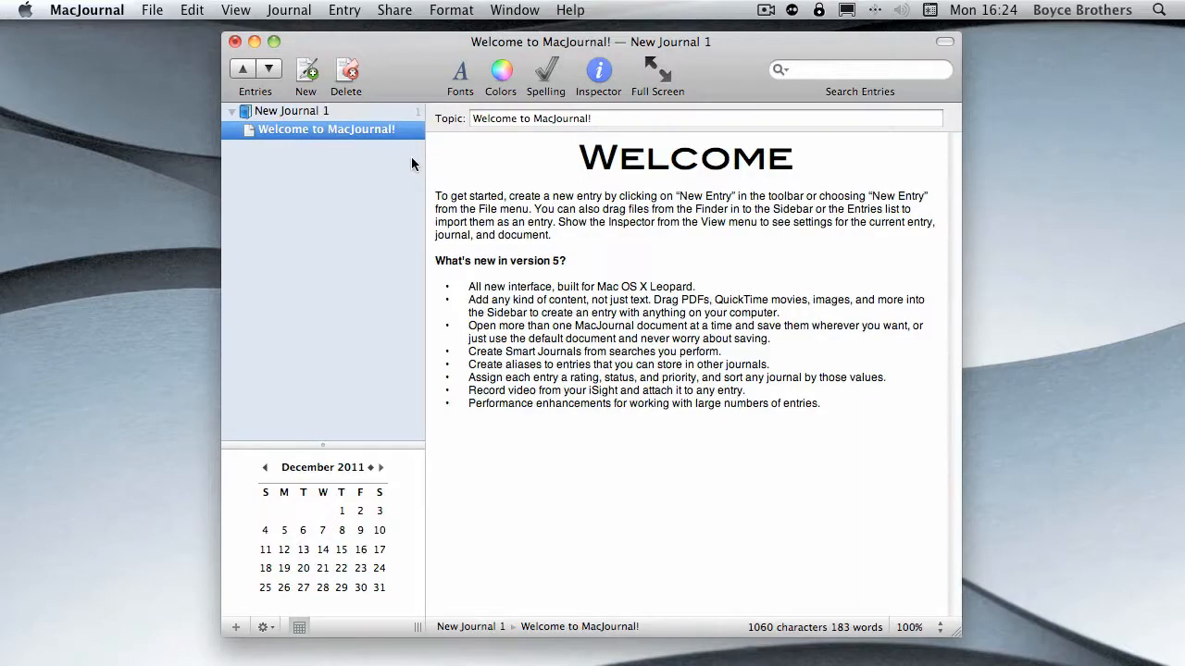
{"action": "right_click", "coordinate": [322, 129]}
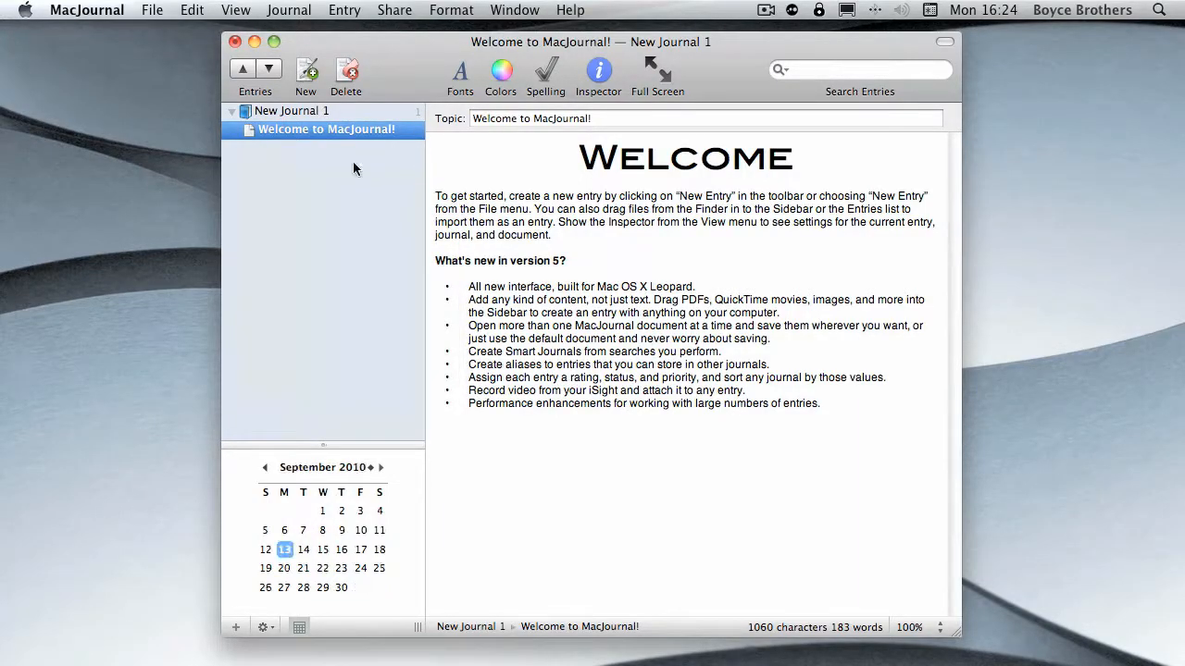
{"action": "left_click", "coordinate": [152, 11]}
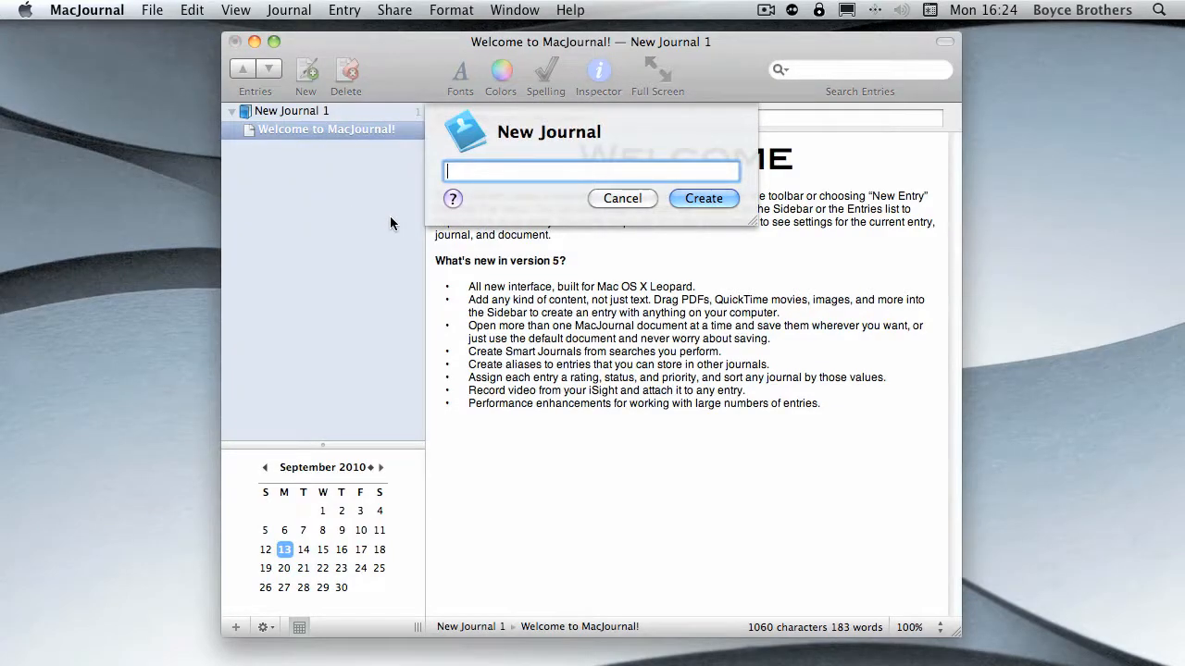
Create a new journal named 'My Work Journal'
{"action": "left_click", "coordinate": [622, 198]}
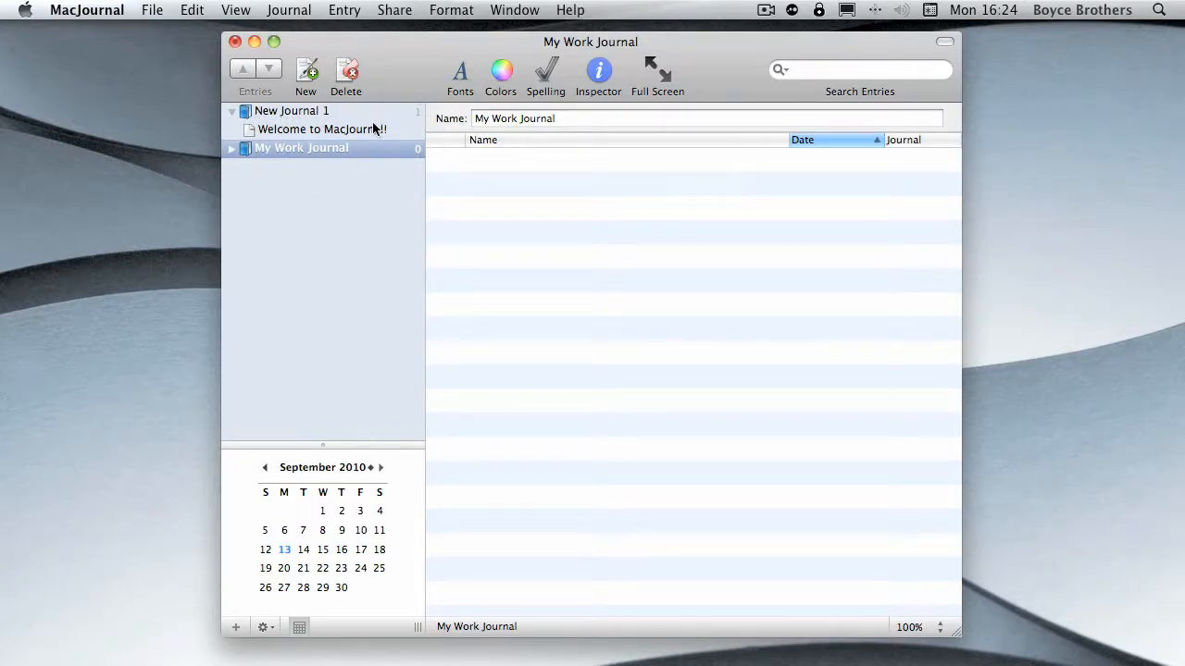
Rename New Journal 1 to 'My Home Journal' from its context menu
{"action": "right_click", "coordinate": [292, 110]}
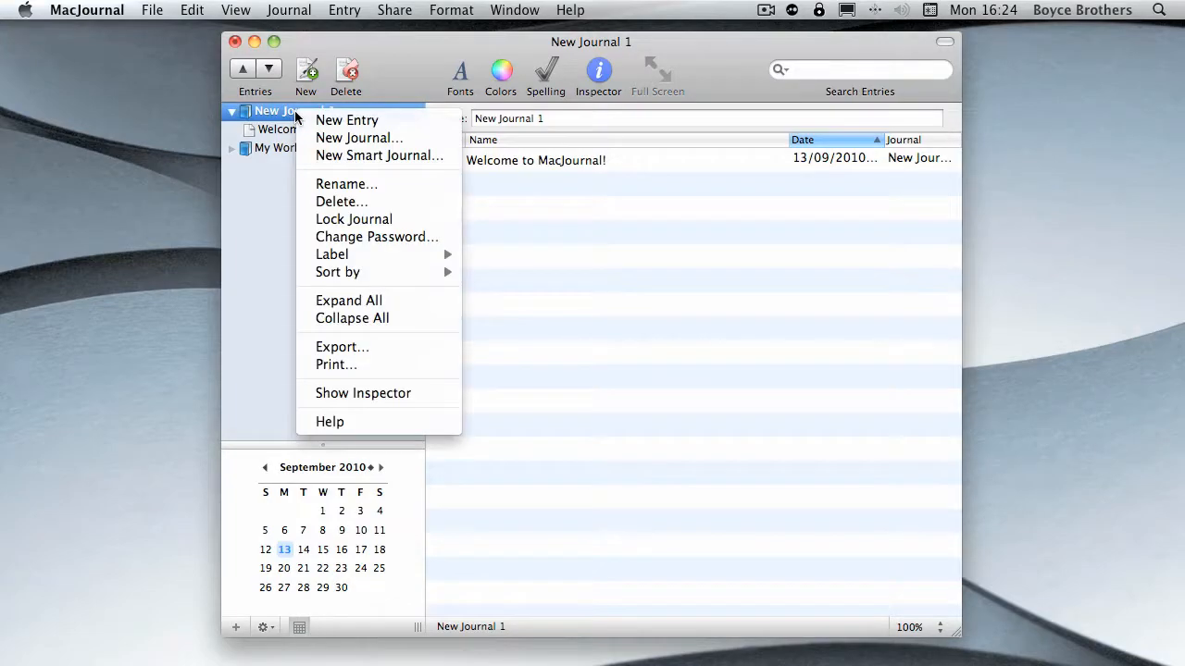
{"action": "mouse_move", "coordinate": [356, 185]}
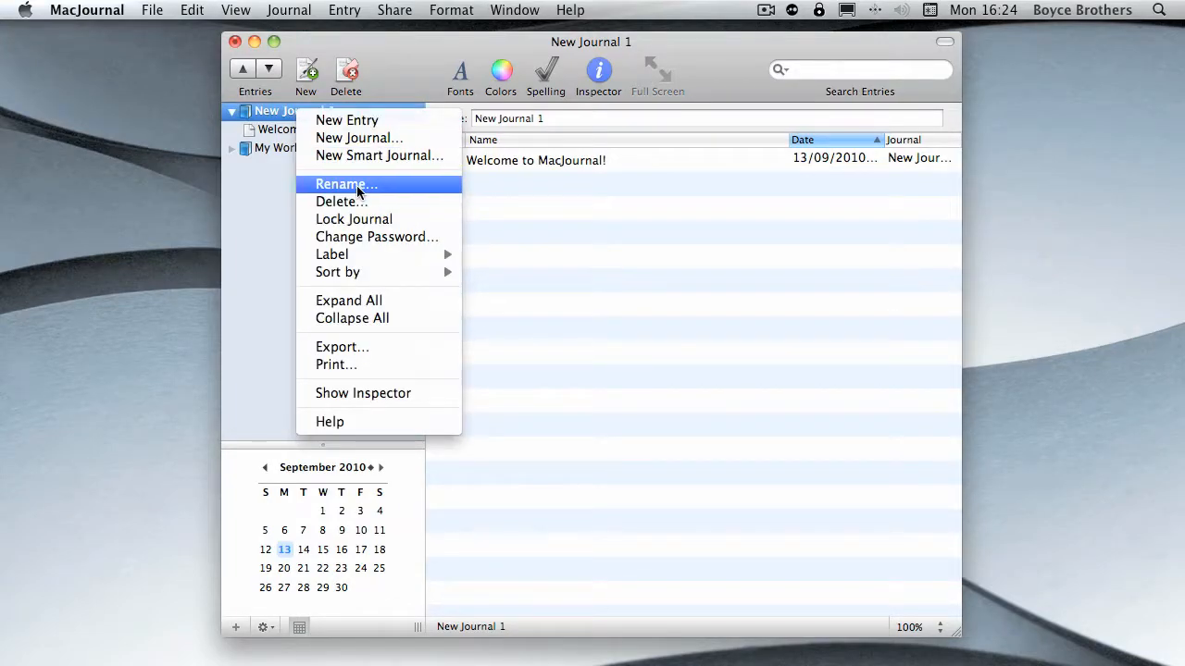
{"action": "left_click", "coordinate": [345, 184]}
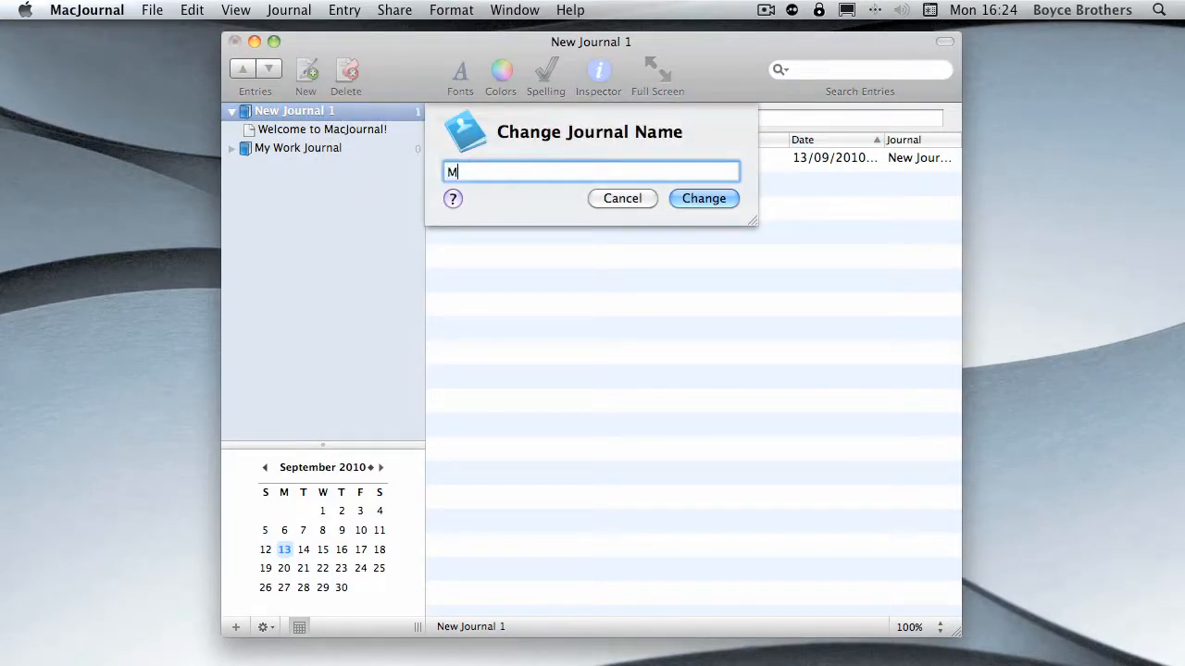
{"action": "left_click", "coordinate": [702, 198]}
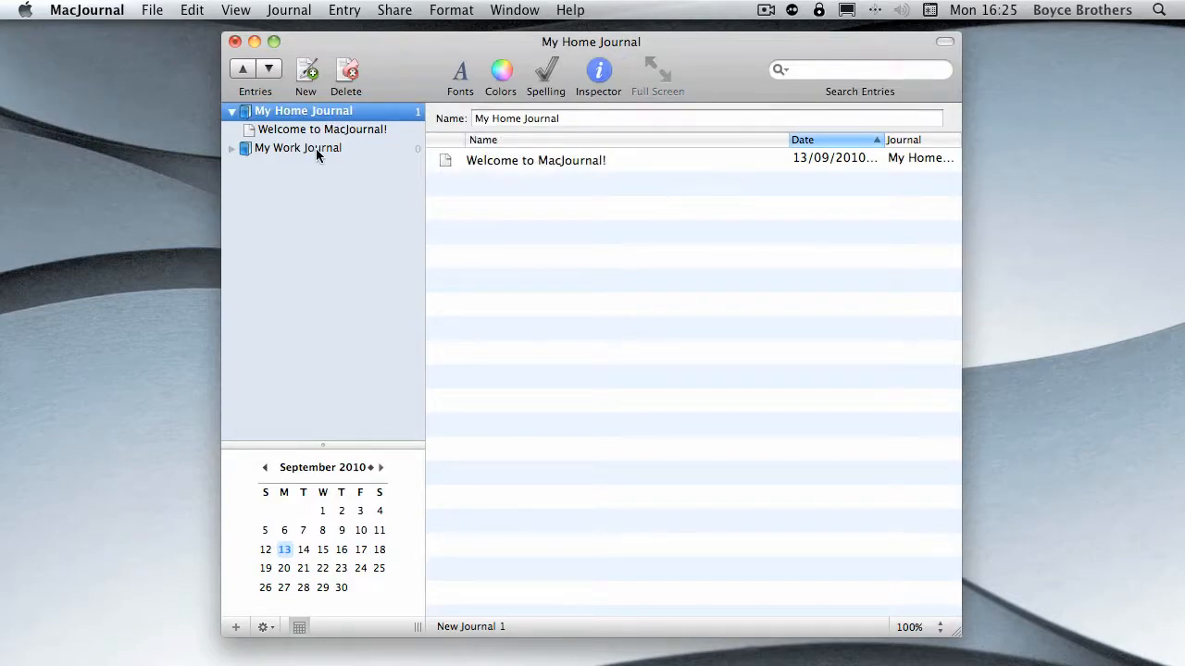
Delete the Welcome entry, turning off future delete confirmations
{"action": "right_click", "coordinate": [321, 129]}
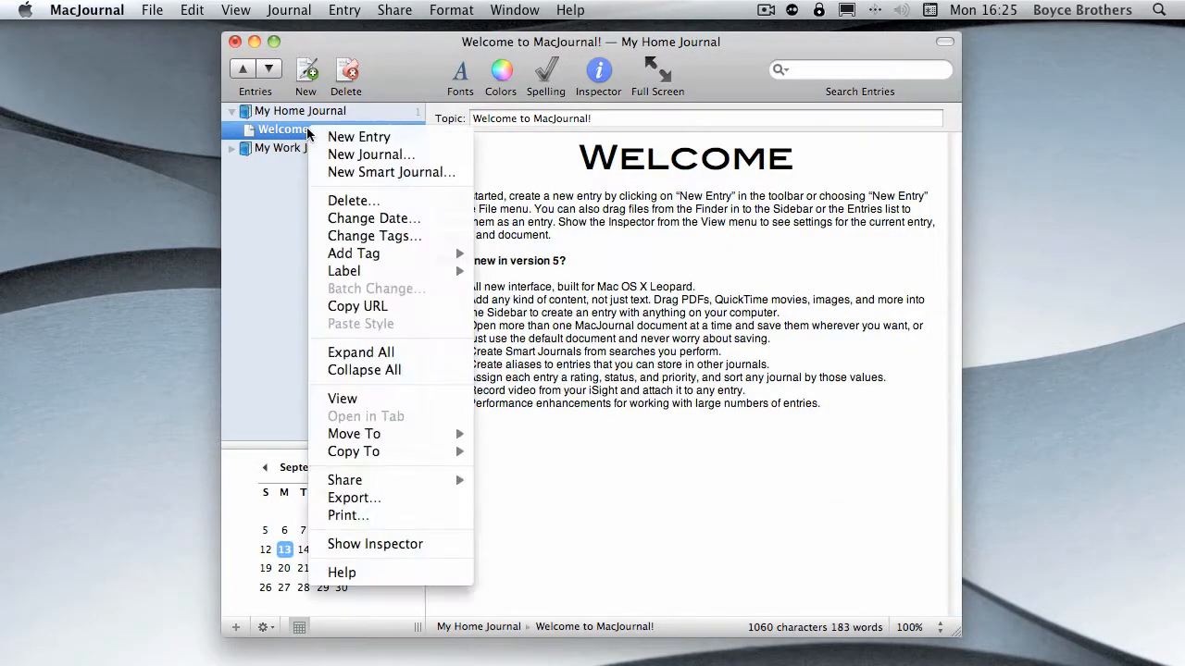
{"action": "mouse_move", "coordinate": [344, 479]}
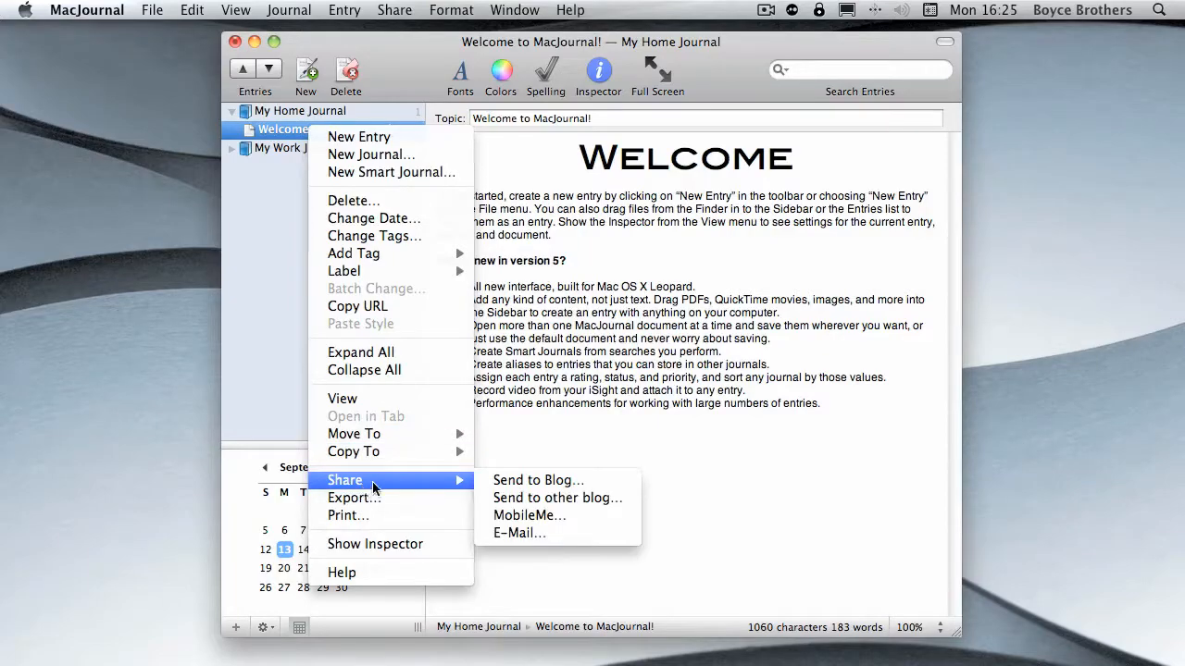
{"action": "left_click", "coordinate": [353, 200]}
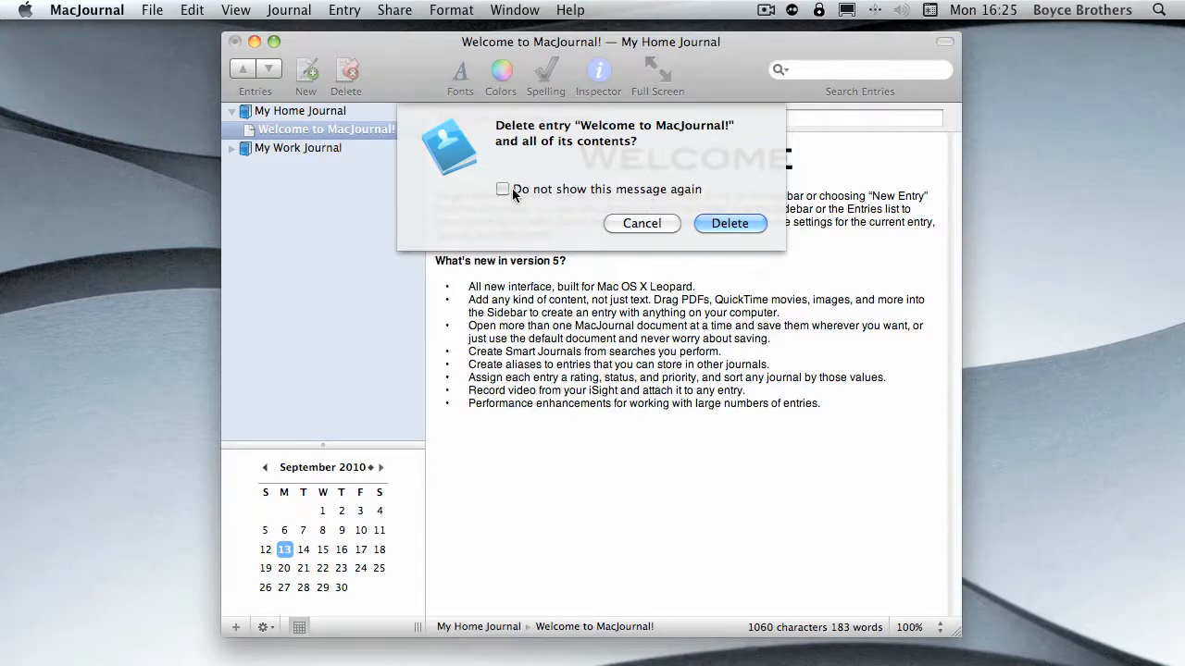
{"action": "left_click", "coordinate": [502, 189]}
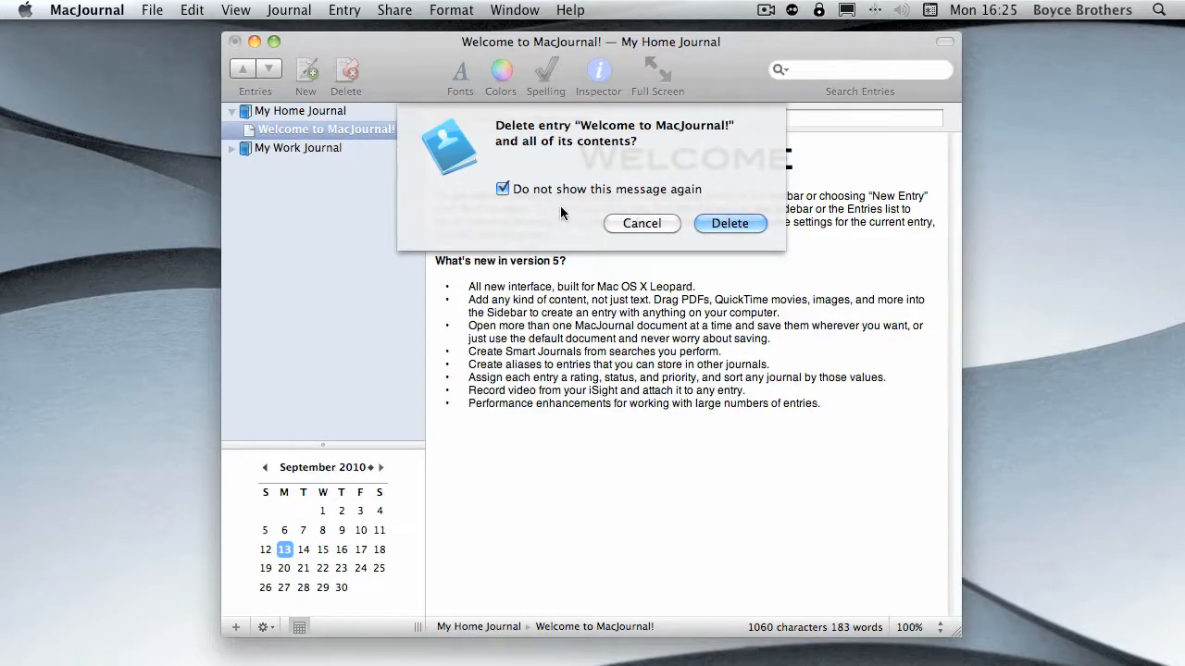
{"action": "mouse_move", "coordinate": [515, 168]}
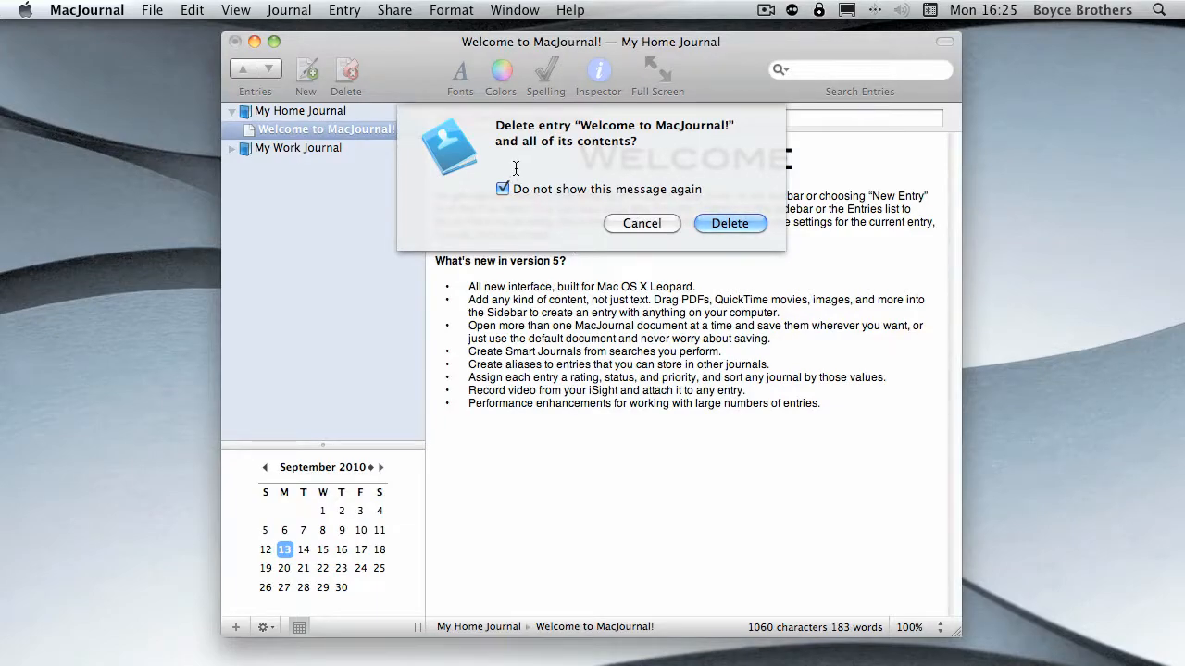
{"action": "left_click", "coordinate": [729, 223]}
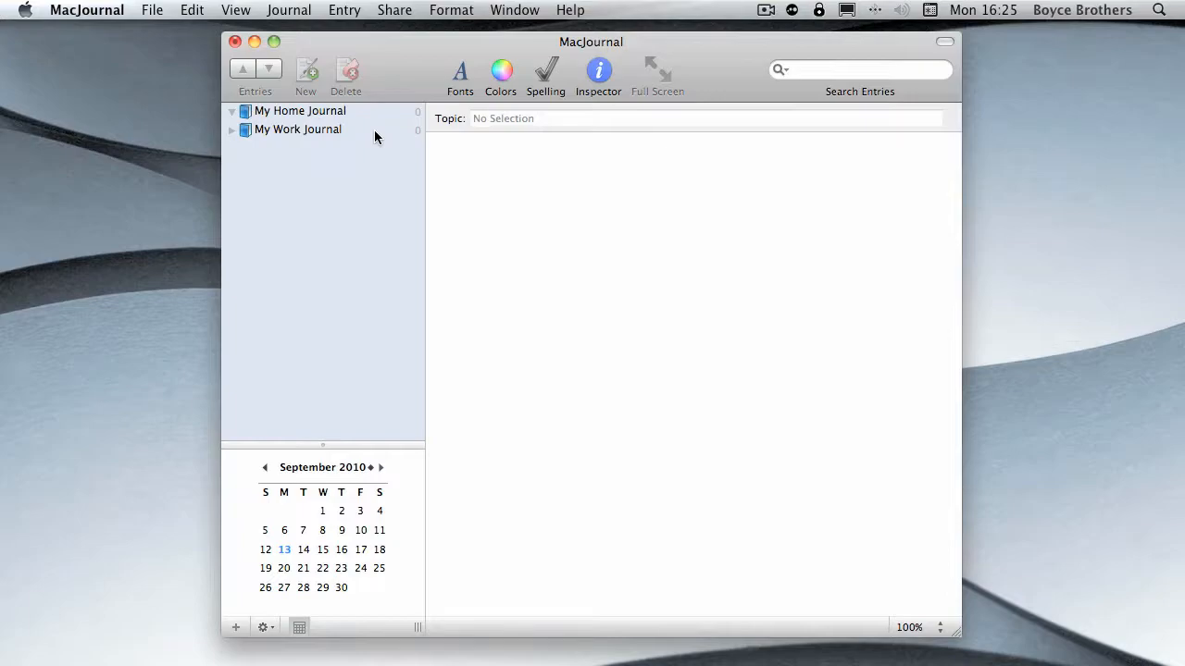
{"action": "mouse_move", "coordinate": [361, 146]}
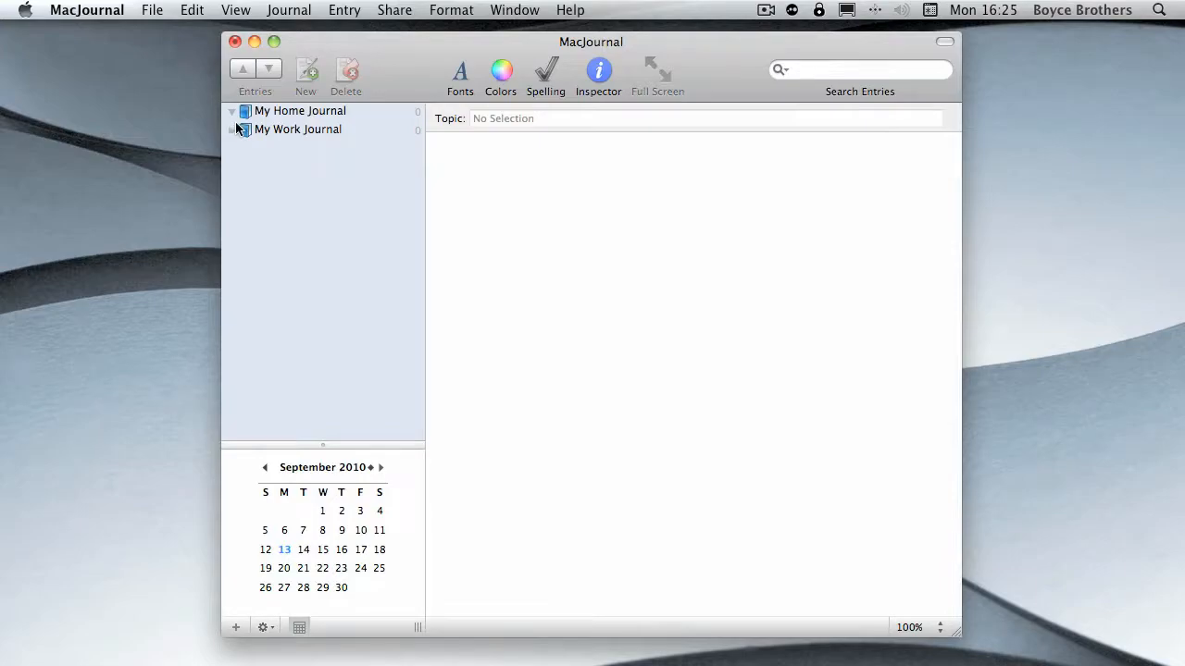
{"action": "left_click", "coordinate": [231, 111]}
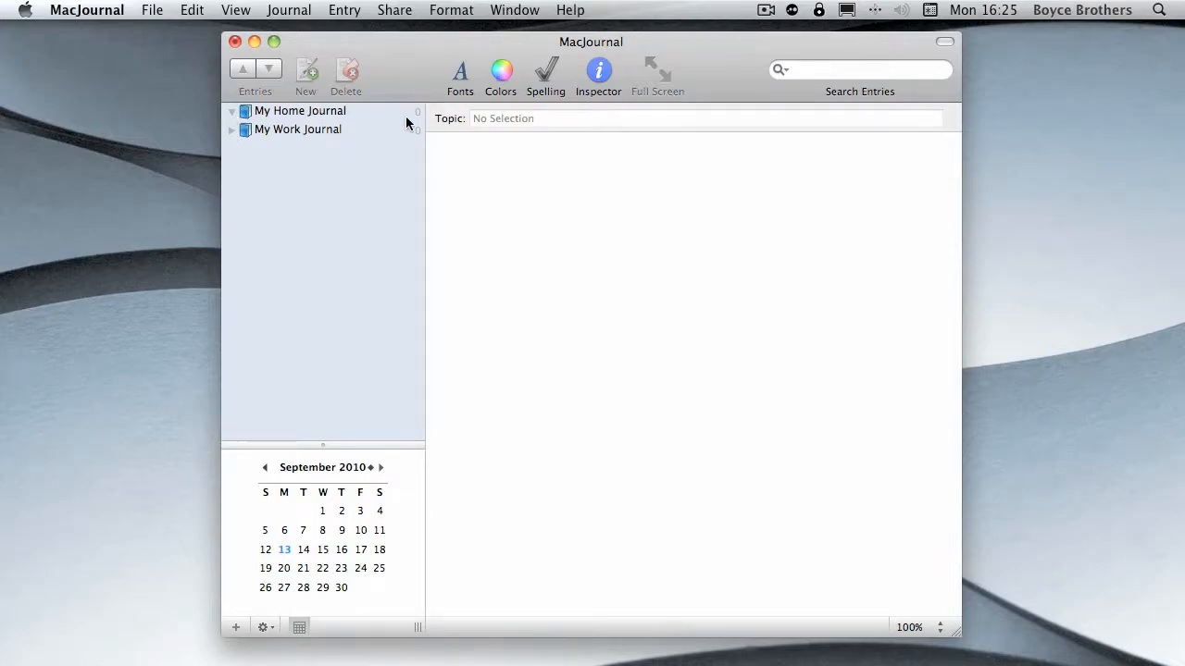
Add a 1 September 2010 'Had pizza at Moes' entry with a note and '100 High Street'
{"action": "left_click", "coordinate": [300, 111]}
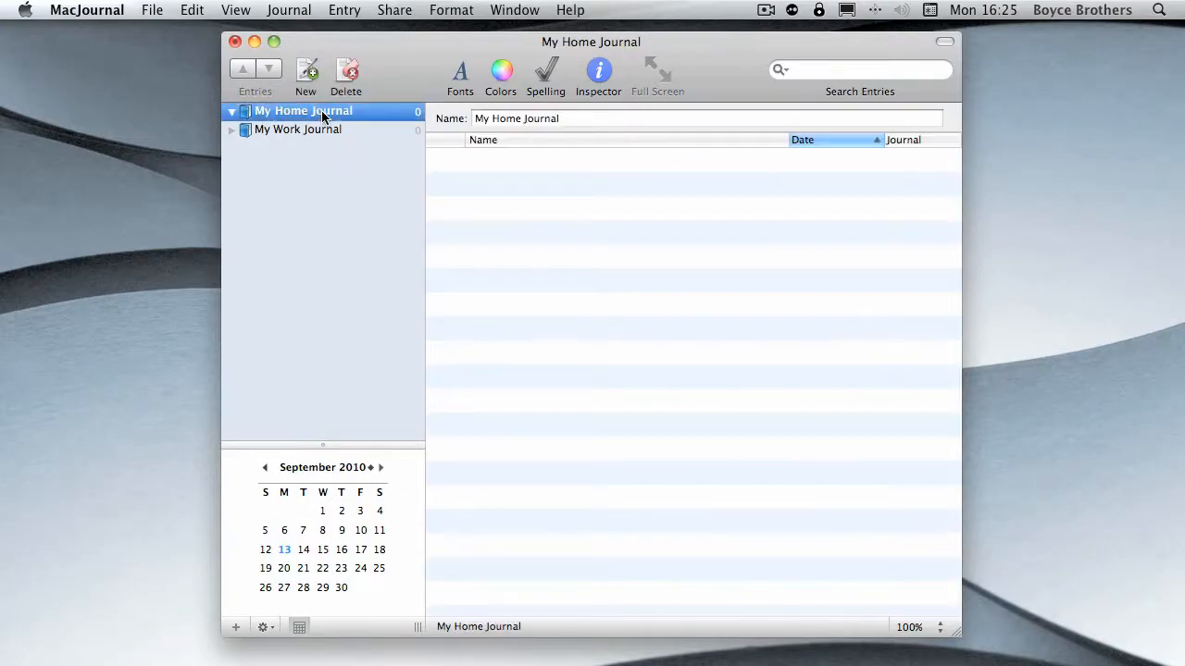
{"action": "mouse_move", "coordinate": [332, 504]}
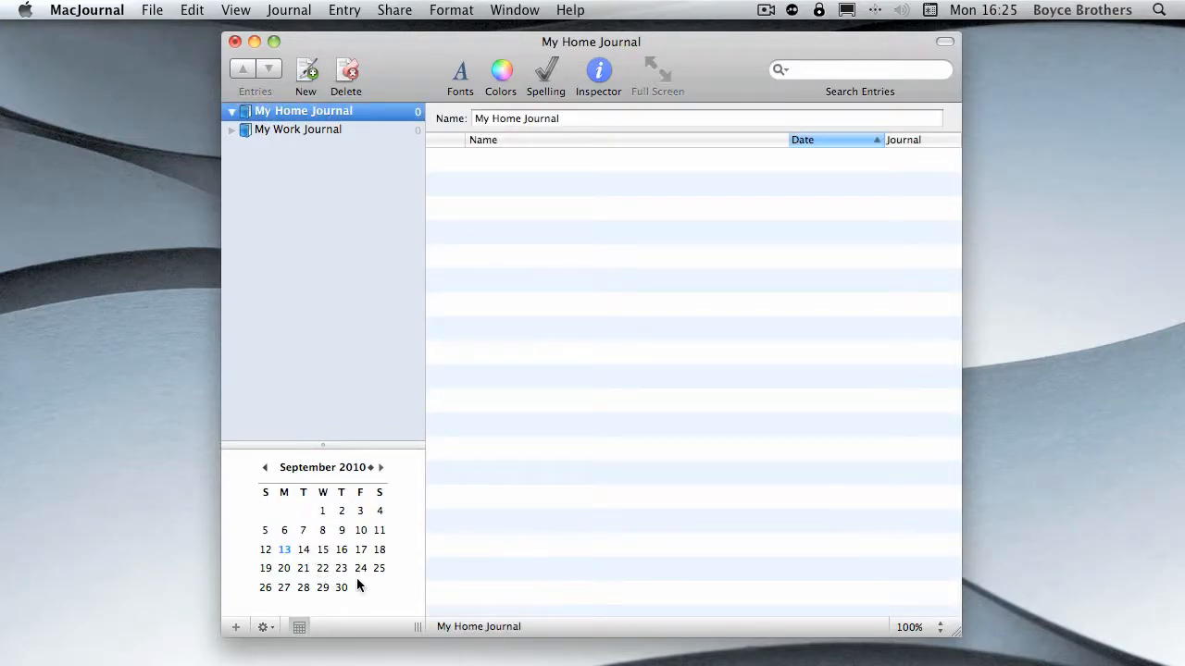
{"action": "mouse_move", "coordinate": [318, 556]}
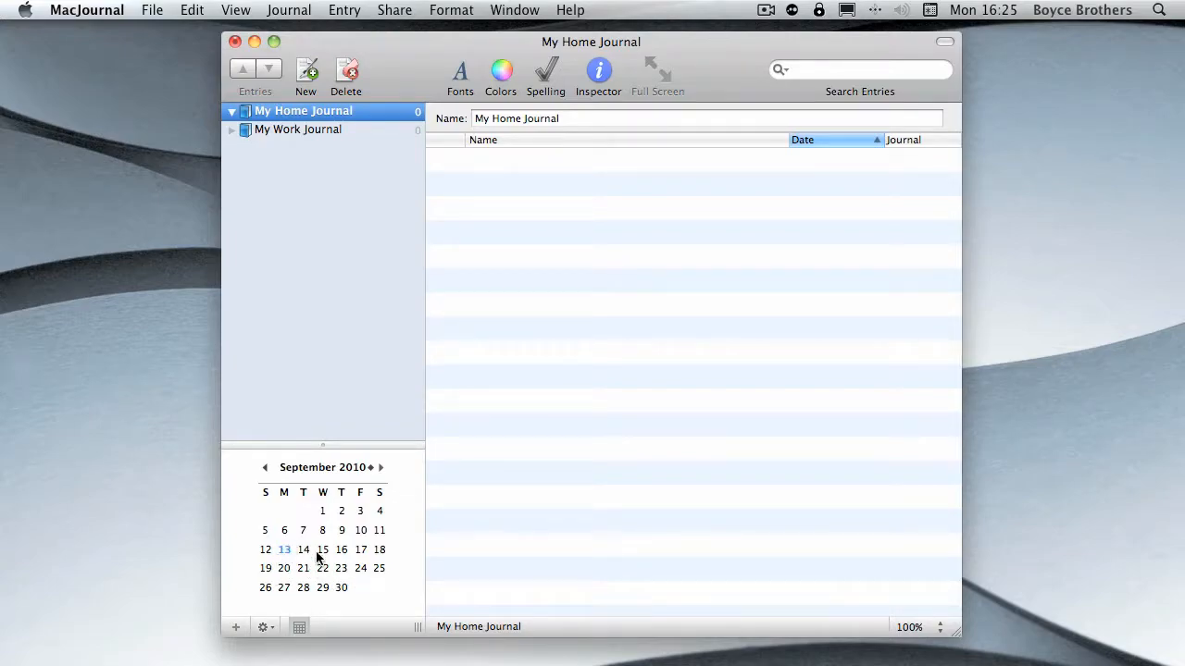
{"action": "mouse_move", "coordinate": [285, 553]}
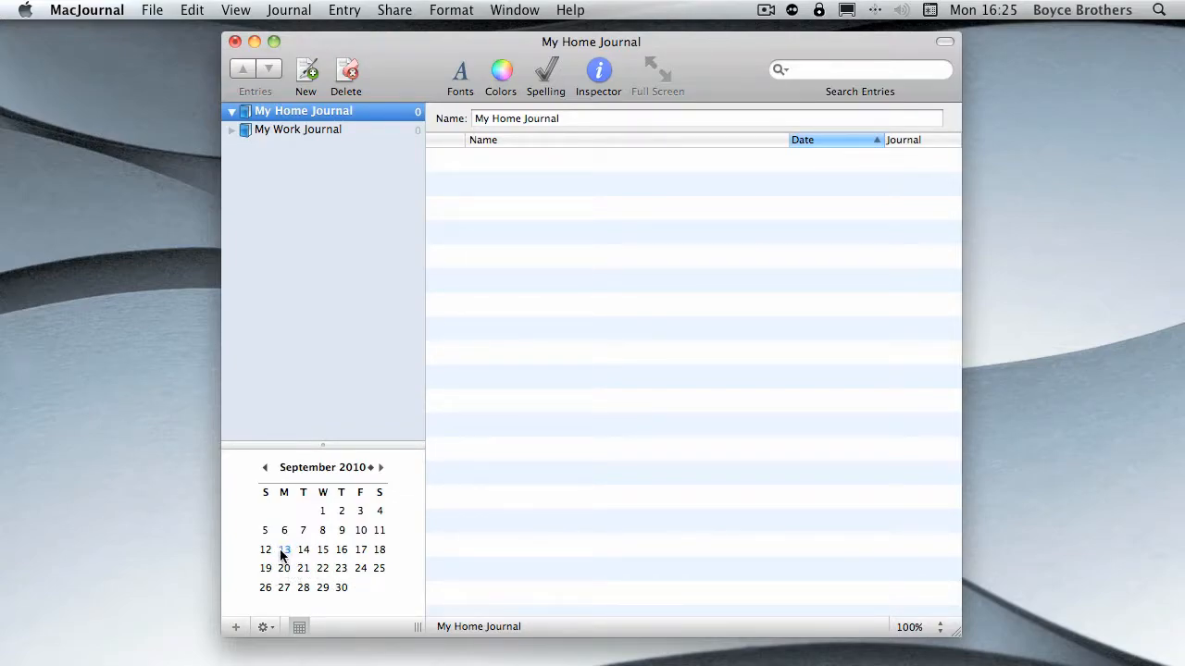
{"action": "mouse_move", "coordinate": [362, 512]}
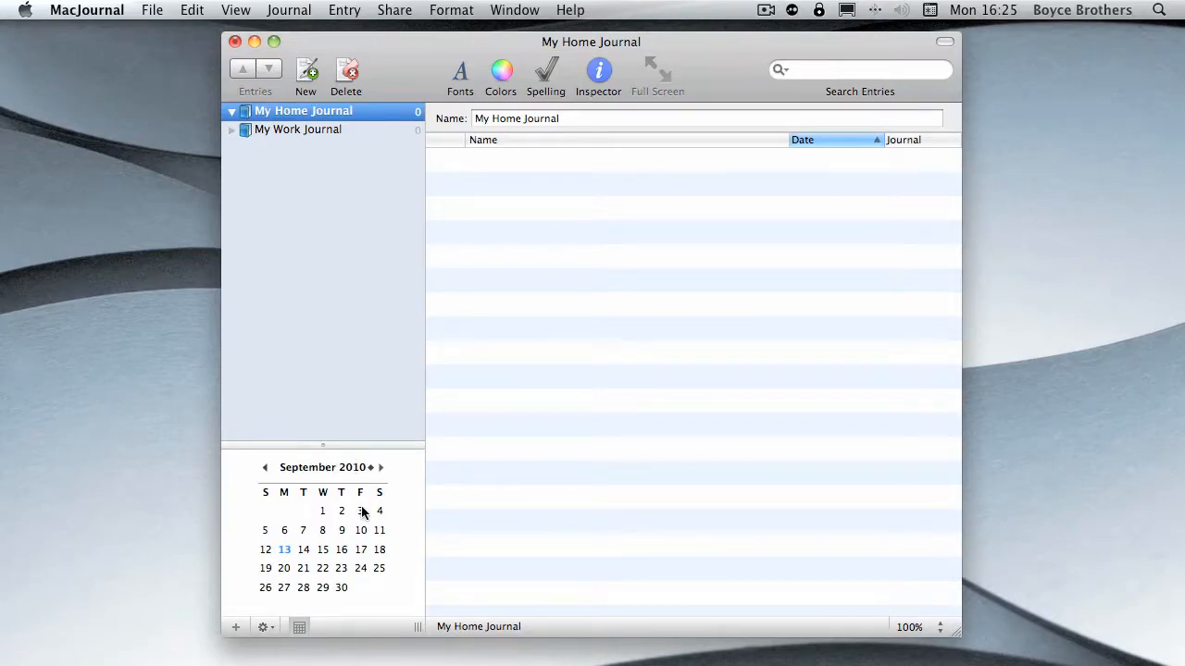
{"action": "left_click", "coordinate": [322, 510]}
{"action": "type", "text": "Must go again it was the best pizza"}
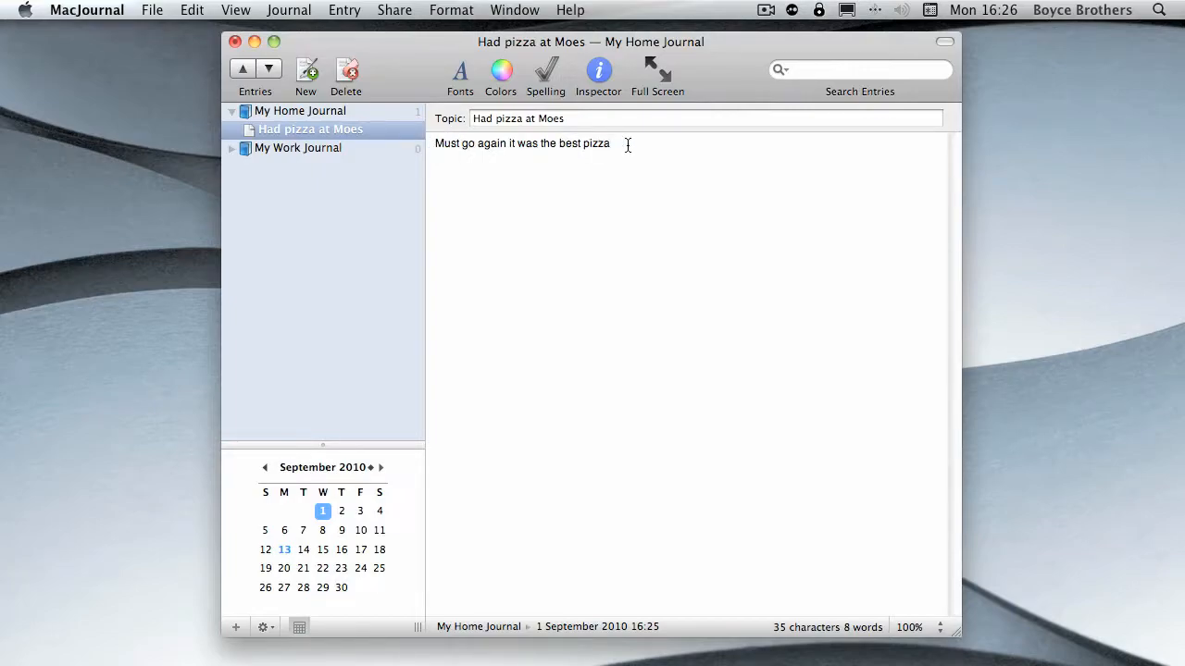
{"action": "type", "text": "."}
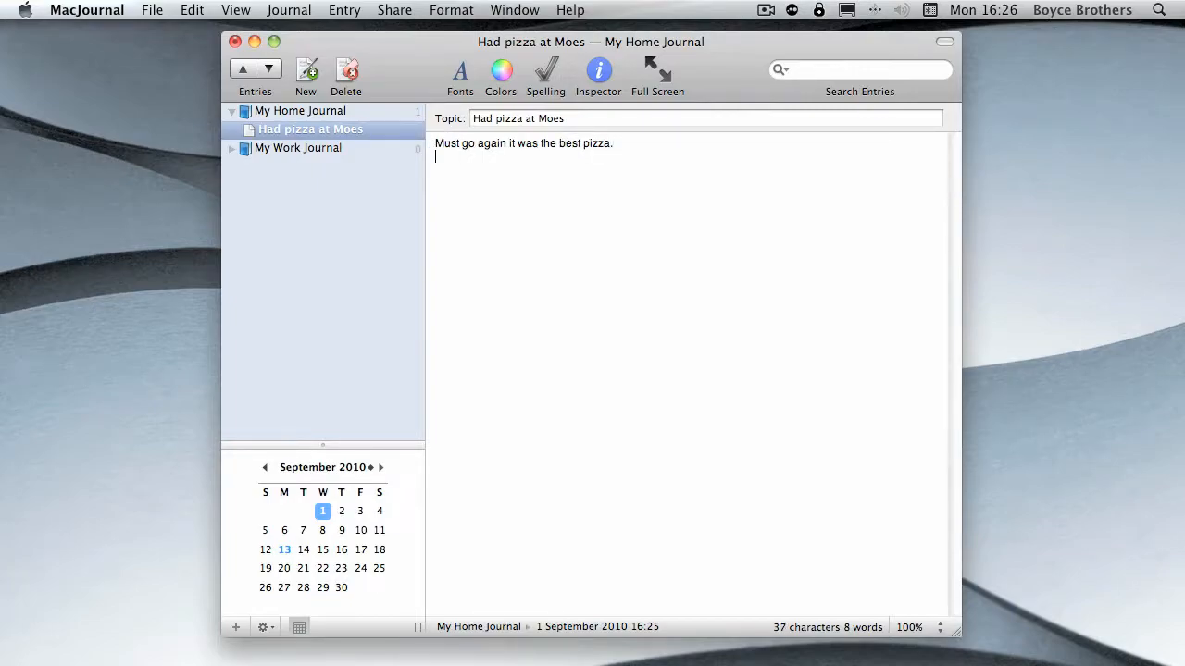
{"action": "type", "text": "100 High Street"}
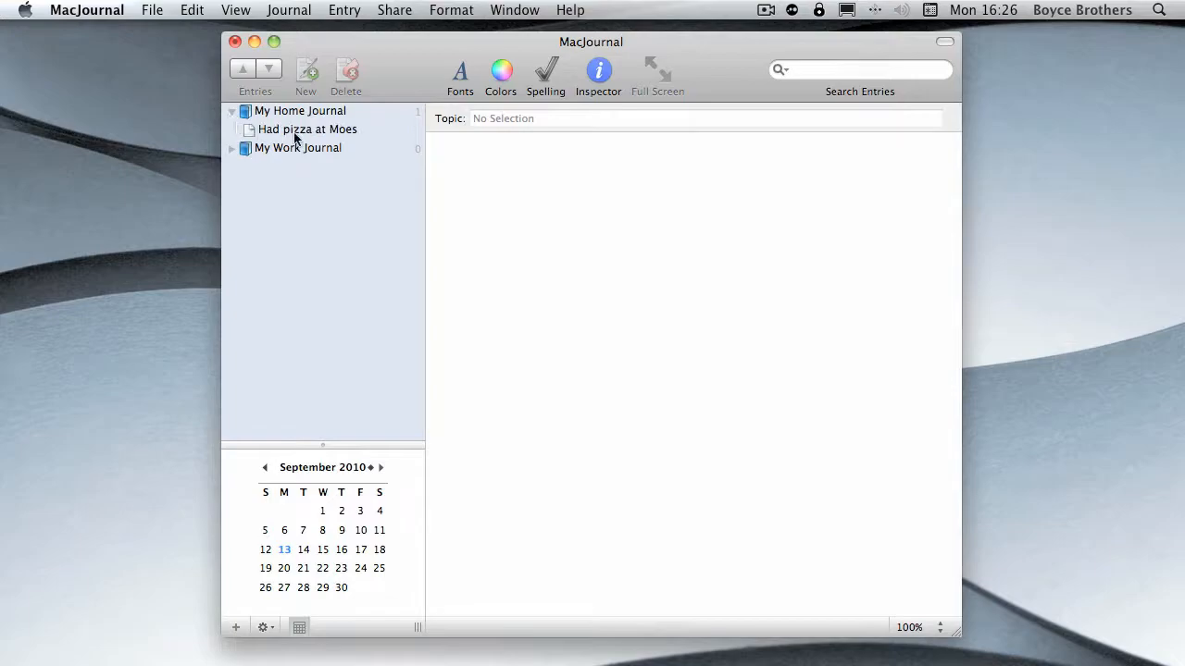
{"action": "left_click", "coordinate": [231, 110]}
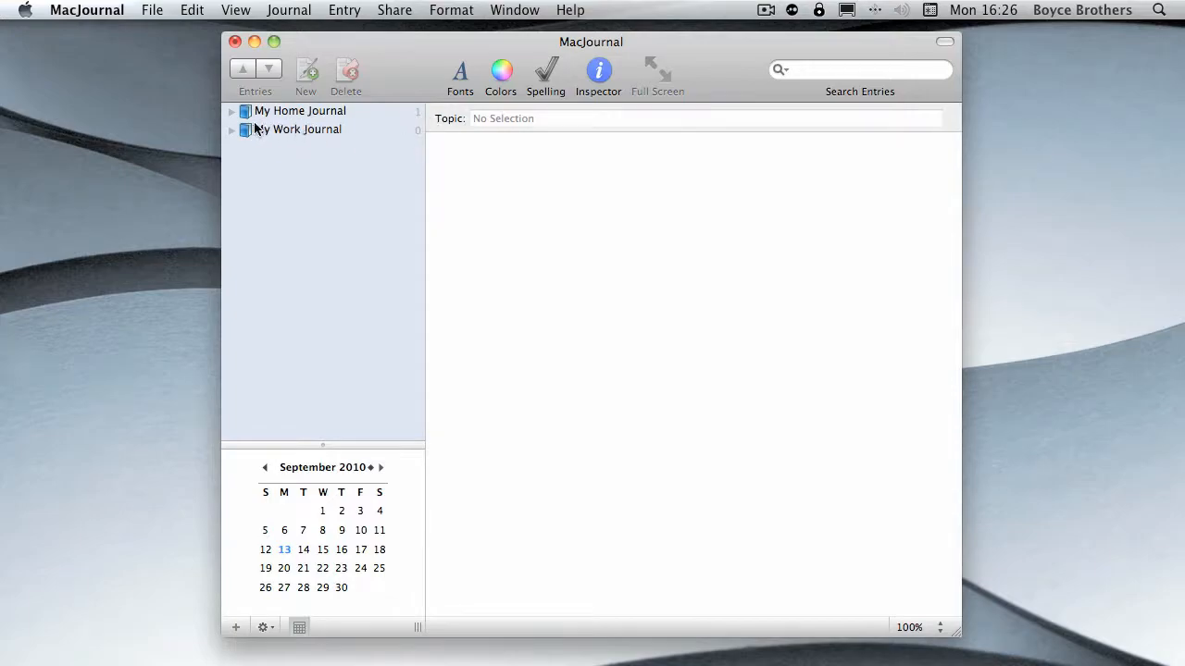
{"action": "left_click", "coordinate": [230, 110]}
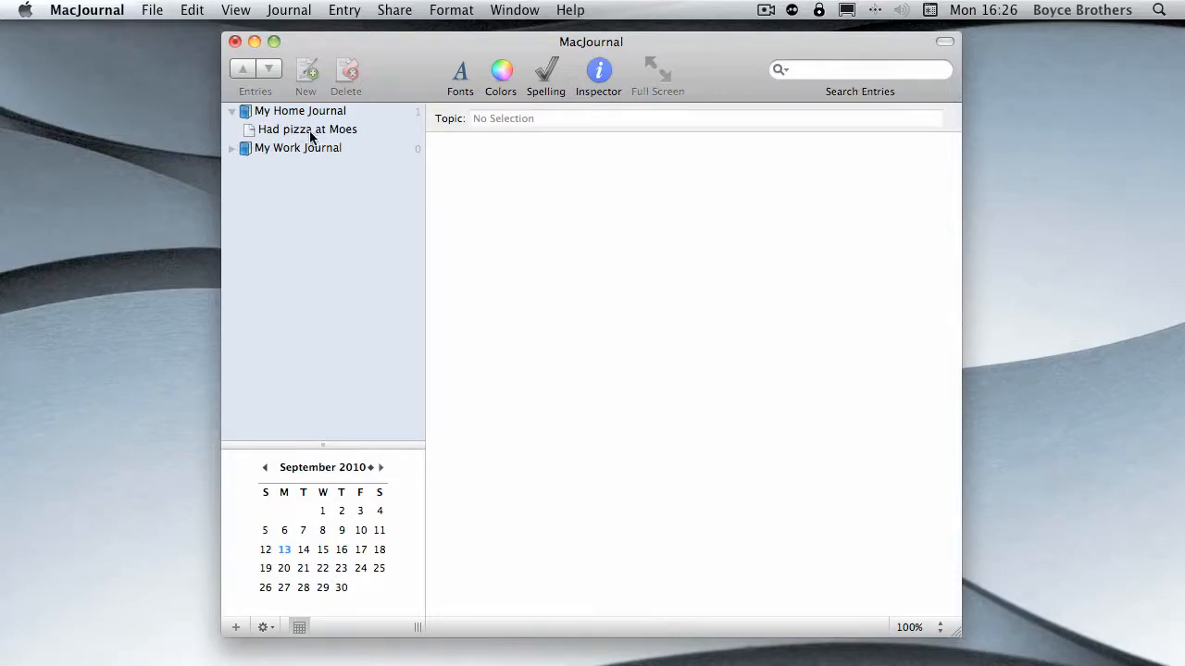
{"action": "left_click", "coordinate": [307, 129]}
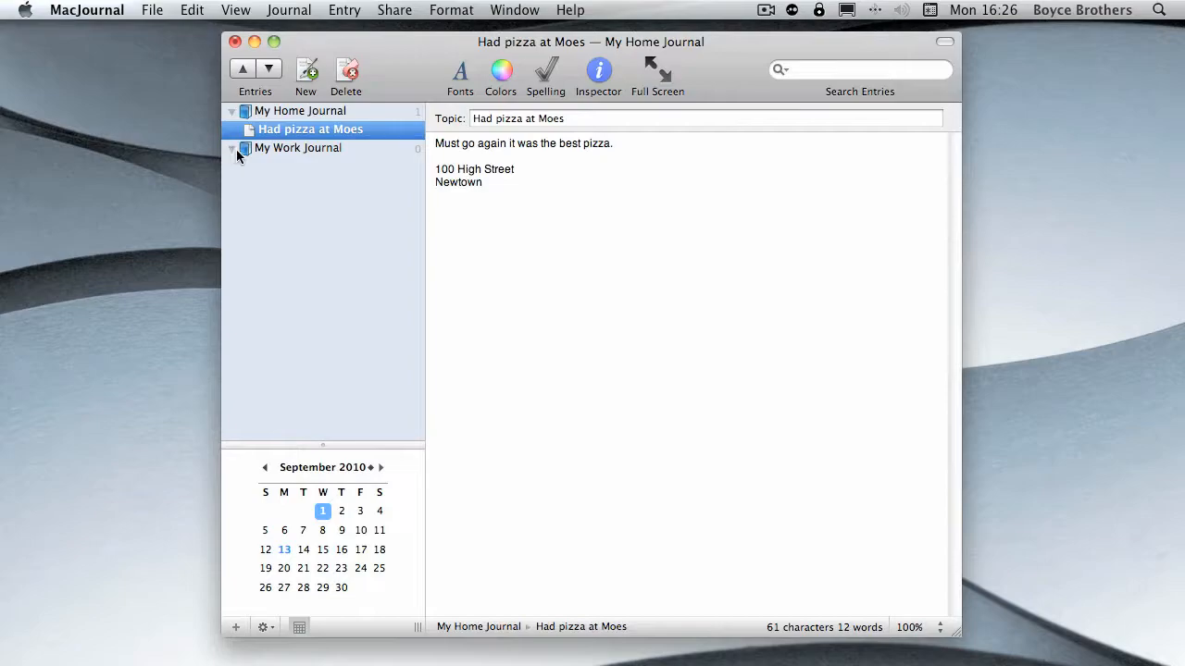
Add a 14 September 2010 work entry: 'Meeting with Jones. Must not forget to bring iPad'
{"action": "left_click", "coordinate": [299, 148]}
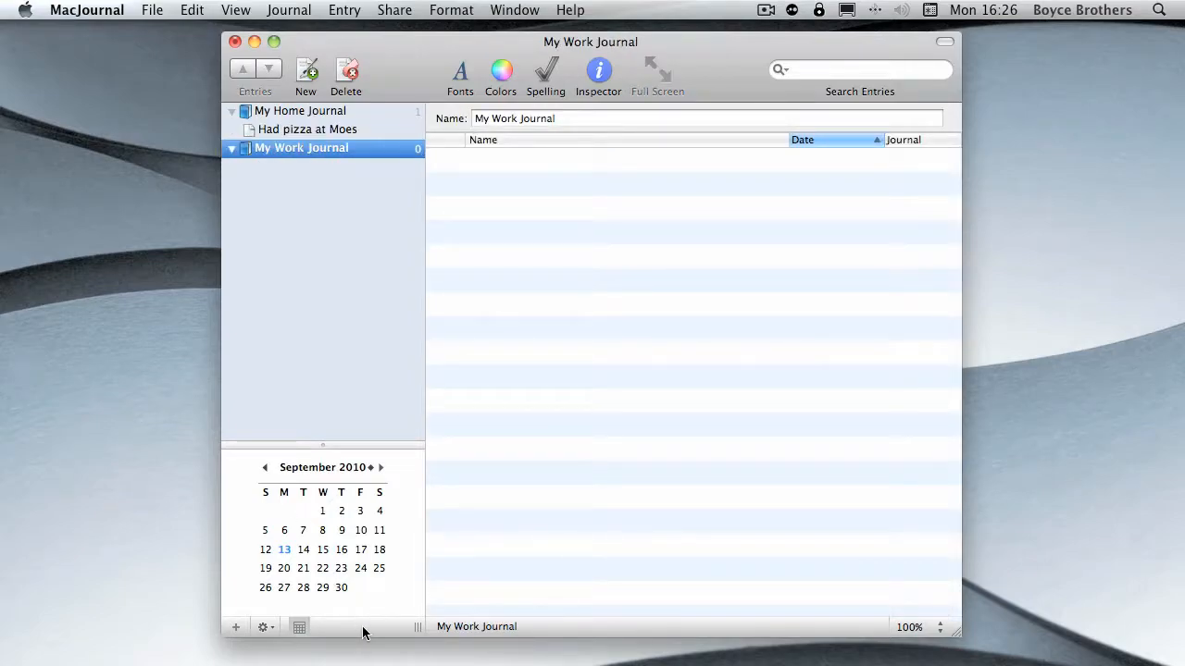
{"action": "mouse_move", "coordinate": [362, 600]}
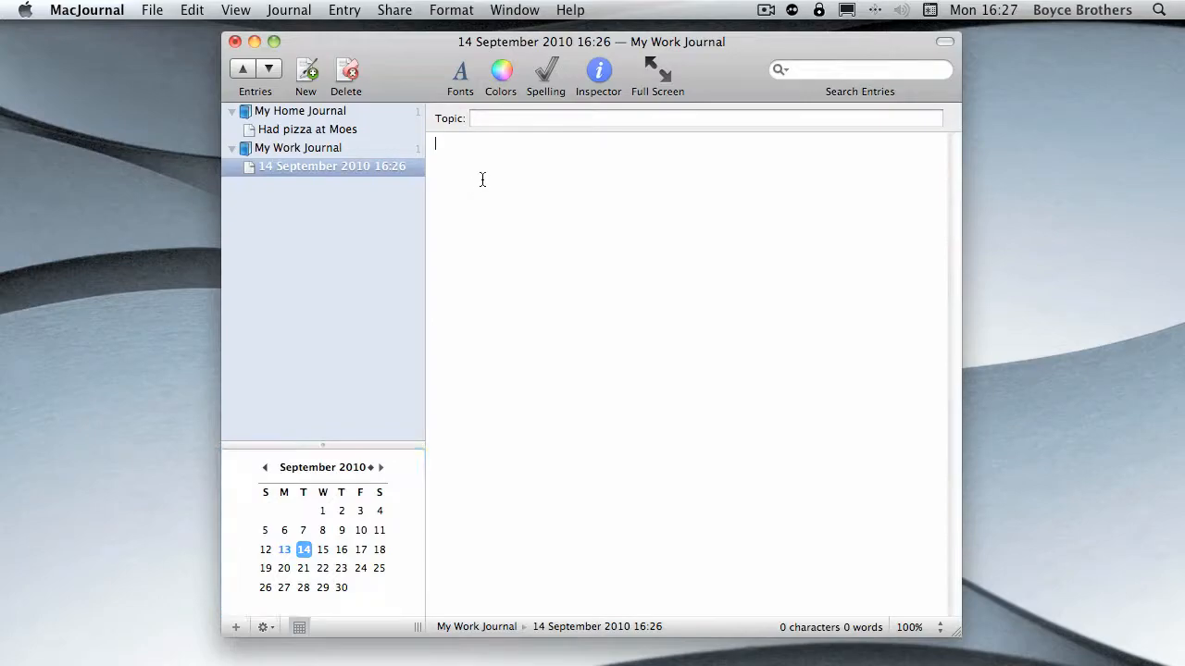
{"action": "left_click", "coordinate": [297, 148]}
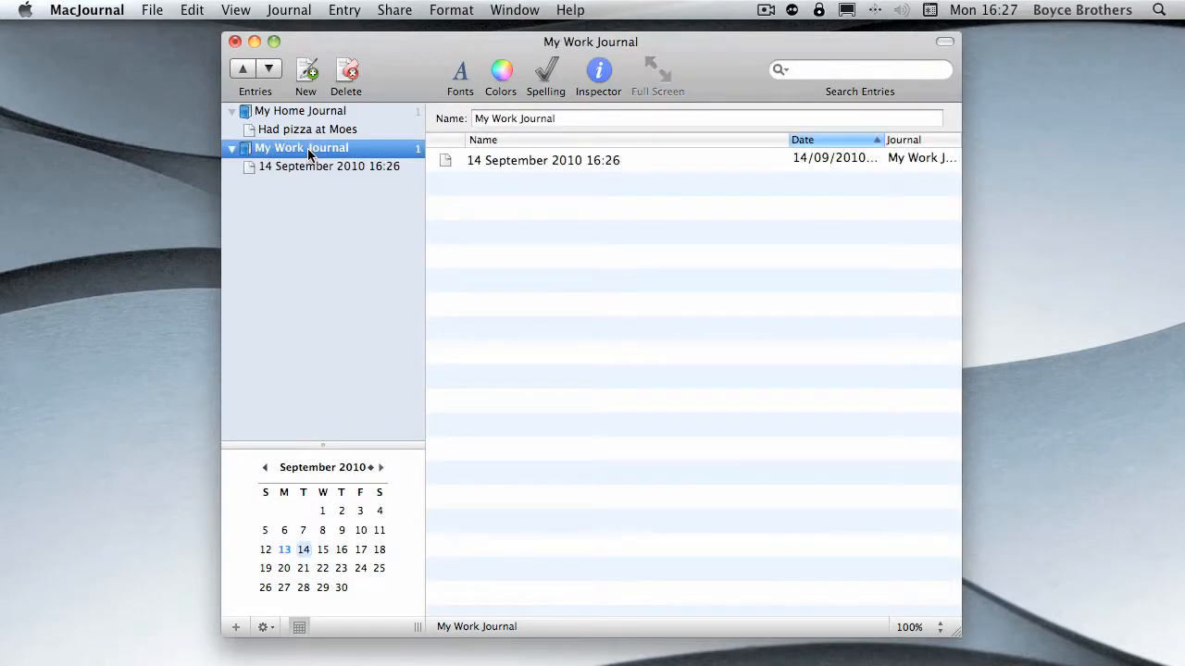
{"action": "left_click", "coordinate": [327, 165]}
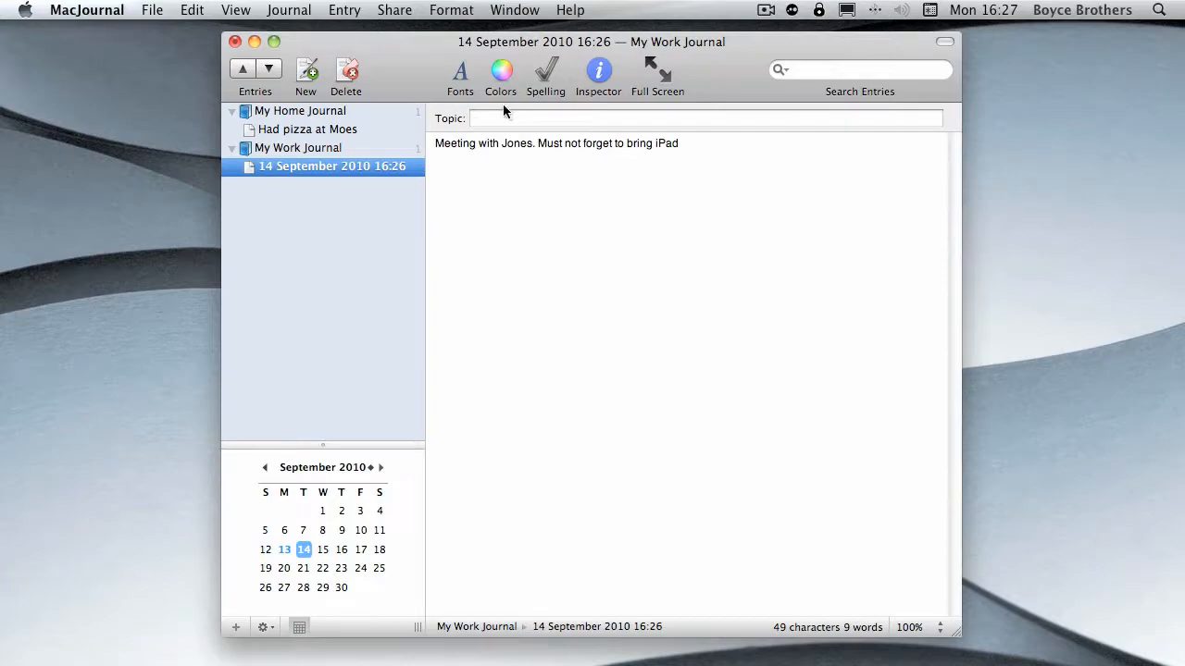
{"action": "left_click", "coordinate": [296, 148]}
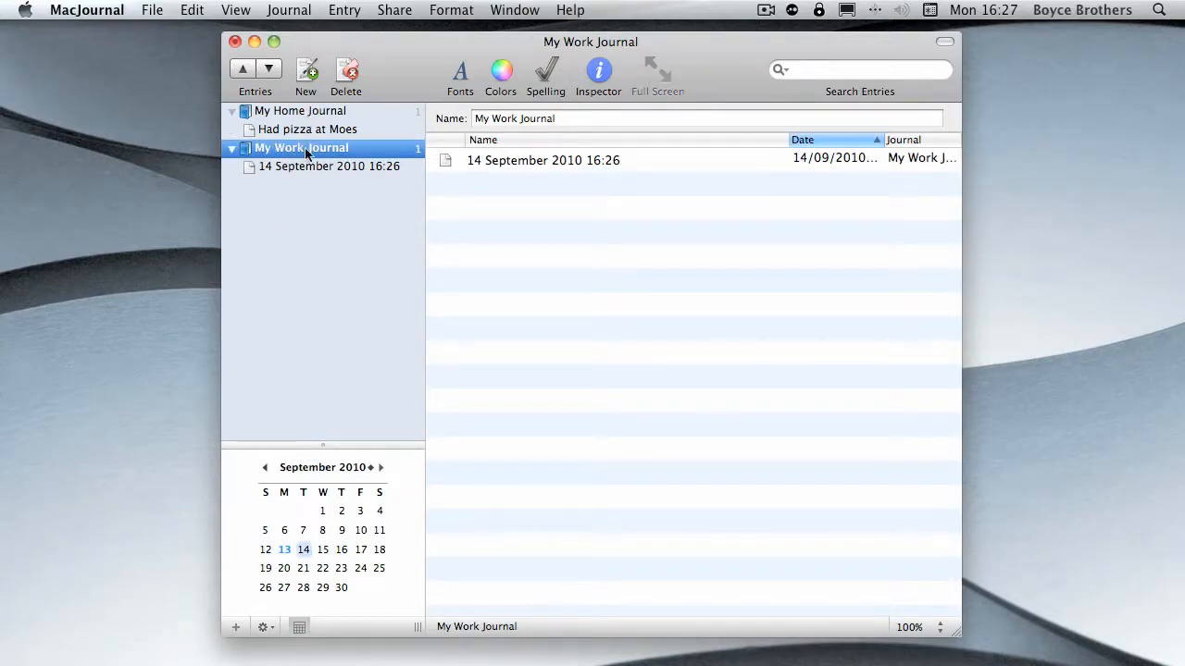
Retitle the 14 September work entry 'Meeting with HR'
{"action": "double_click", "coordinate": [328, 165]}
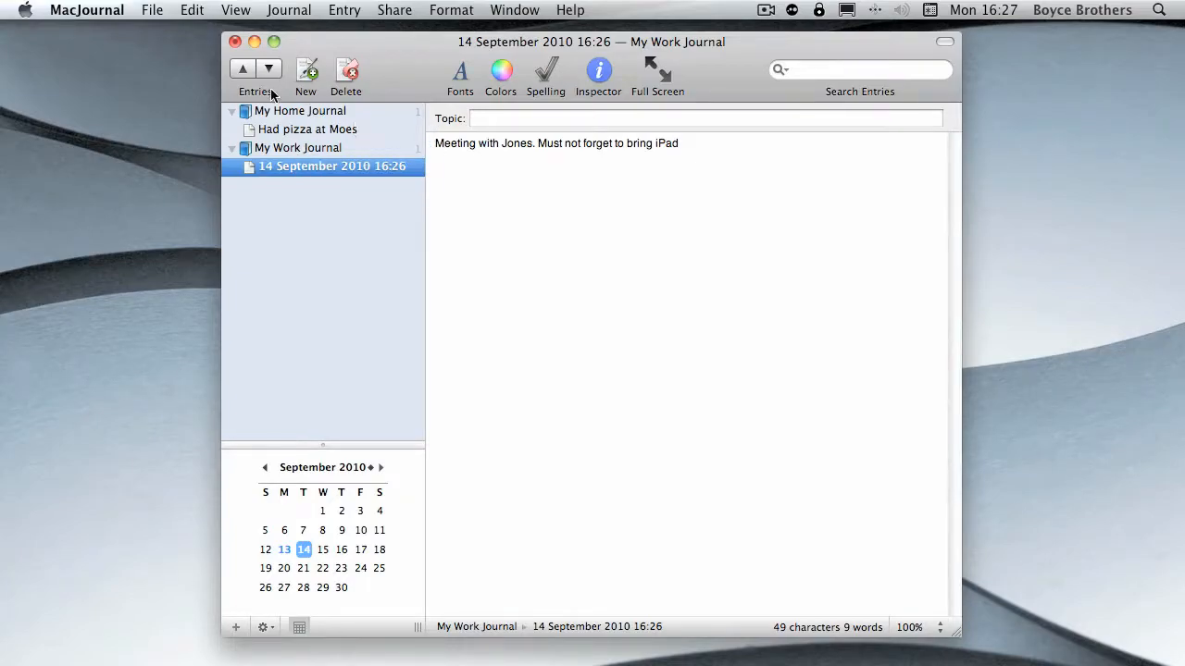
{"action": "left_click", "coordinate": [303, 110]}
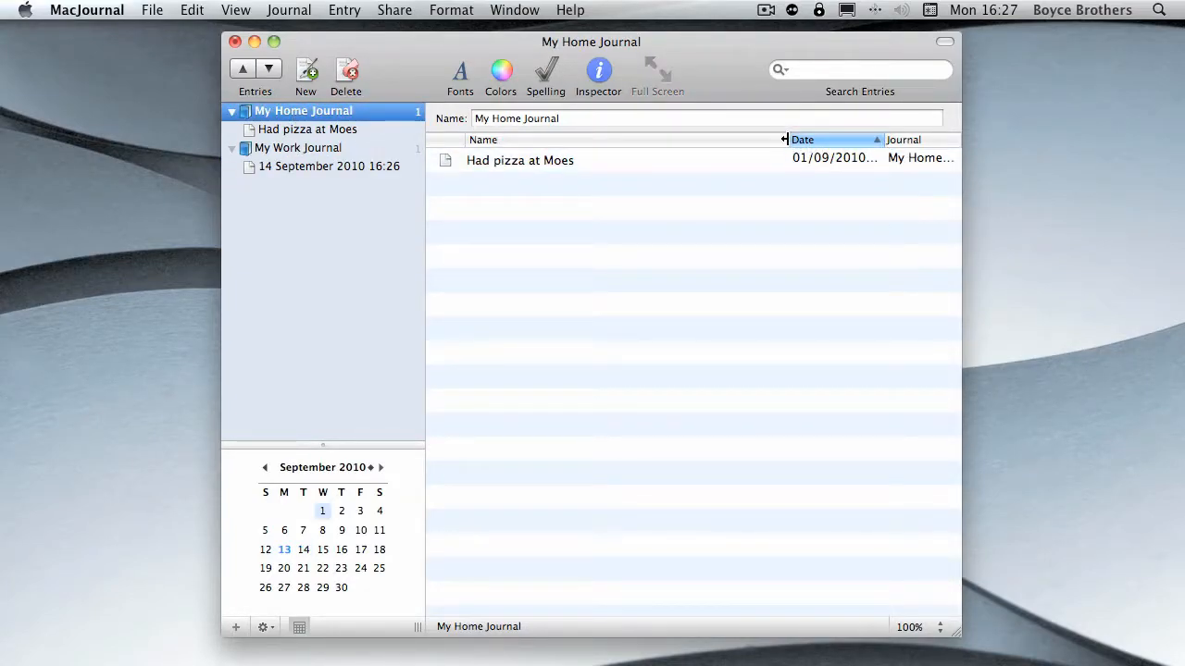
{"action": "left_click", "coordinate": [297, 147]}
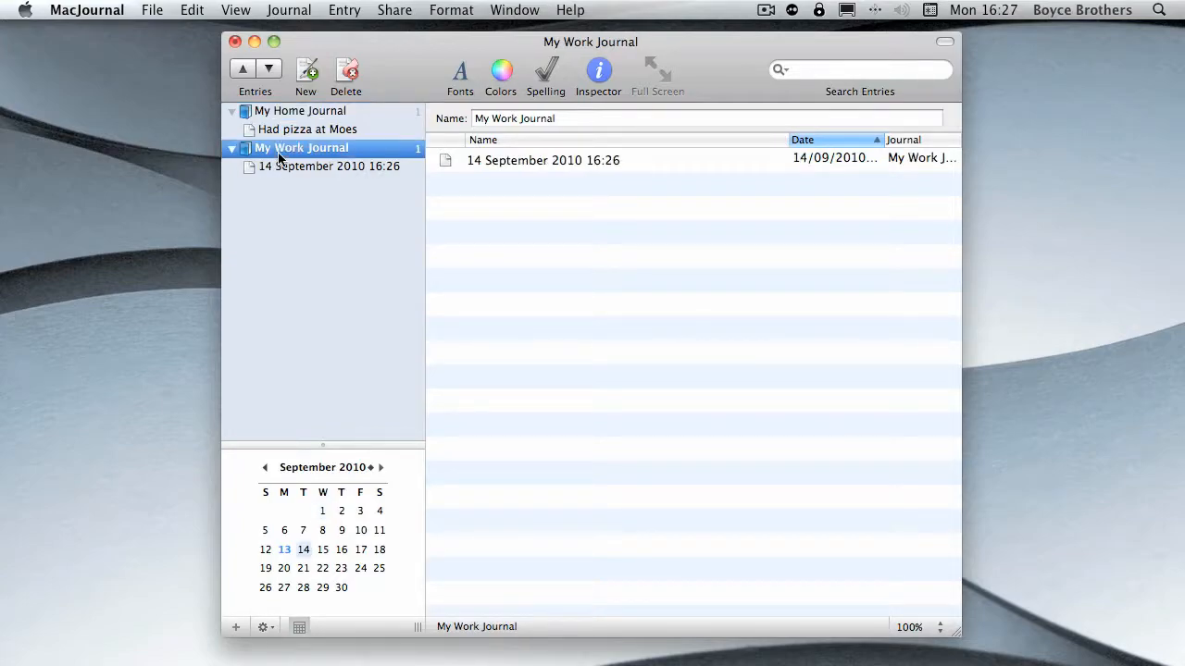
{"action": "left_click", "coordinate": [542, 160]}
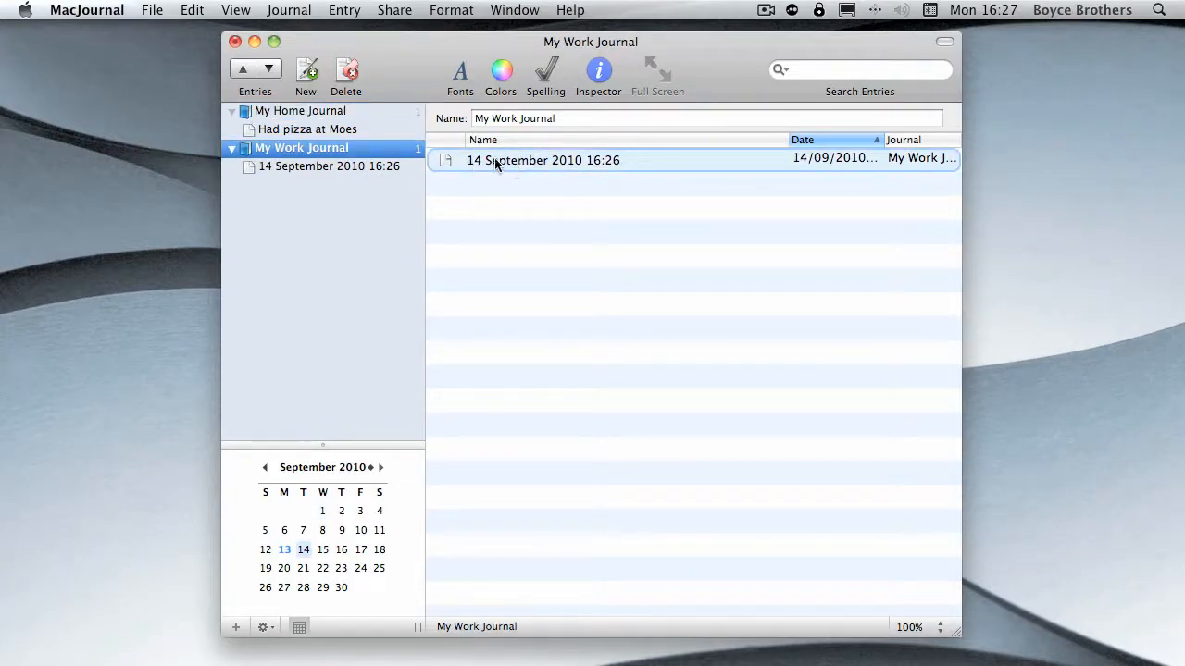
{"action": "mouse_move", "coordinate": [556, 166]}
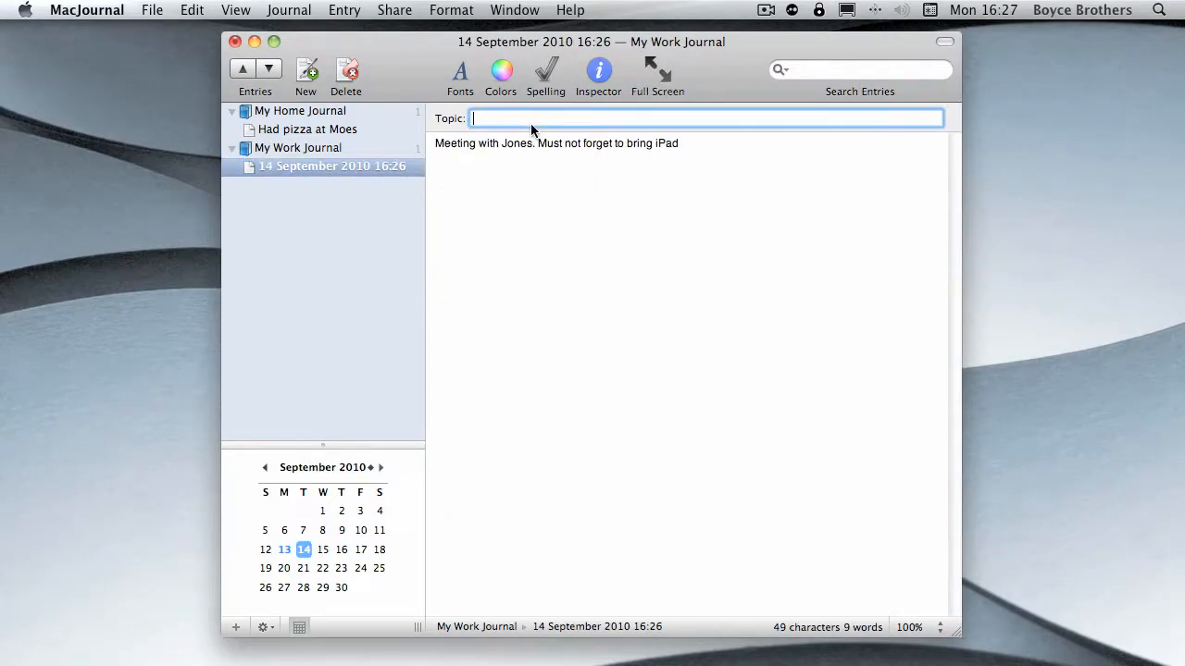
{"action": "left_click", "coordinate": [297, 147]}
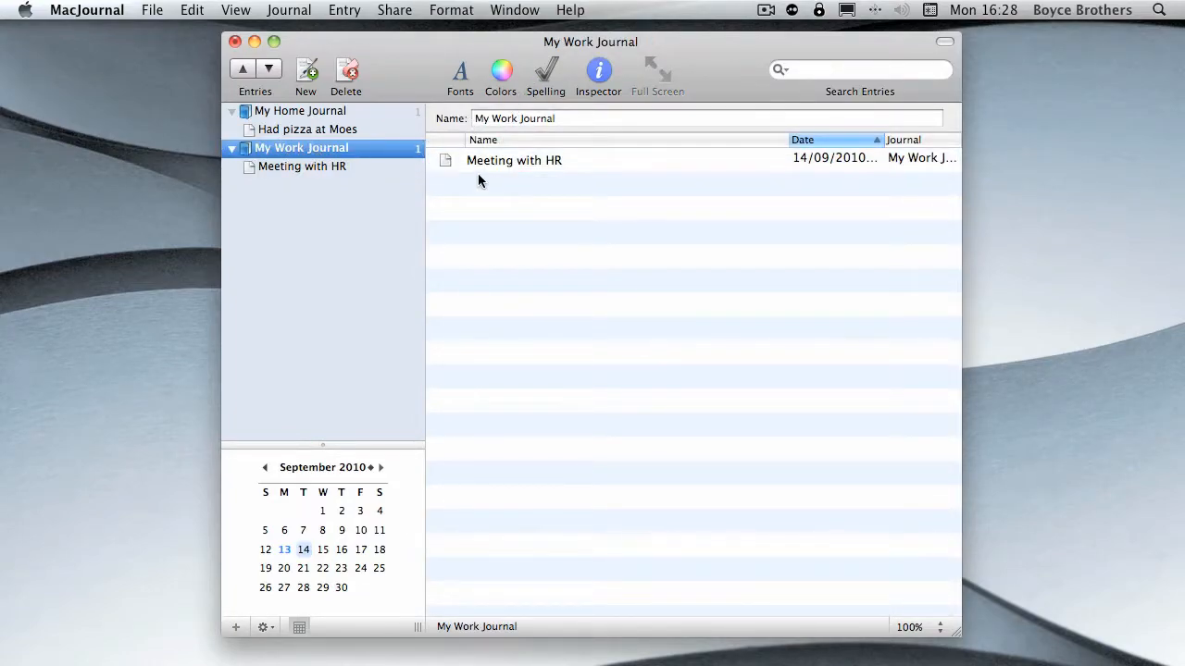
{"action": "mouse_move", "coordinate": [635, 192]}
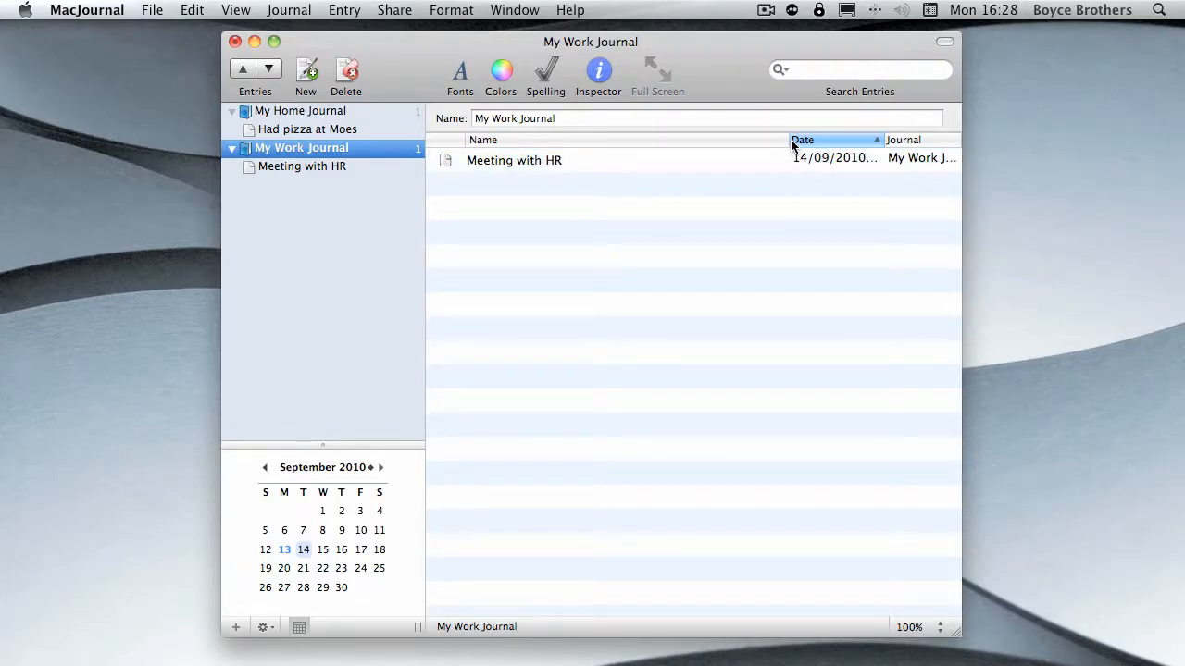
Resize the list columns so the full date and time show
{"action": "left_click_drag", "start_coordinate": [877, 139], "coordinate": [815, 140]}
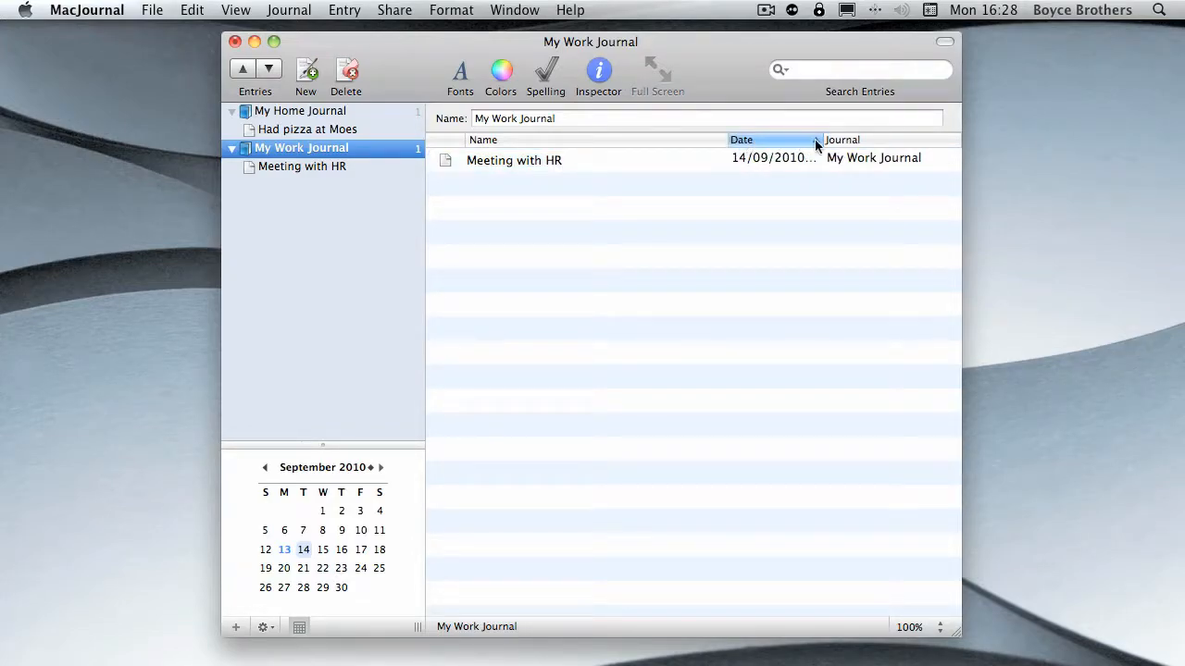
{"action": "left_click", "coordinate": [741, 140]}
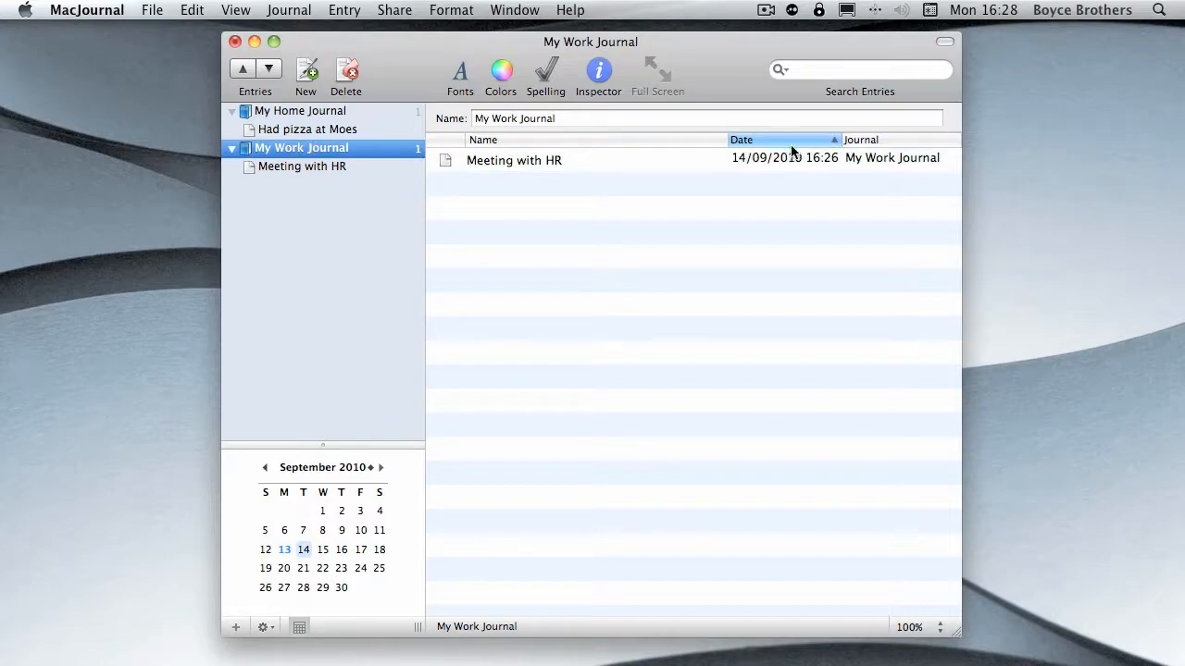
{"action": "left_click", "coordinate": [514, 159]}
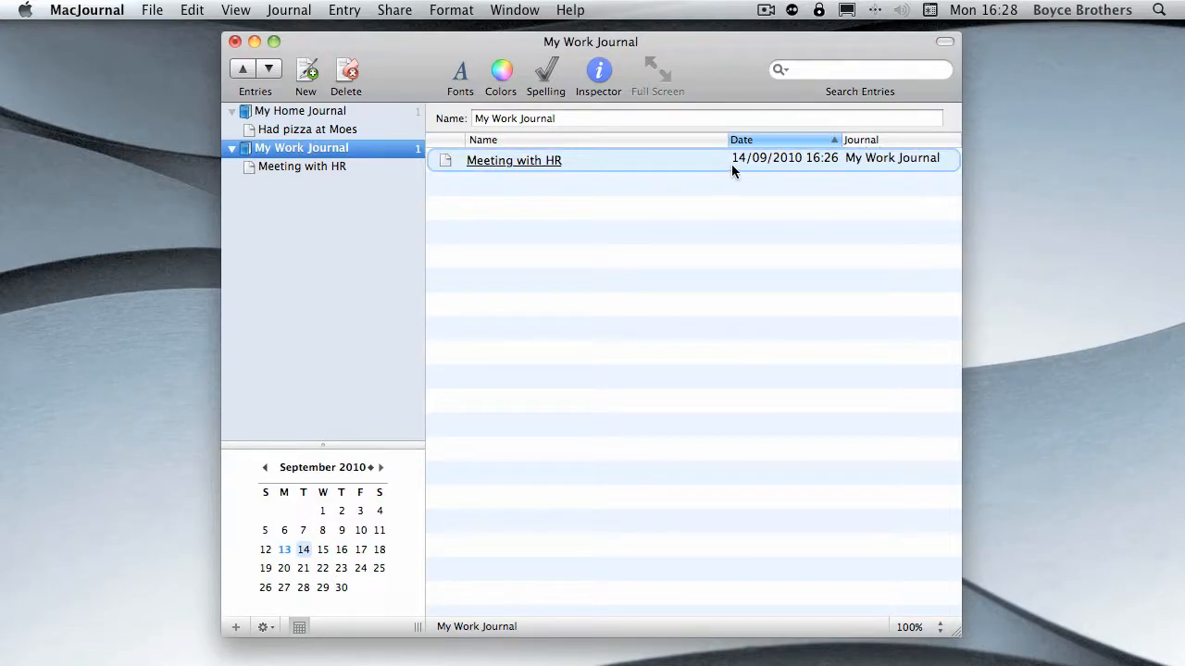
{"action": "mouse_move", "coordinate": [757, 160]}
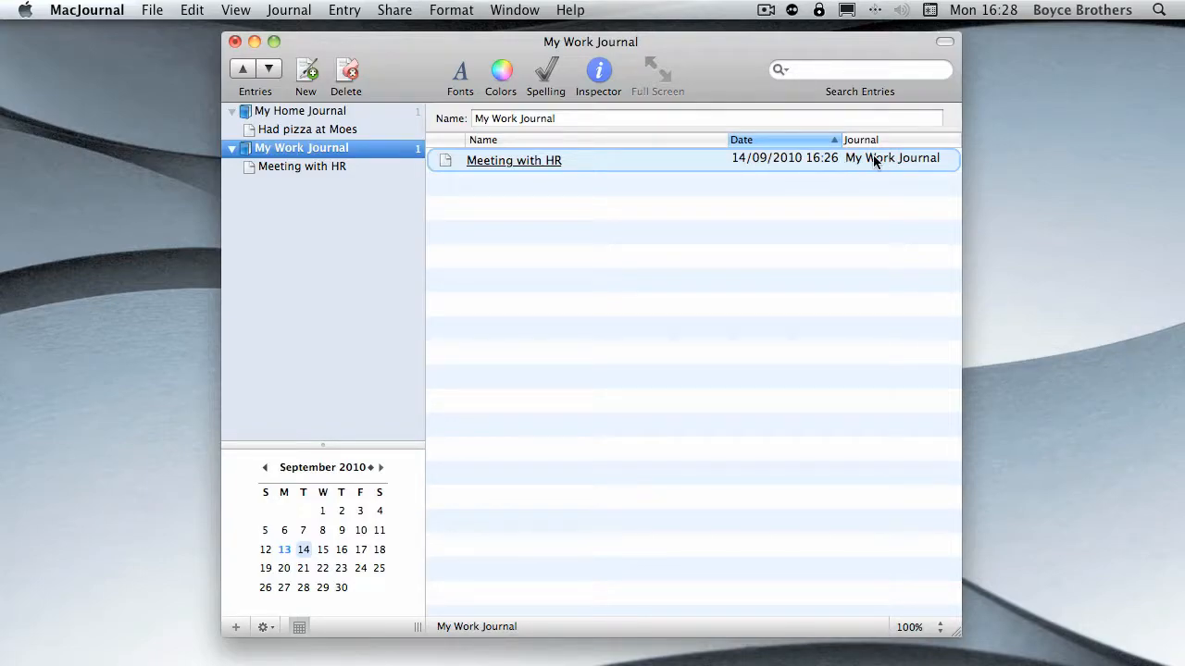
{"action": "left_click", "coordinate": [505, 497]}
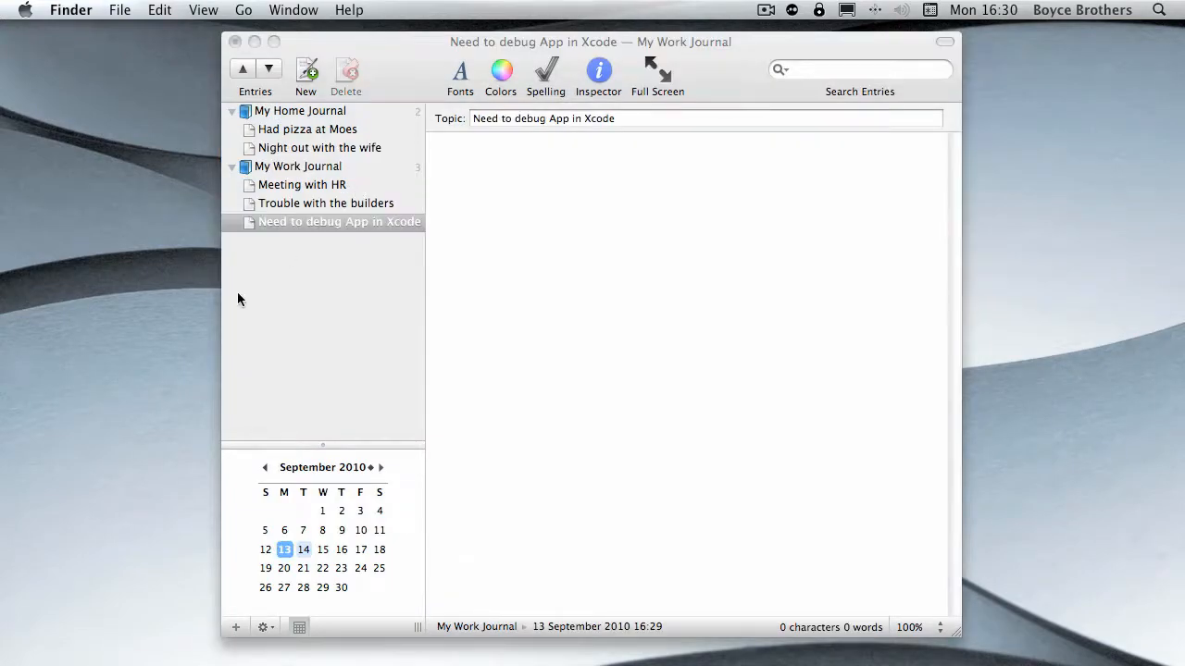
{"action": "mouse_move", "coordinate": [293, 153]}
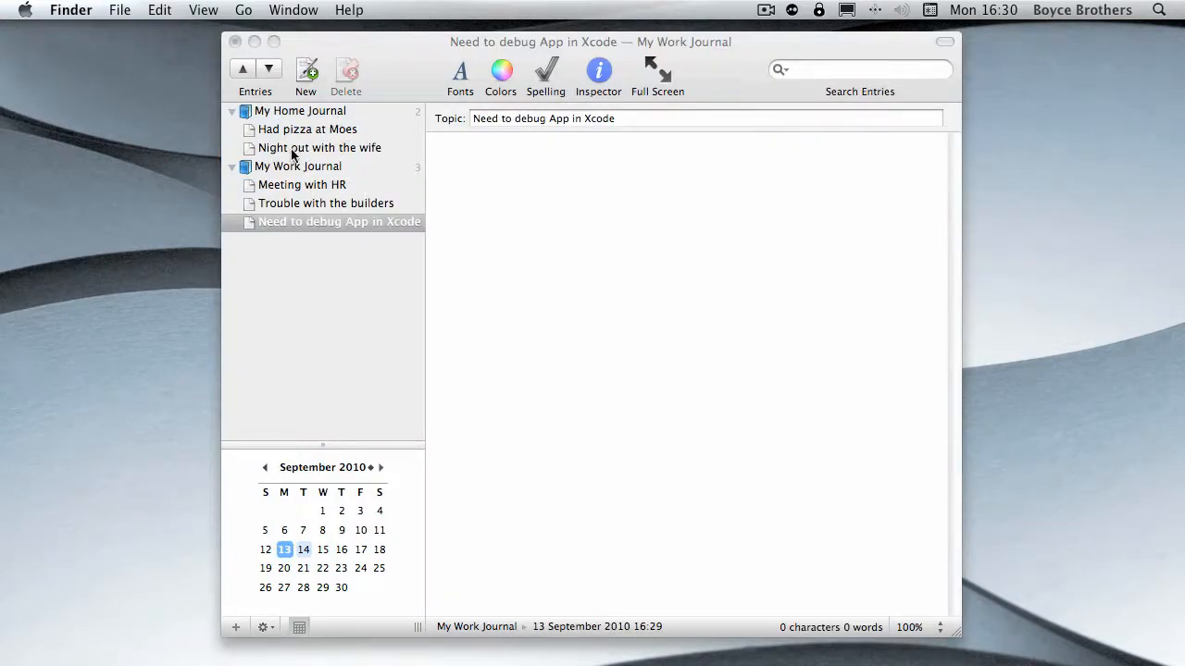
{"action": "mouse_move", "coordinate": [268, 193]}
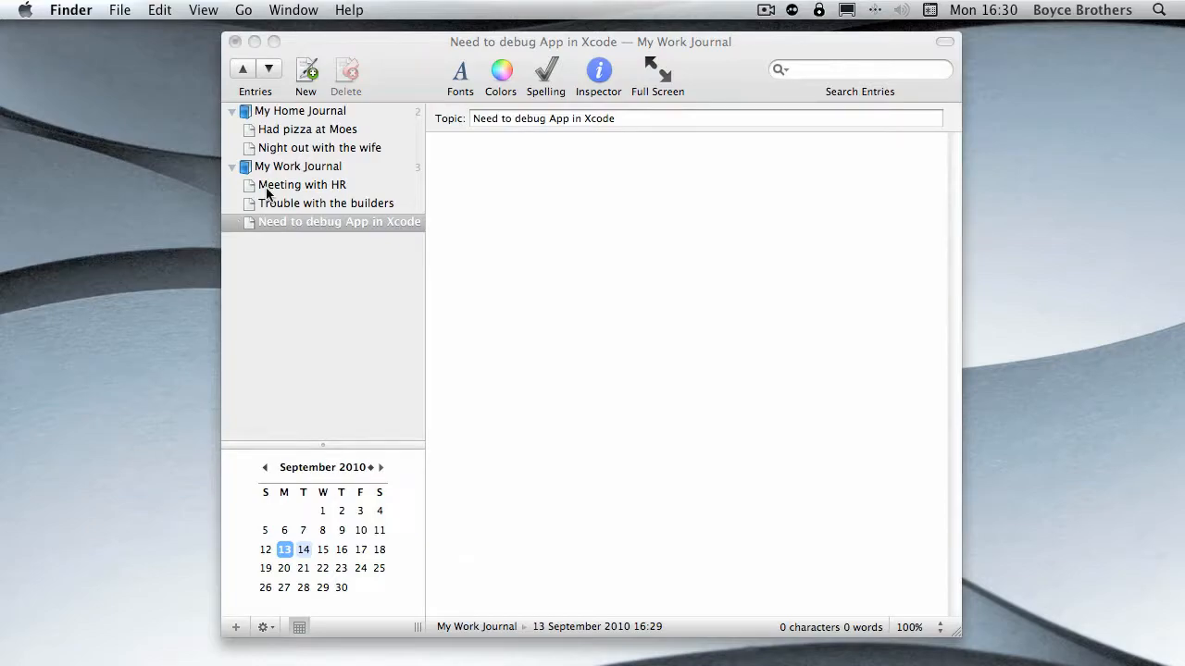
{"action": "mouse_move", "coordinate": [299, 215]}
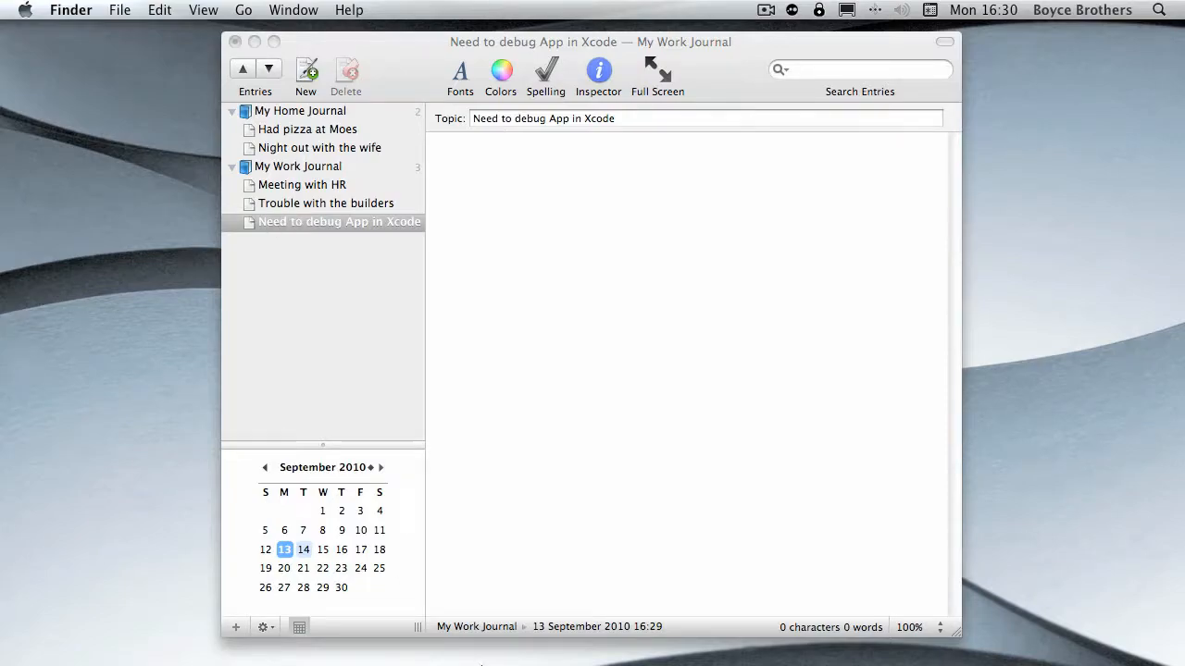
{"action": "mouse_move", "coordinate": [73, 628]}
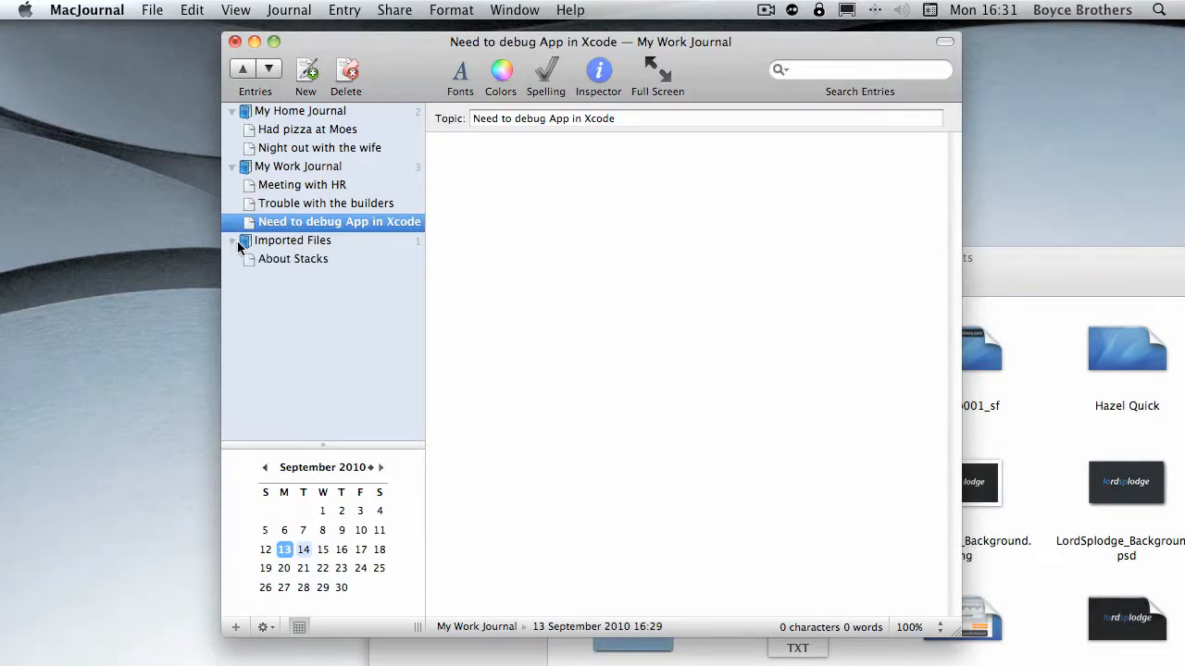
View the imported About Stacks document, then the Meeting with HR entry
{"action": "left_click", "coordinate": [296, 259]}
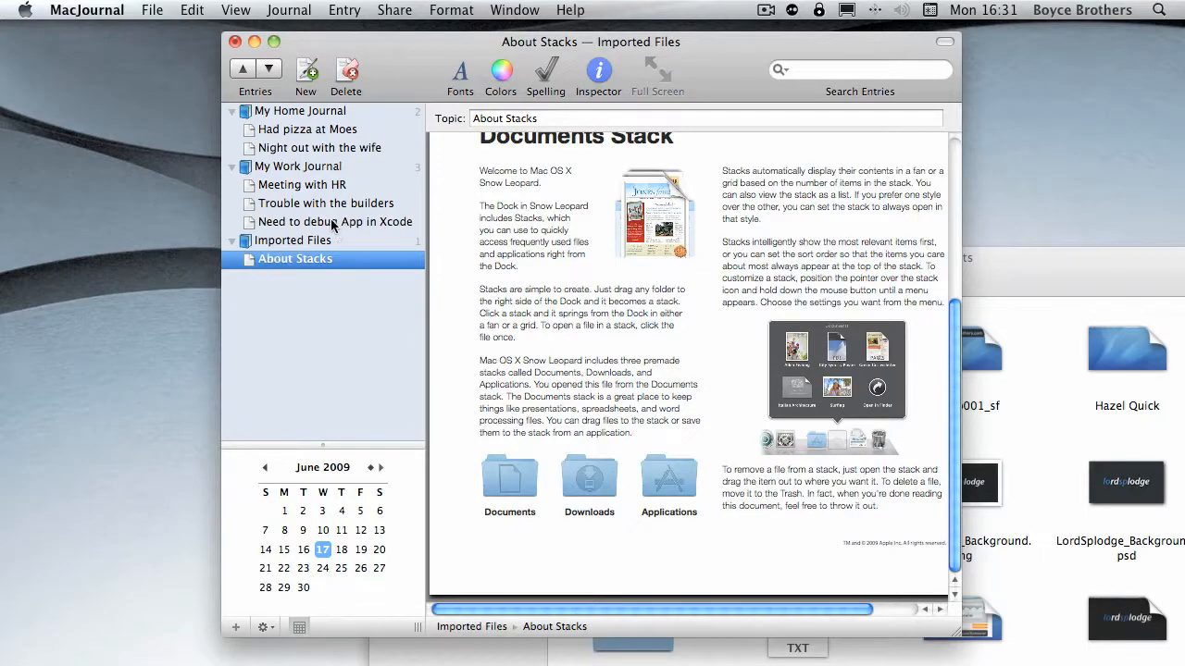
{"action": "mouse_move", "coordinate": [298, 206]}
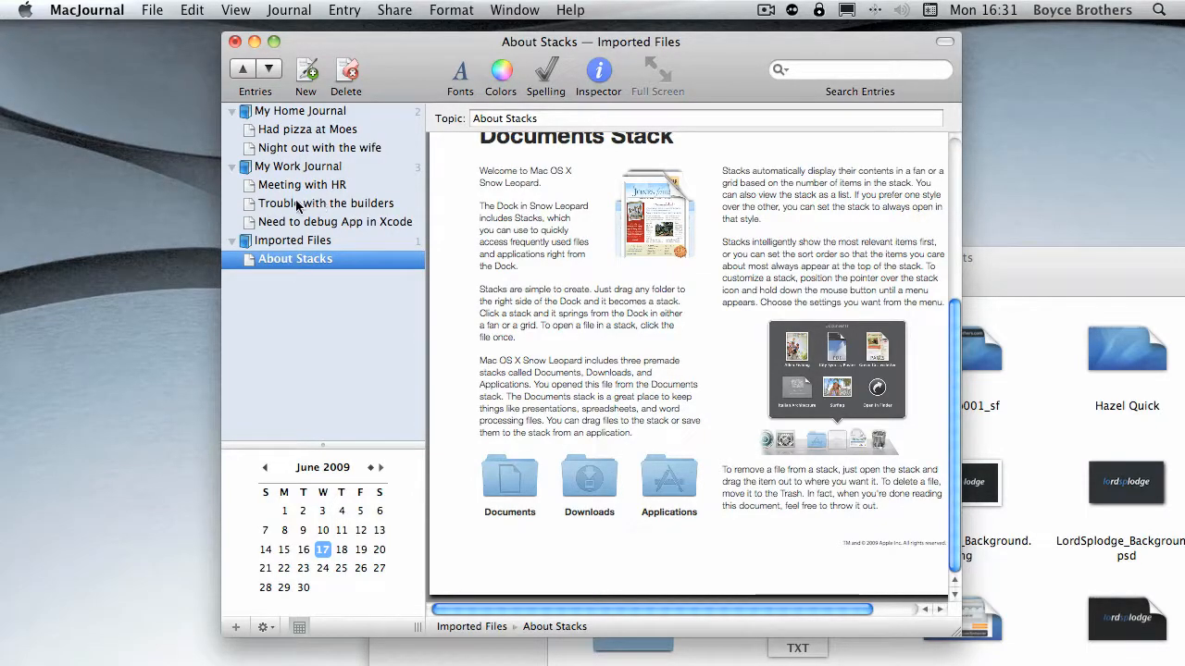
{"action": "left_click", "coordinate": [304, 185]}
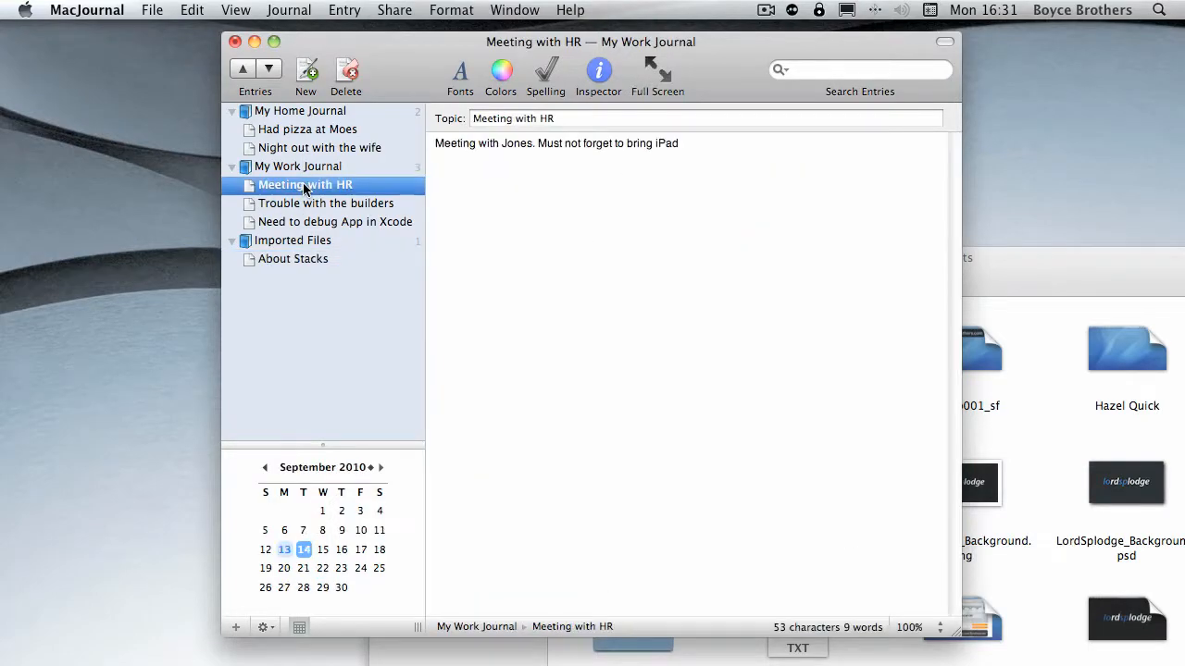
Move Trouble with the builders back to My Work Journal and delete Dragged Entries
{"action": "left_click", "coordinate": [329, 203]}
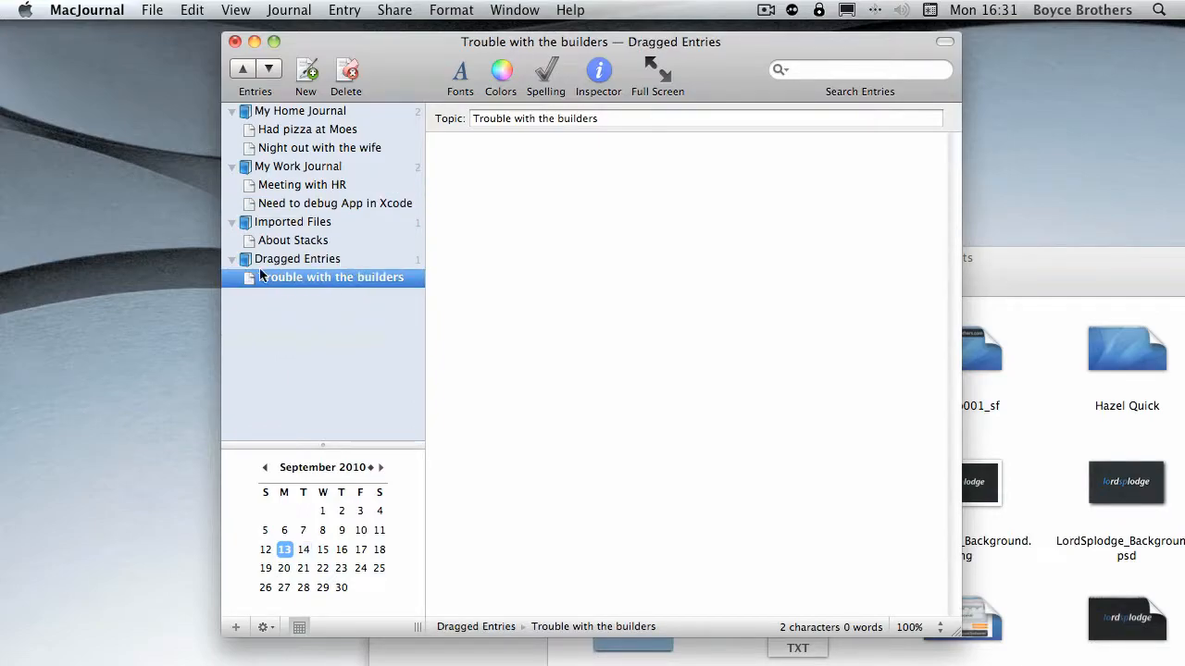
{"action": "right_click", "coordinate": [296, 259]}
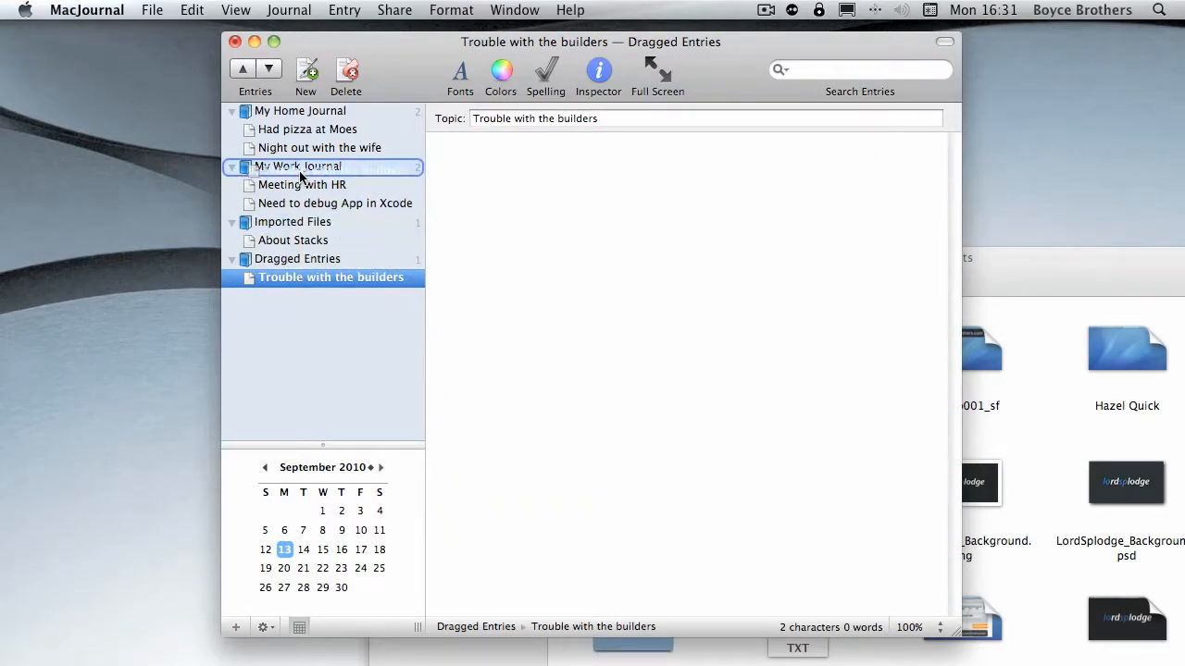
{"action": "right_click", "coordinate": [296, 277]}
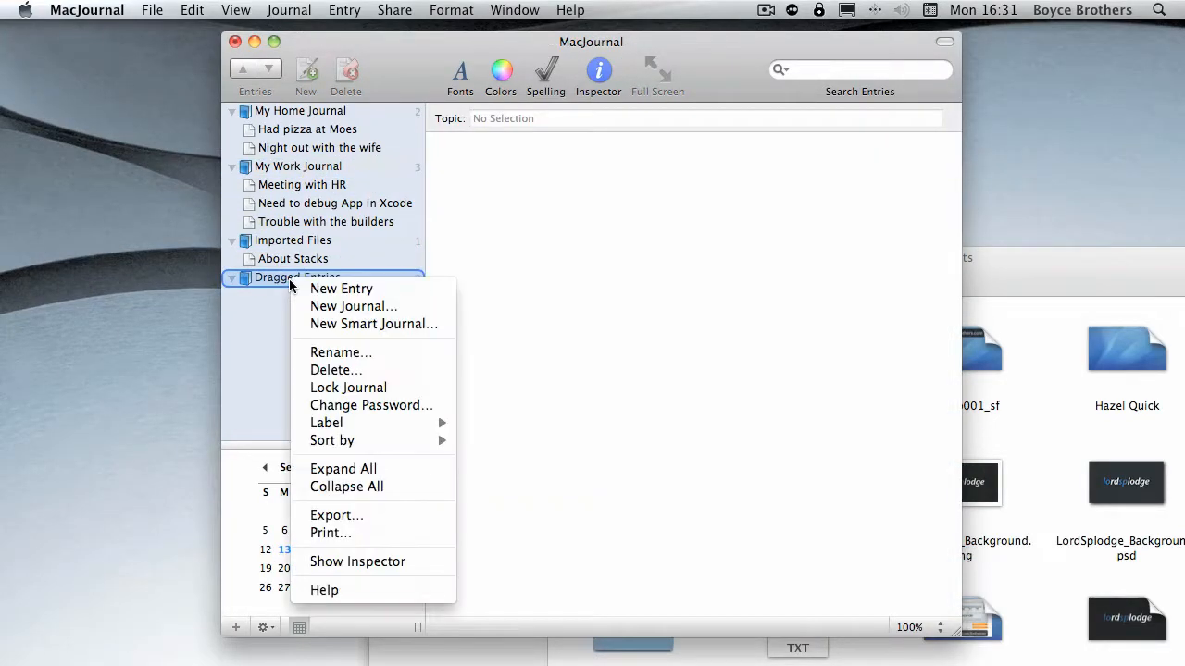
{"action": "mouse_move", "coordinate": [335, 370]}
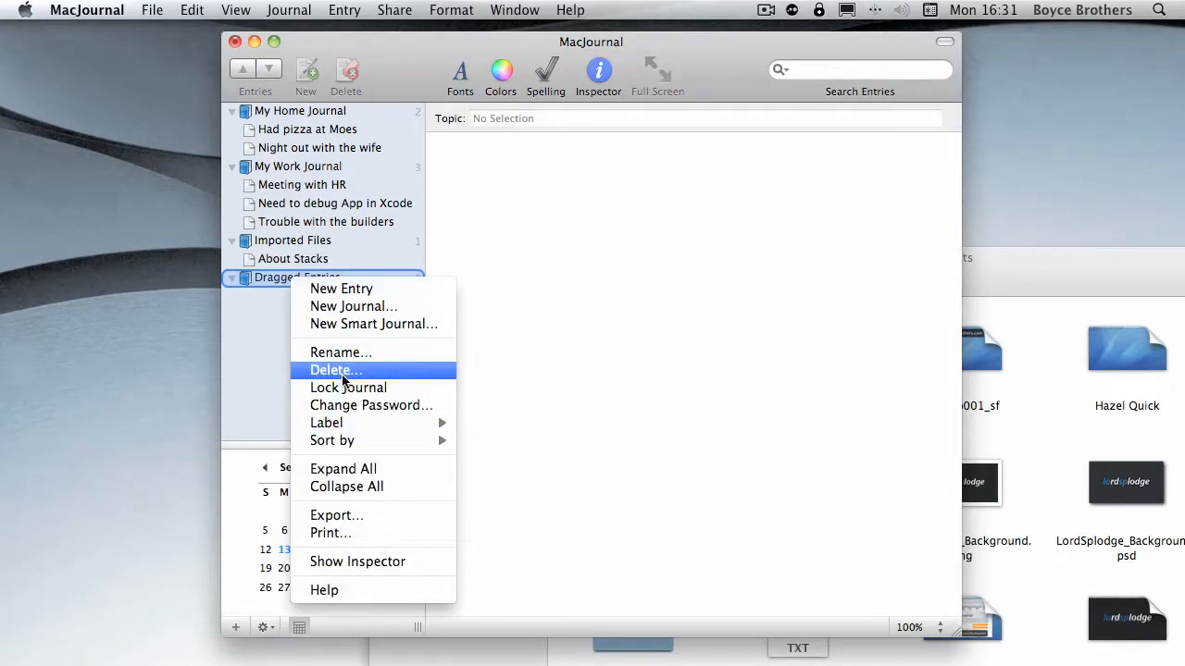
{"action": "left_click", "coordinate": [335, 369]}
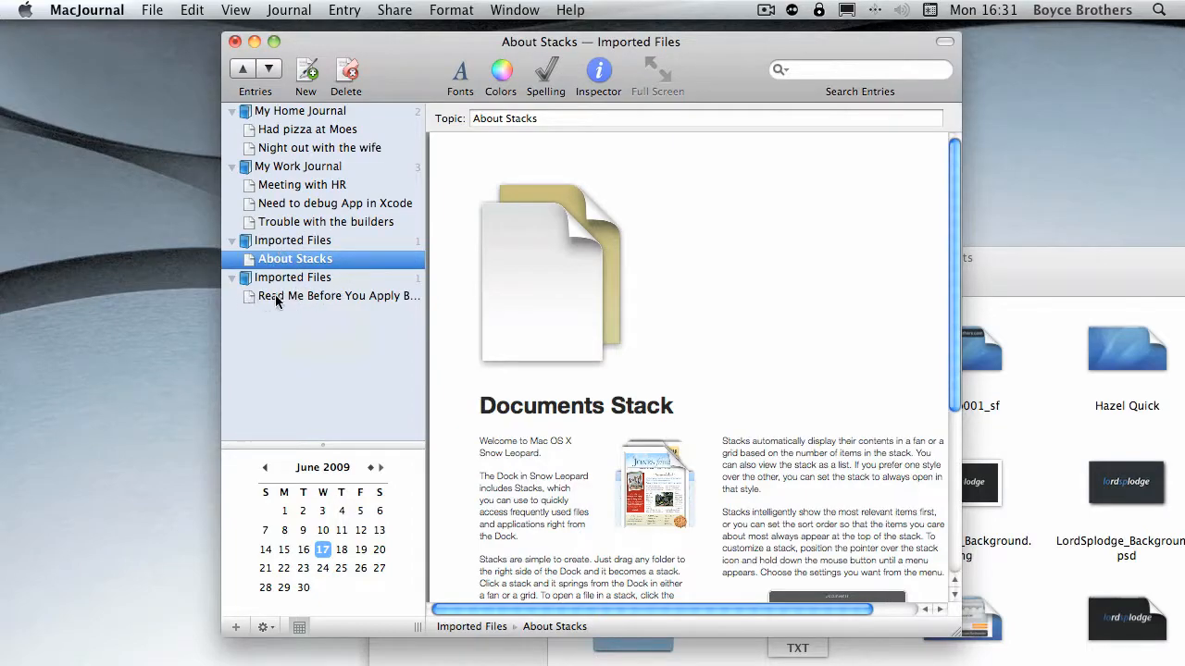
Import LordSplodge_Background.png from Documents into the Imported Files journal
{"action": "left_click", "coordinate": [334, 295]}
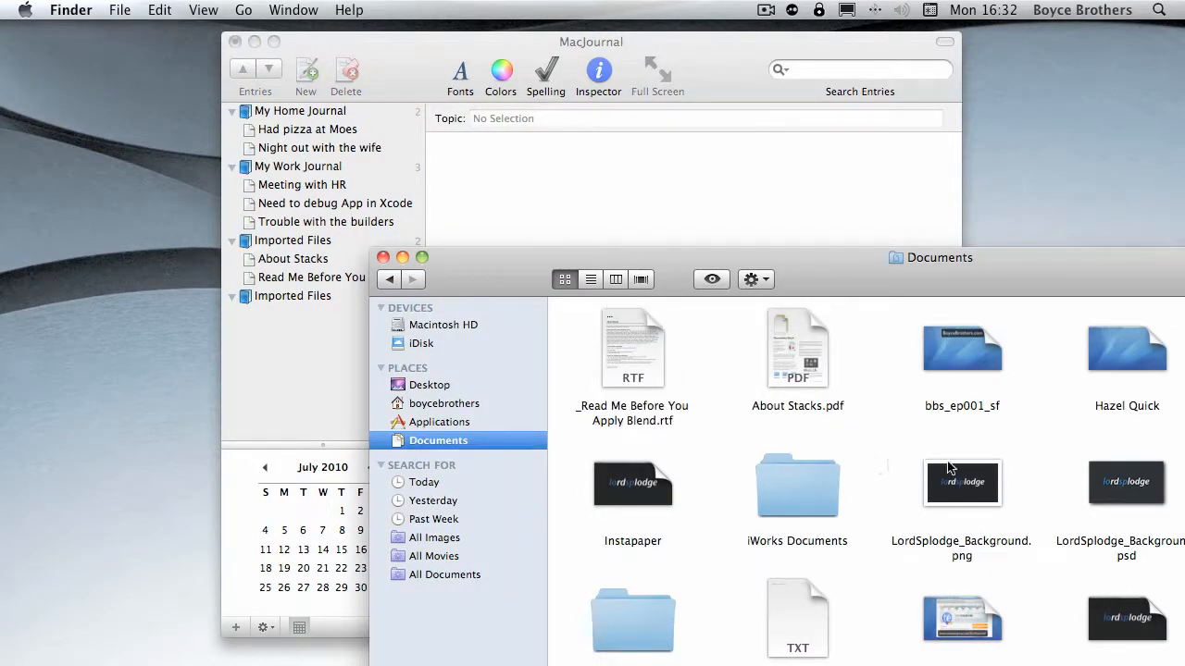
{"action": "left_click", "coordinate": [962, 482]}
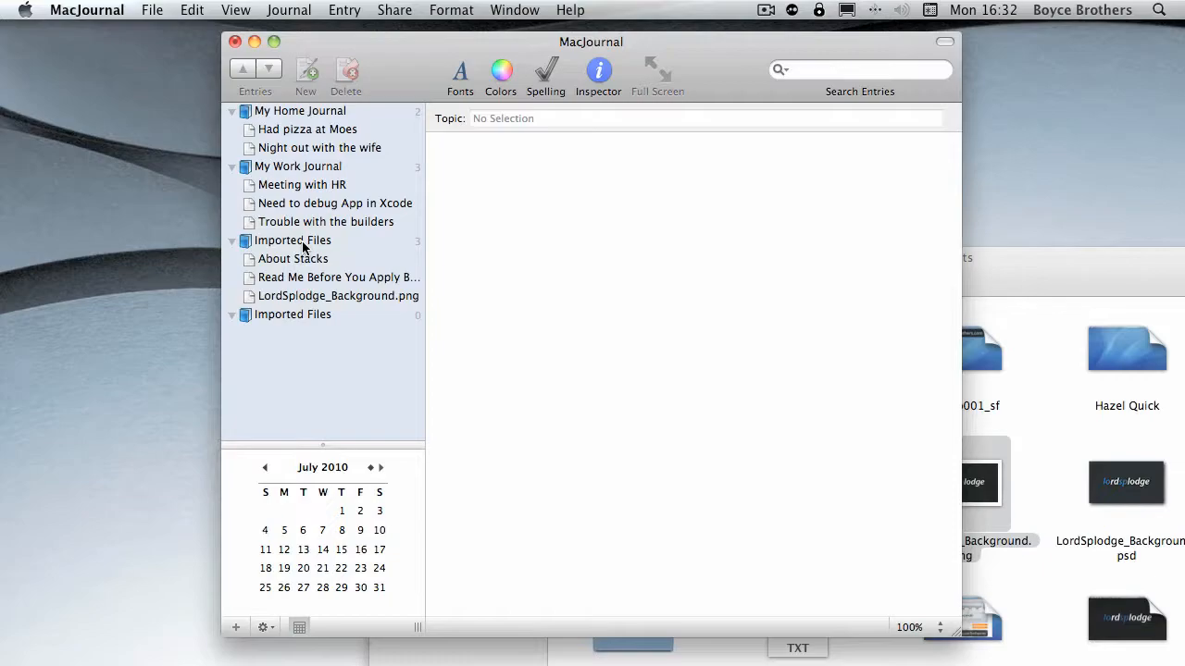
{"action": "mouse_move", "coordinate": [305, 245]}
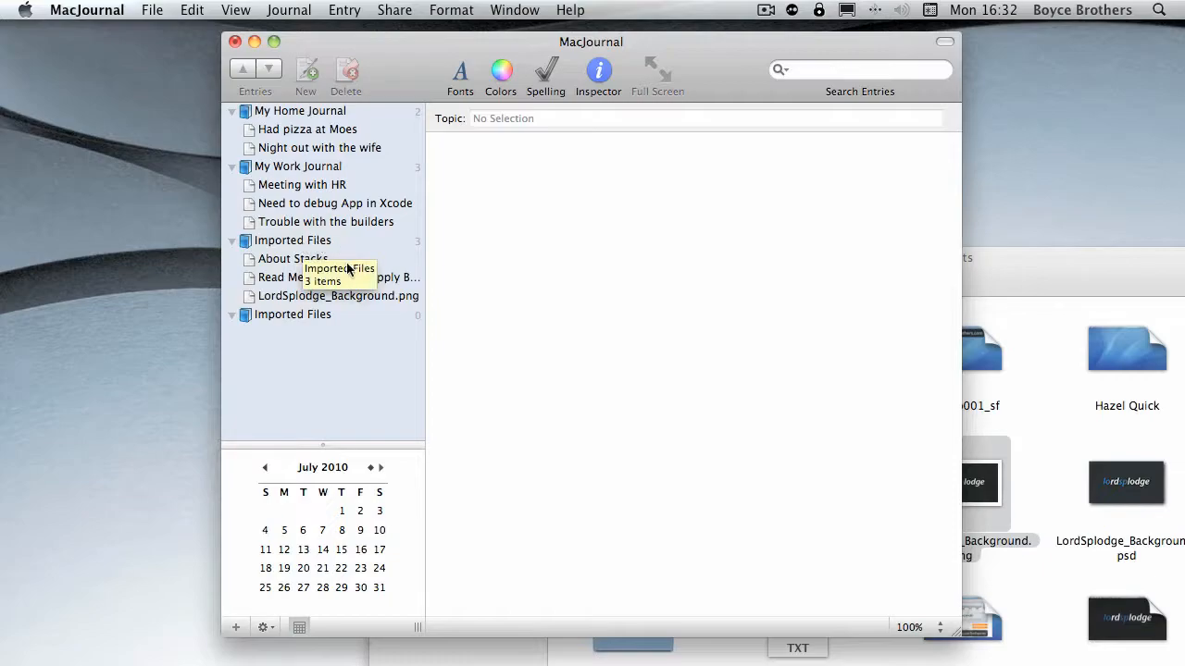
{"action": "right_click", "coordinate": [291, 314]}
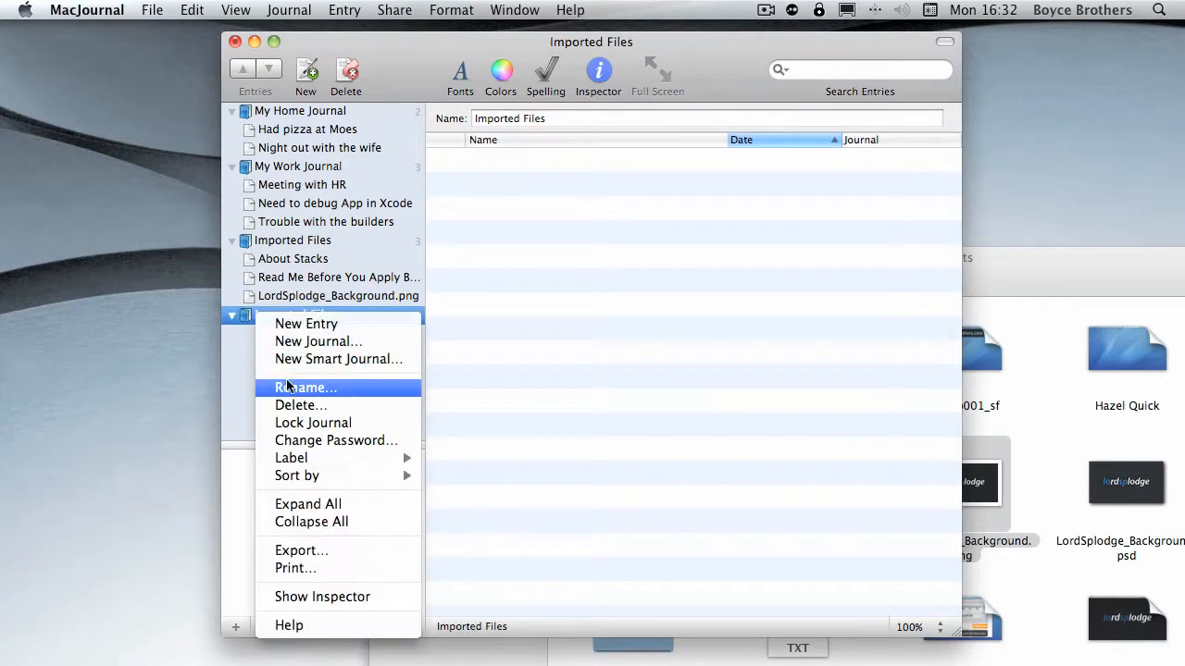
Delete the empty second Imported Files journal and open the iWorks Documents folder to fetch iMac
{"action": "left_click", "coordinate": [300, 404]}
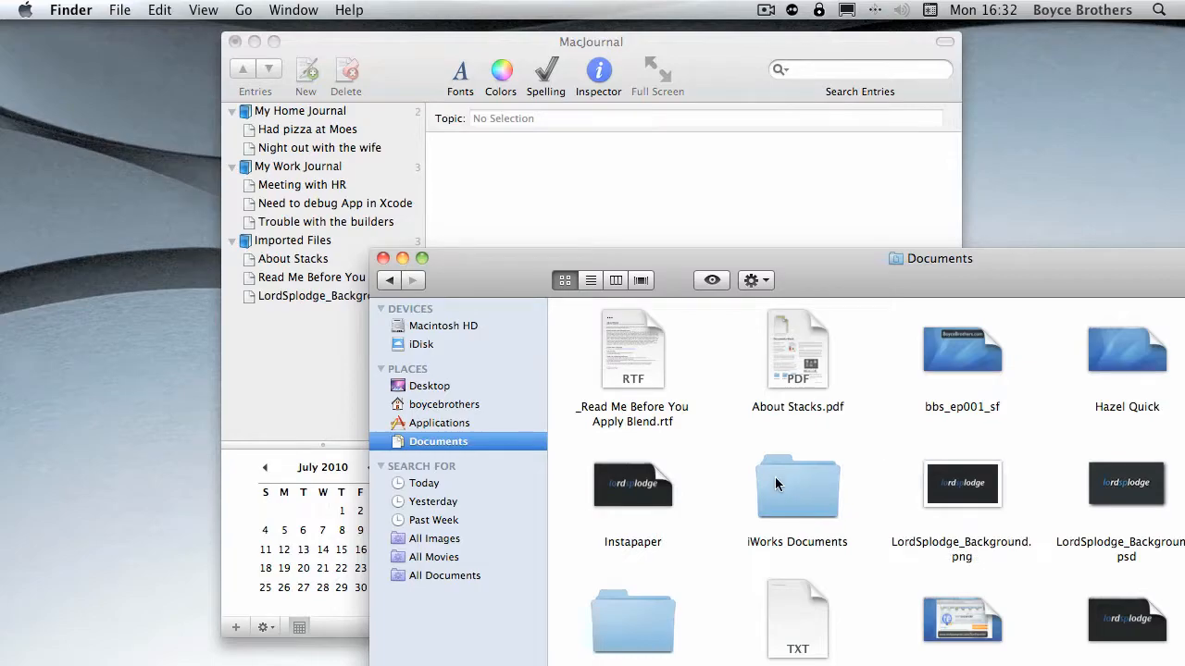
{"action": "double_click", "coordinate": [797, 484]}
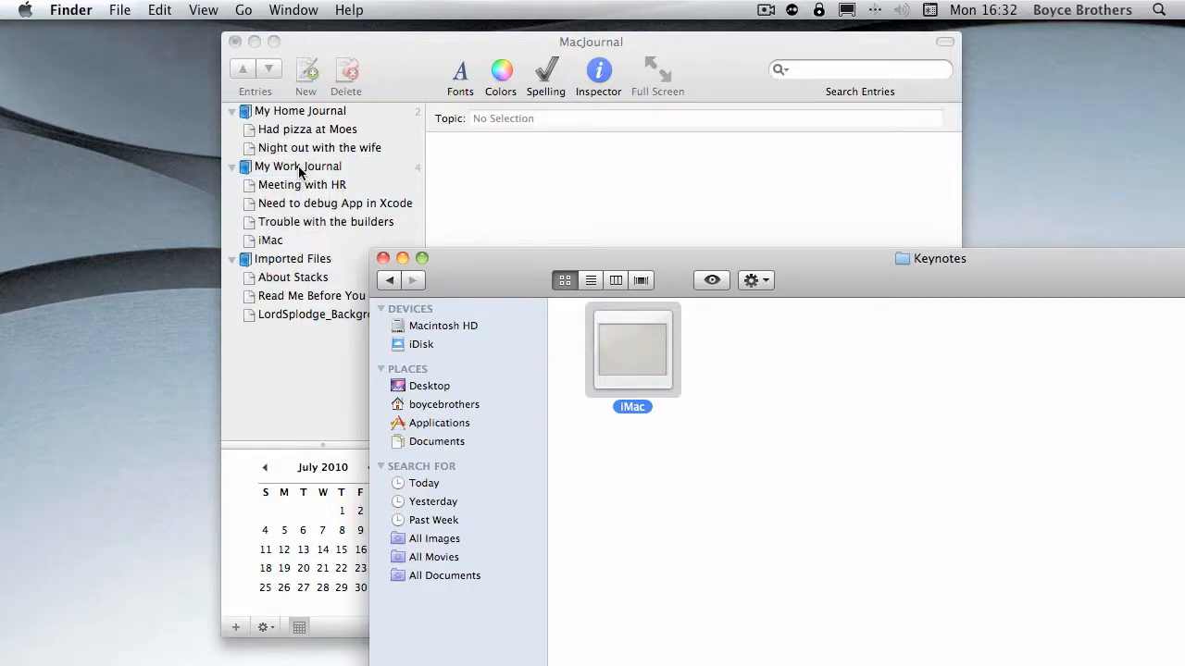
Select the new iMac entry in My Work Journal and open its presentation in Keynote
{"action": "left_click", "coordinate": [271, 239]}
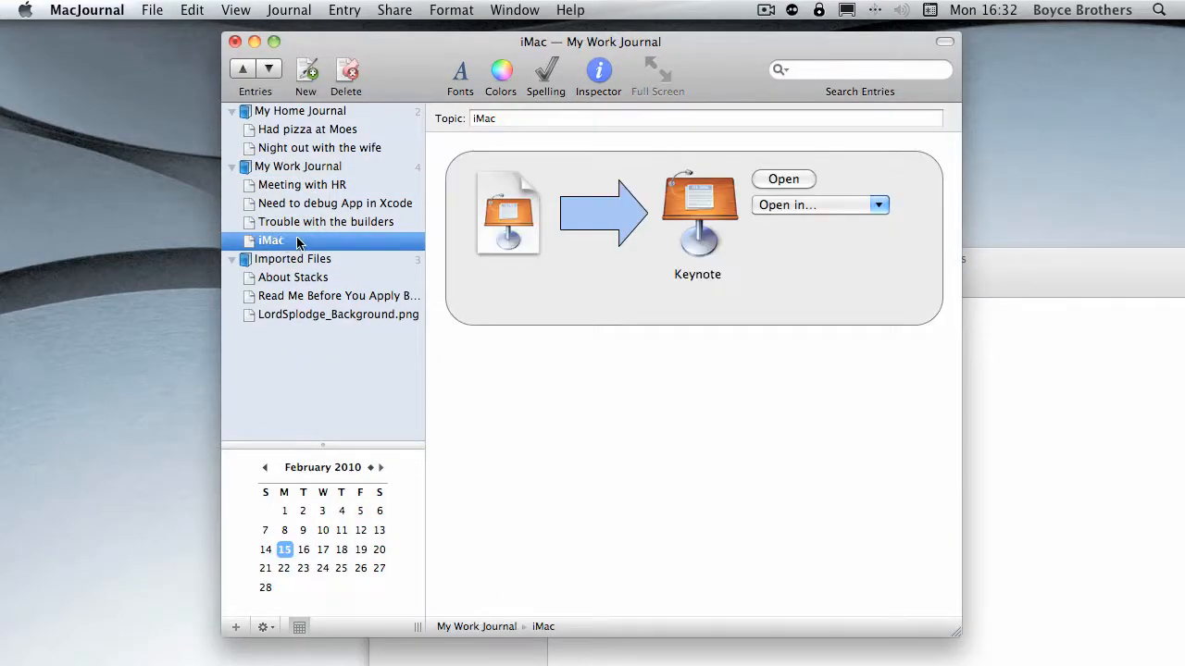
{"action": "mouse_move", "coordinate": [532, 308]}
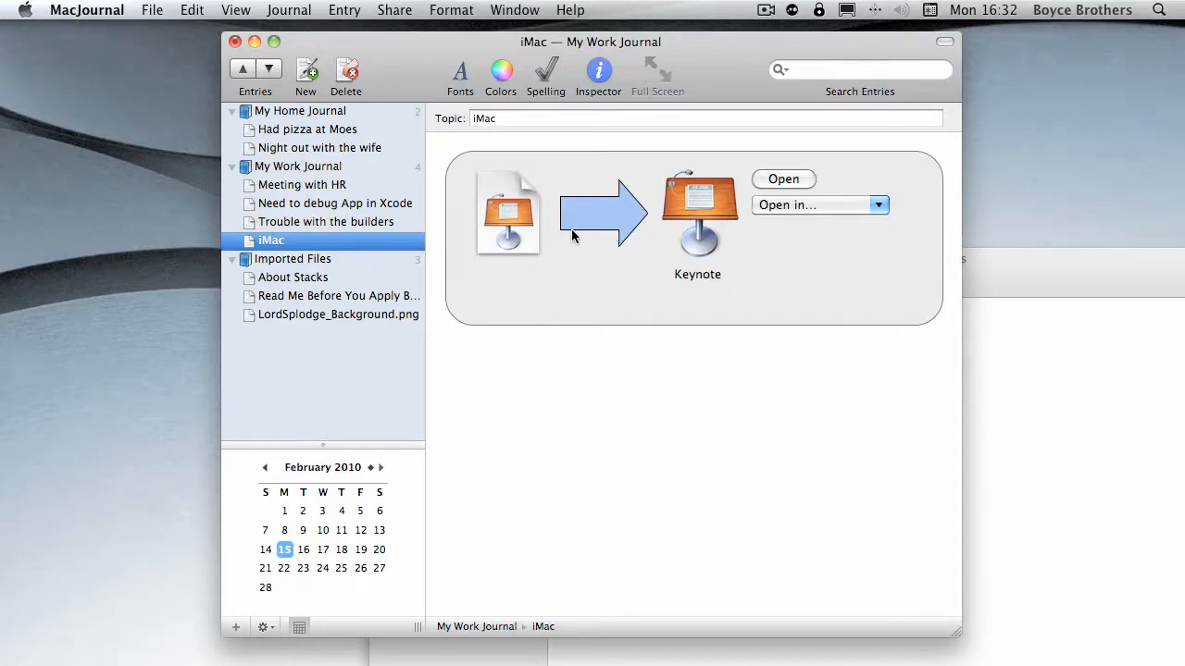
{"action": "left_click", "coordinate": [878, 205]}
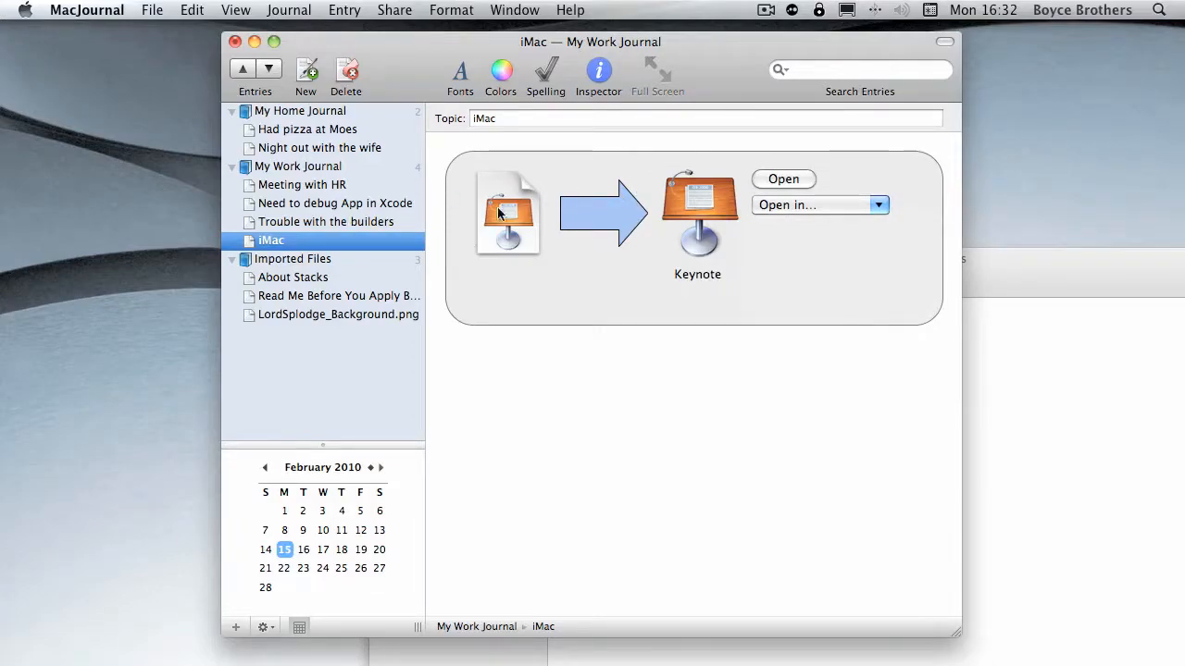
{"action": "mouse_move", "coordinate": [515, 219]}
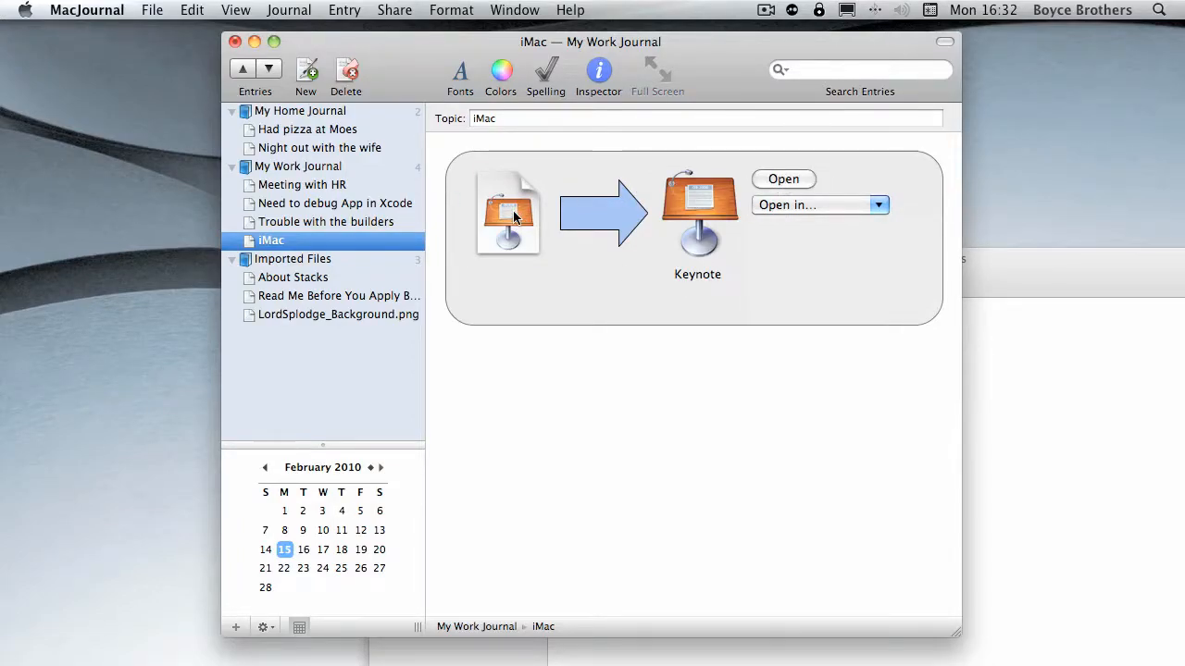
{"action": "mouse_move", "coordinate": [800, 180]}
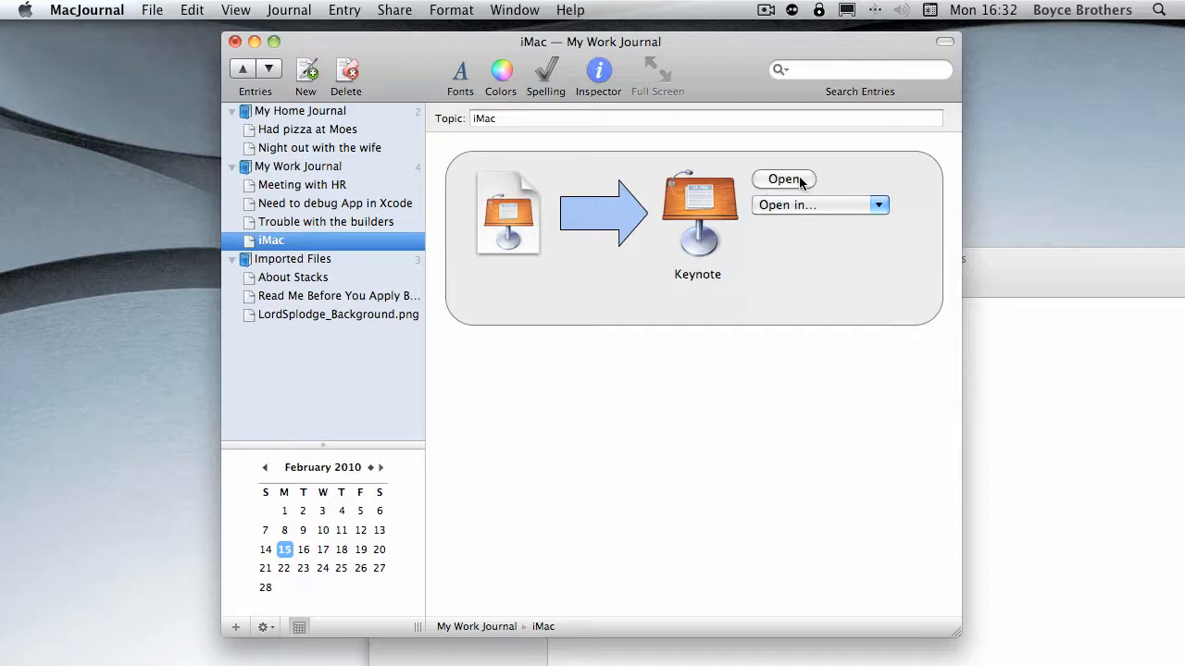
{"action": "left_click", "coordinate": [87, 10]}
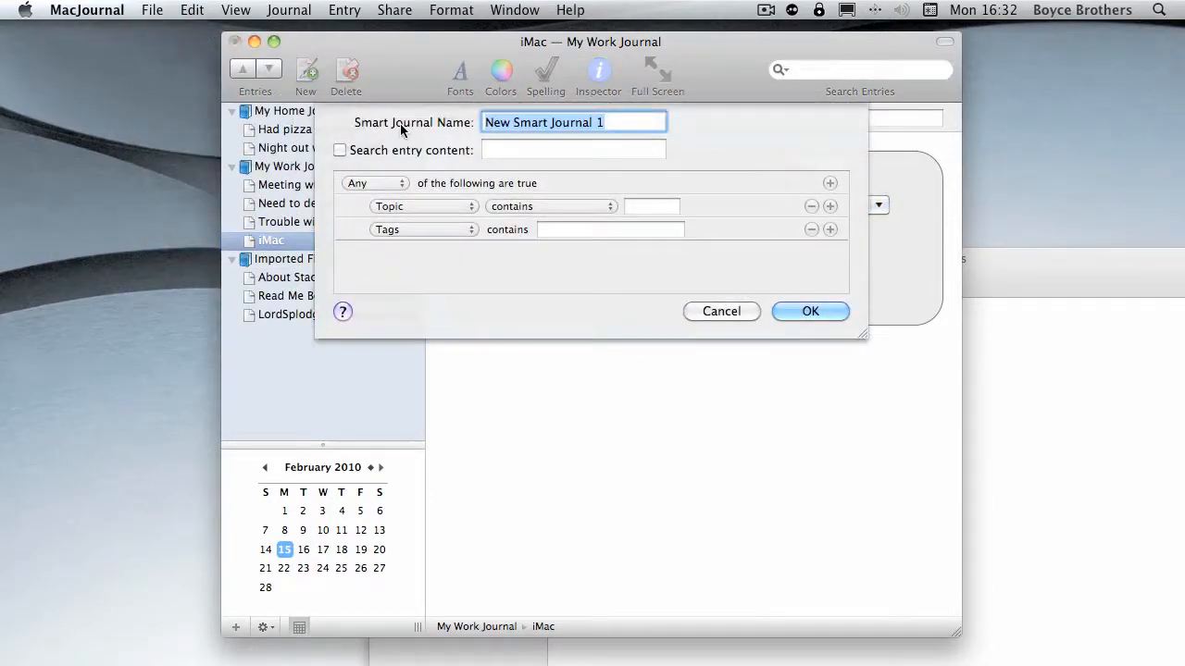
{"action": "mouse_move", "coordinate": [506, 180]}
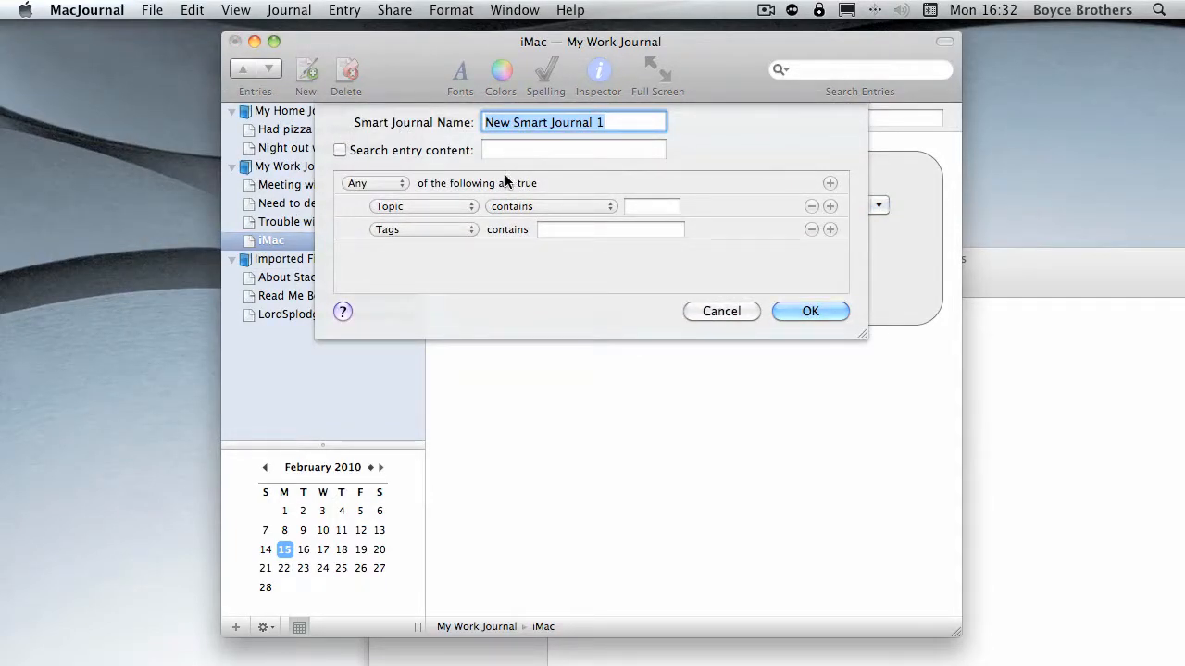
Define New Smart Journal 1 with Any matching and the rule Topic contains 'builde'
{"action": "left_click", "coordinate": [606, 122]}
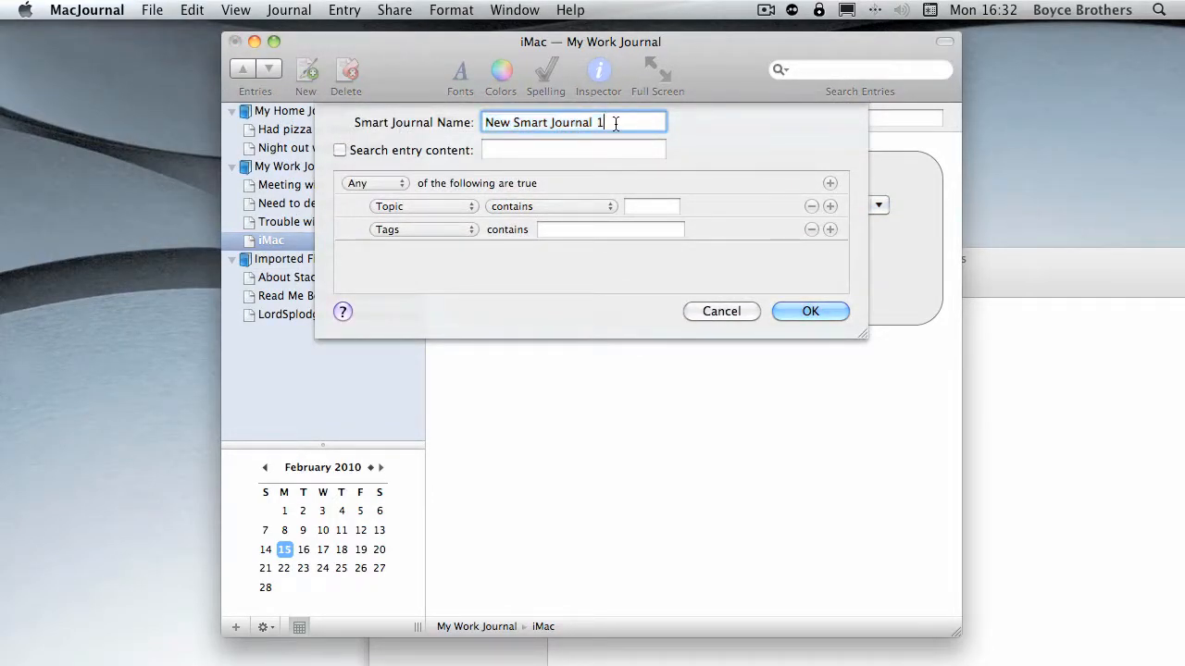
{"action": "left_click", "coordinate": [374, 182]}
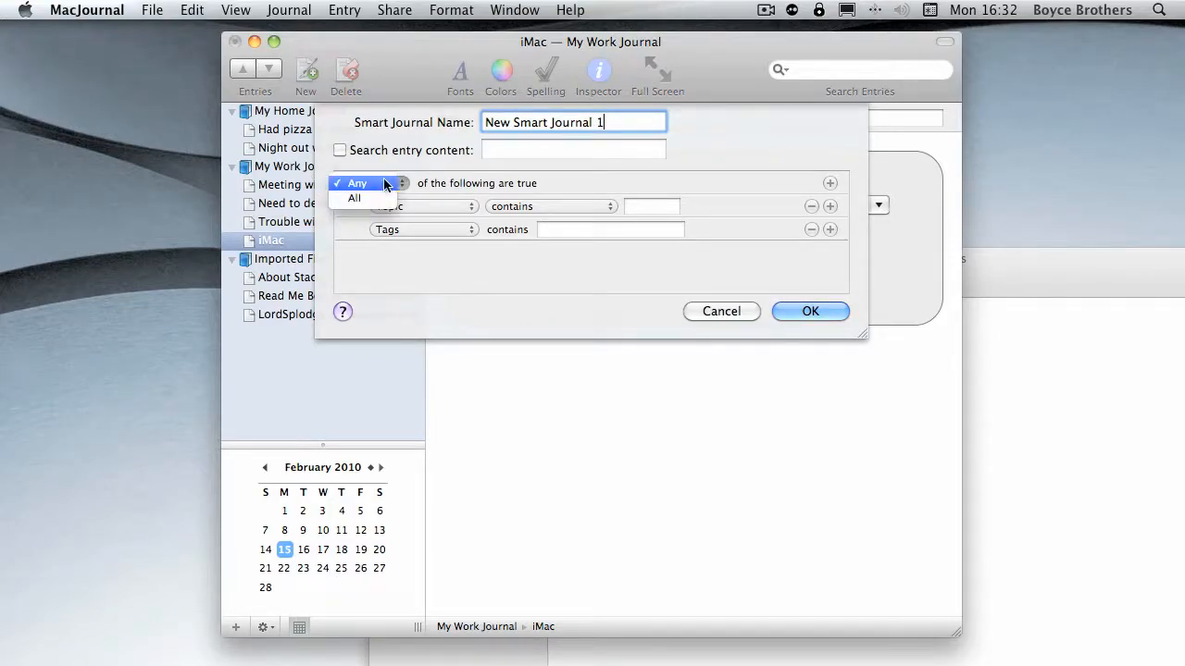
{"action": "left_click", "coordinate": [550, 206]}
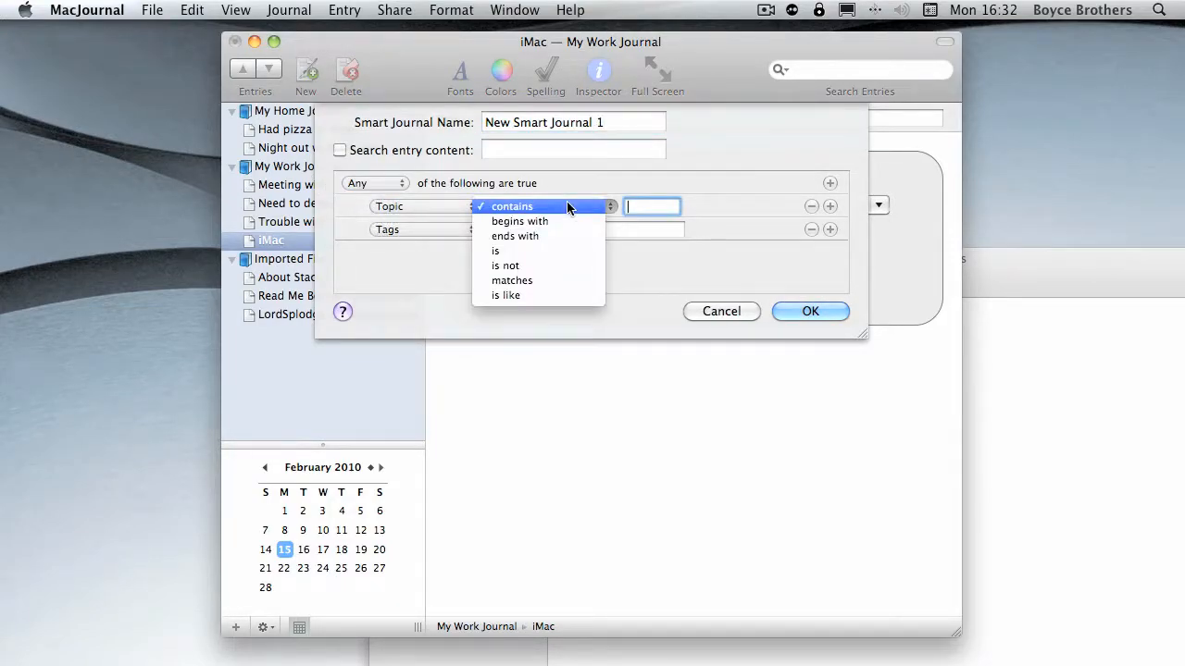
{"action": "left_click", "coordinate": [512, 205]}
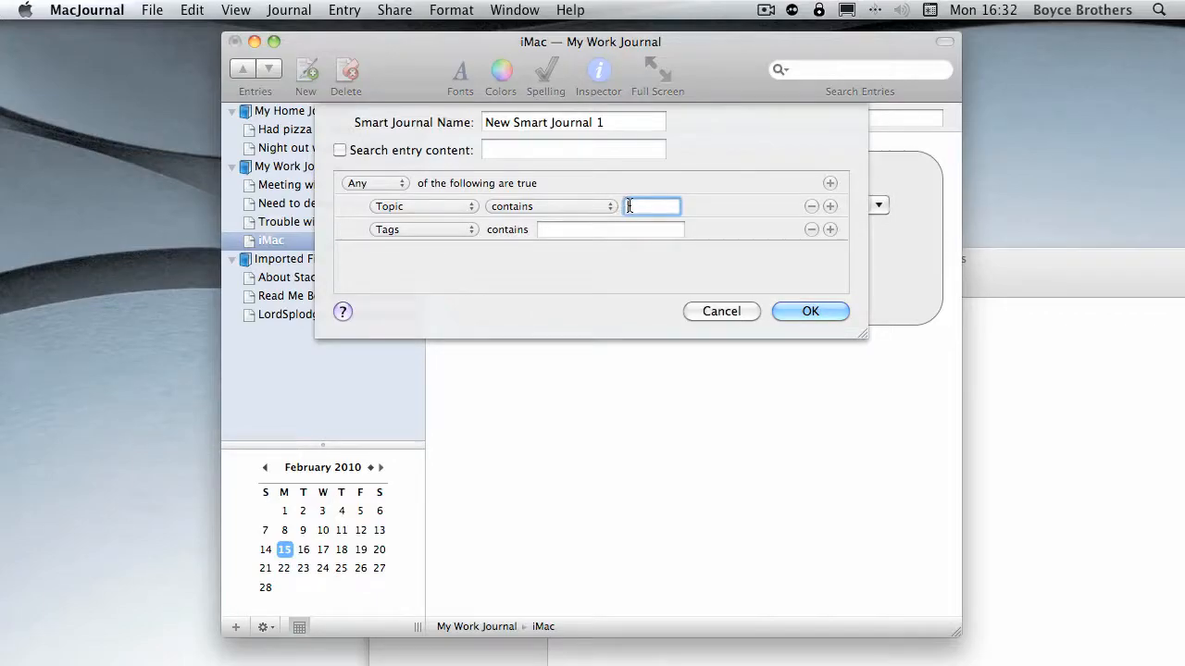
{"action": "type", "text": "builde"}
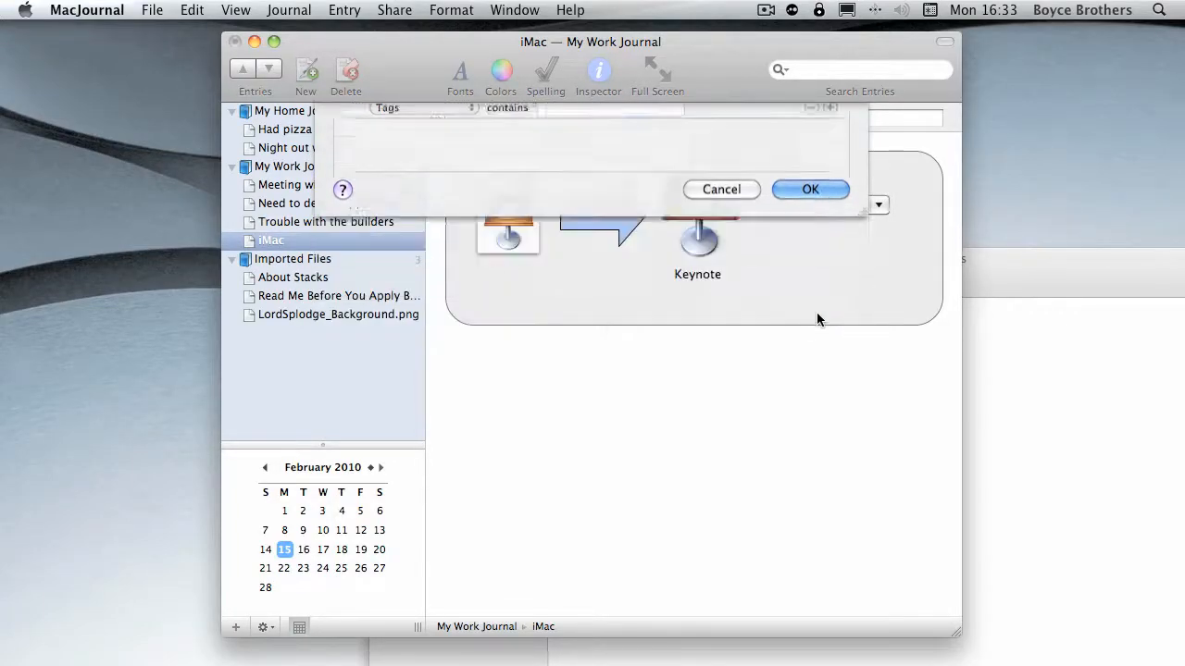
{"action": "left_click", "coordinate": [809, 189]}
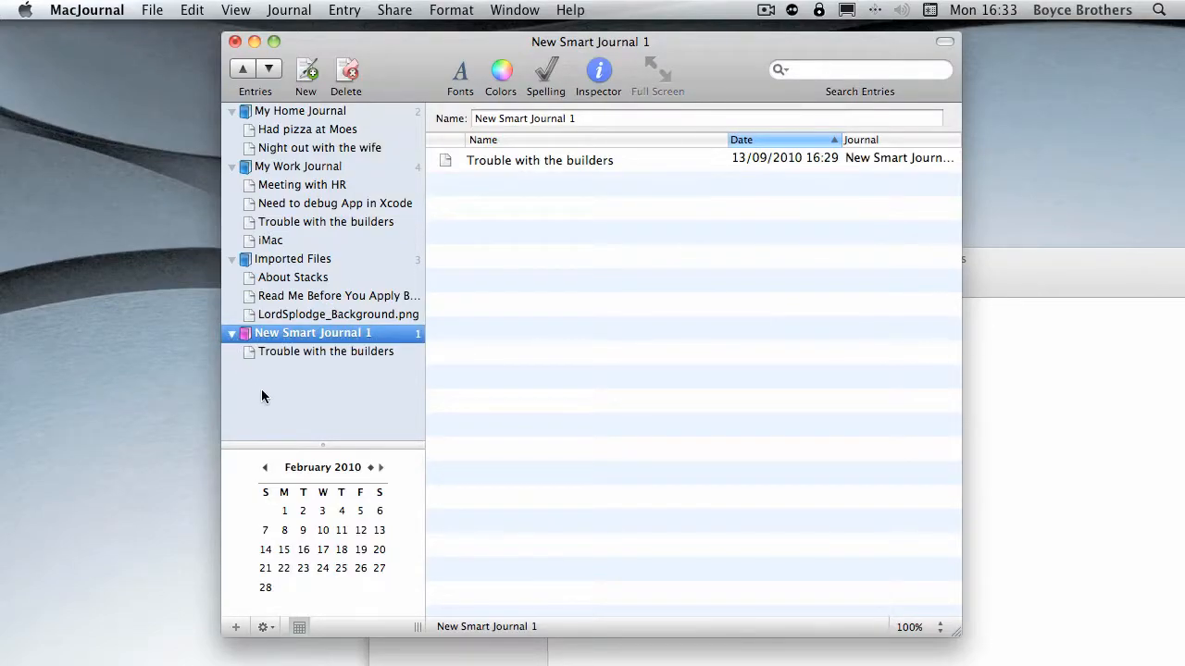
{"action": "mouse_move", "coordinate": [250, 353]}
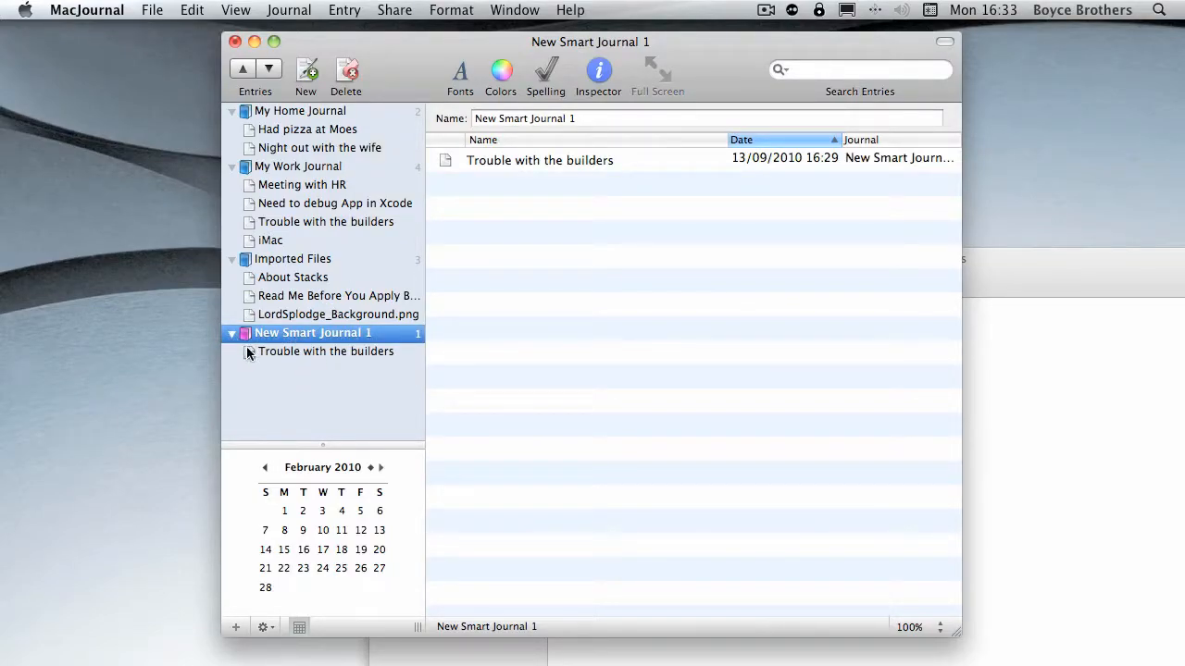
{"action": "mouse_move", "coordinate": [296, 160]}
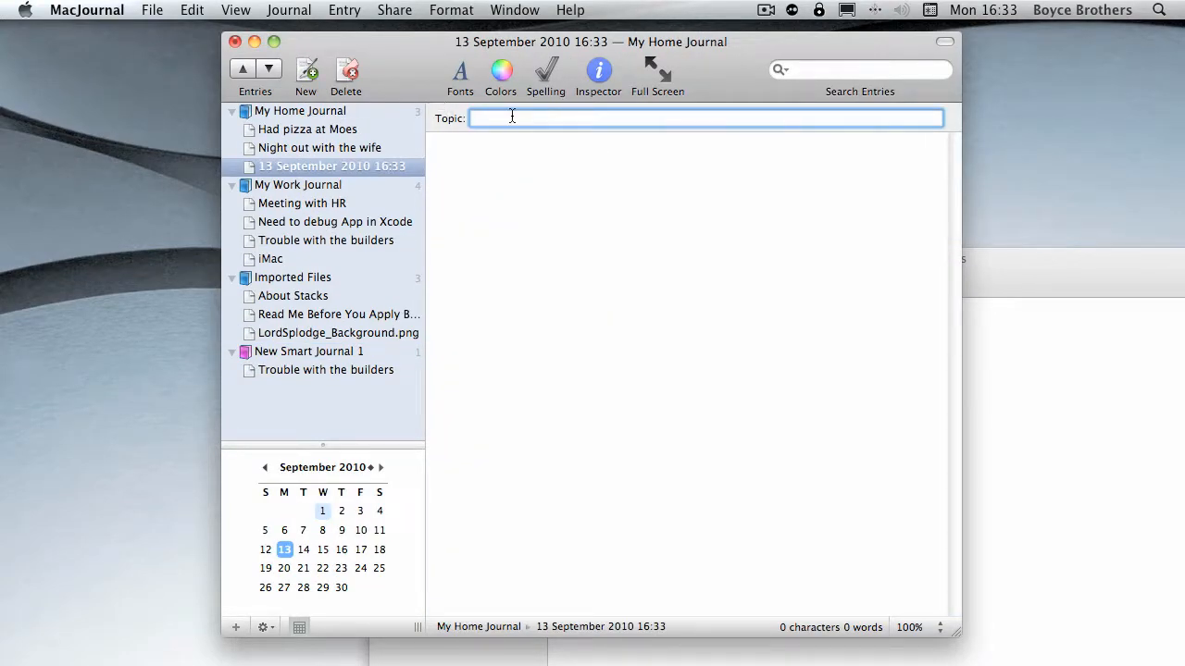
Give the new My Home Journal entry the topic 'Builders have done.'
{"action": "type", "text": "Builders have s"}
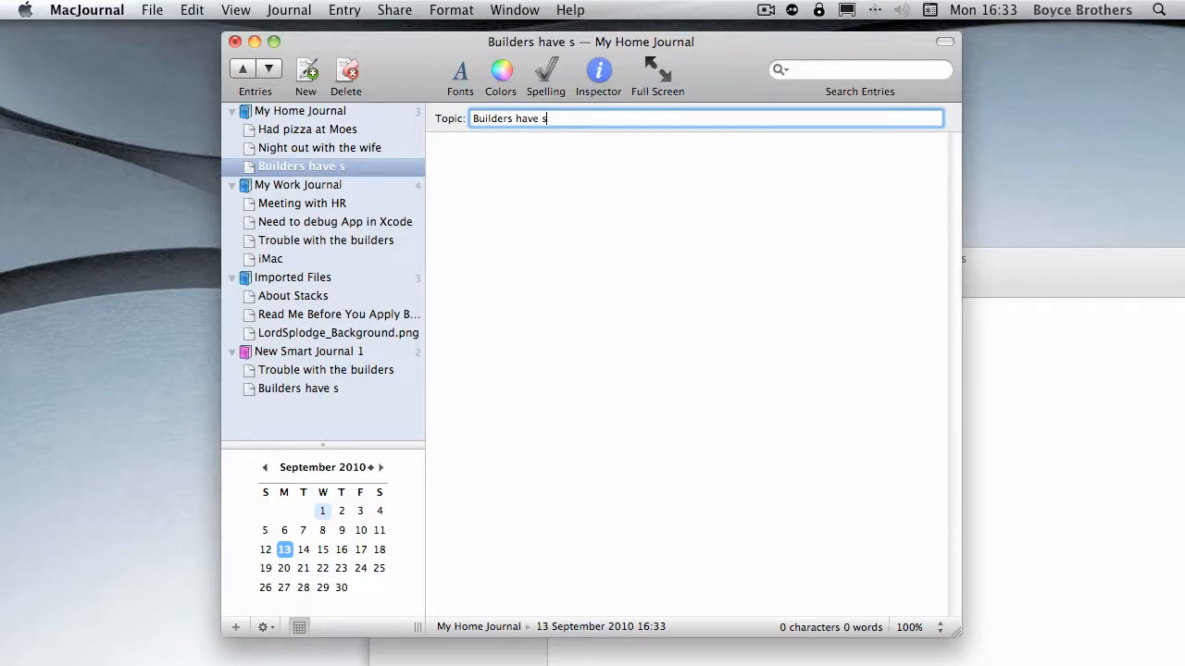
{"action": "type", "text": "done."}
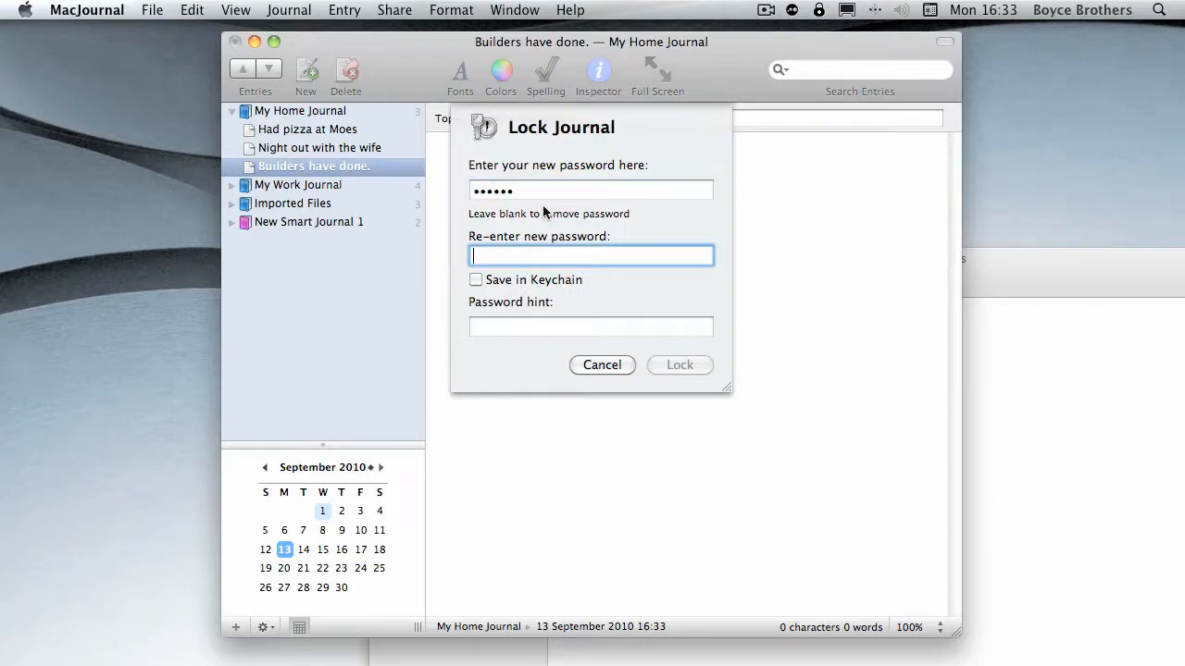
Lock My Home Journal with a six-character password
{"action": "type", "text": "••••••"}
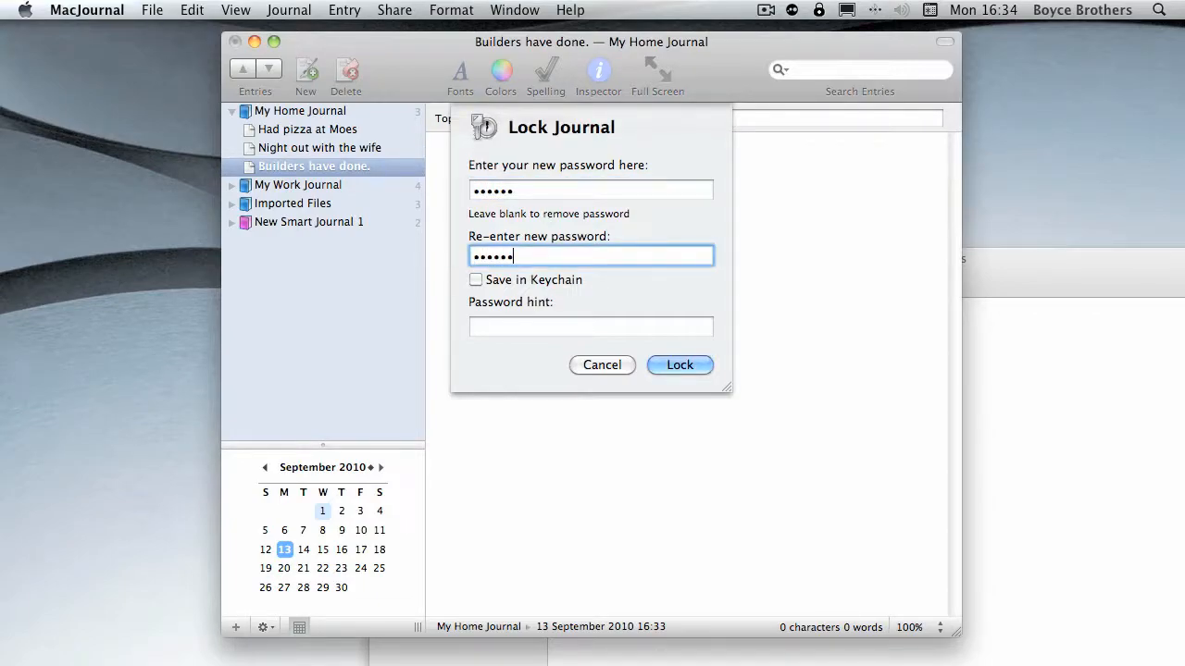
{"action": "left_click", "coordinate": [680, 364]}
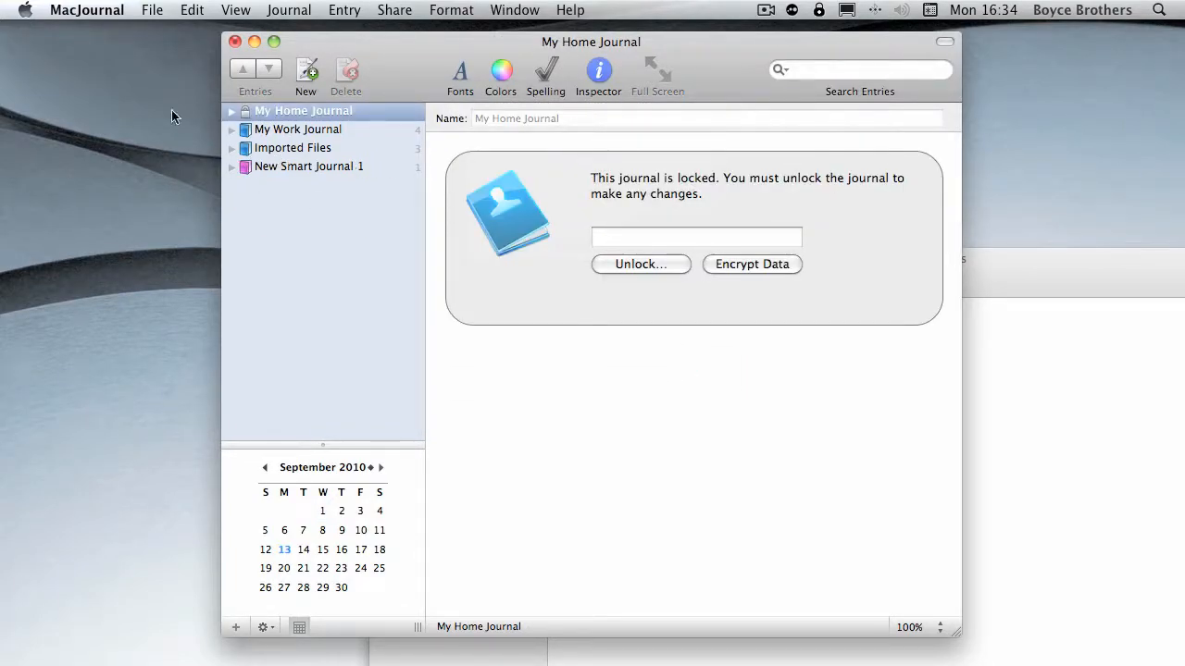
Check My Work Journal and New Smart Journal 1, then encrypt locked My Home Journal's data
{"action": "left_click", "coordinate": [301, 128]}
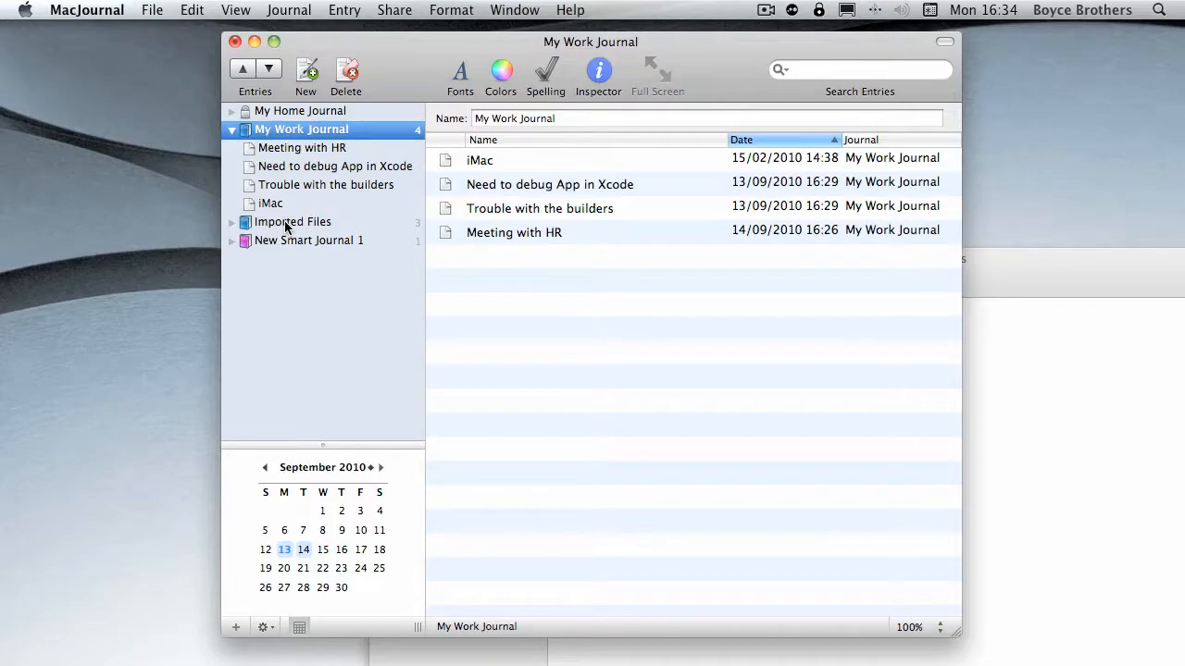
{"action": "left_click", "coordinate": [312, 295]}
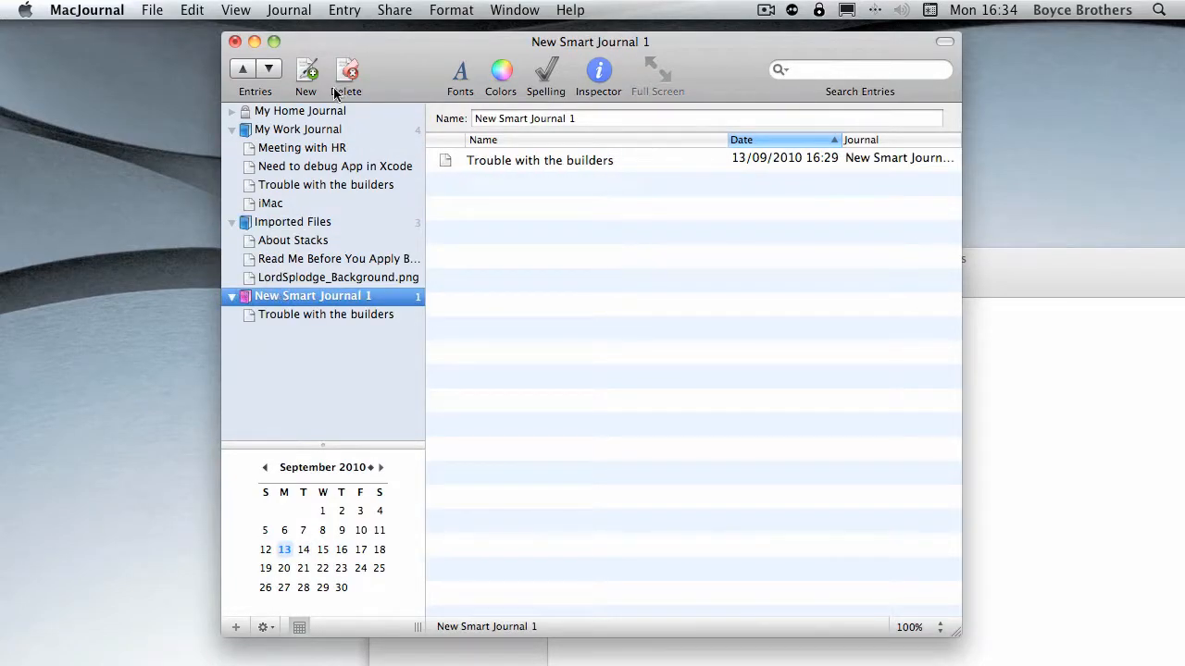
{"action": "left_click", "coordinate": [303, 110]}
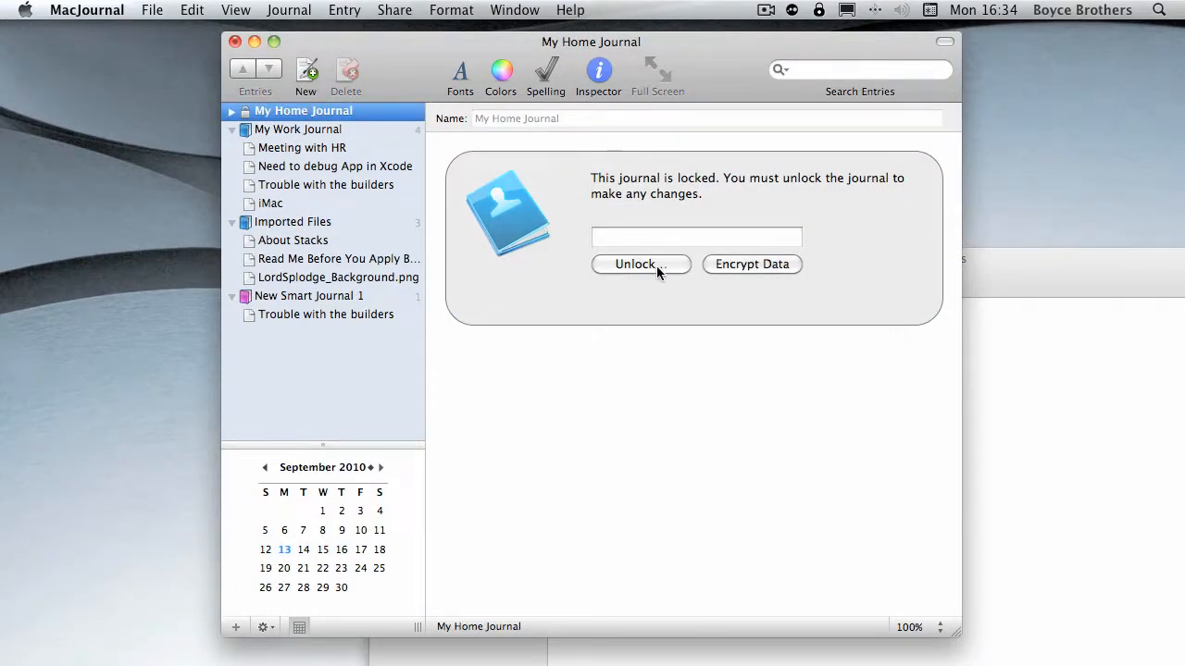
{"action": "left_click", "coordinate": [695, 237]}
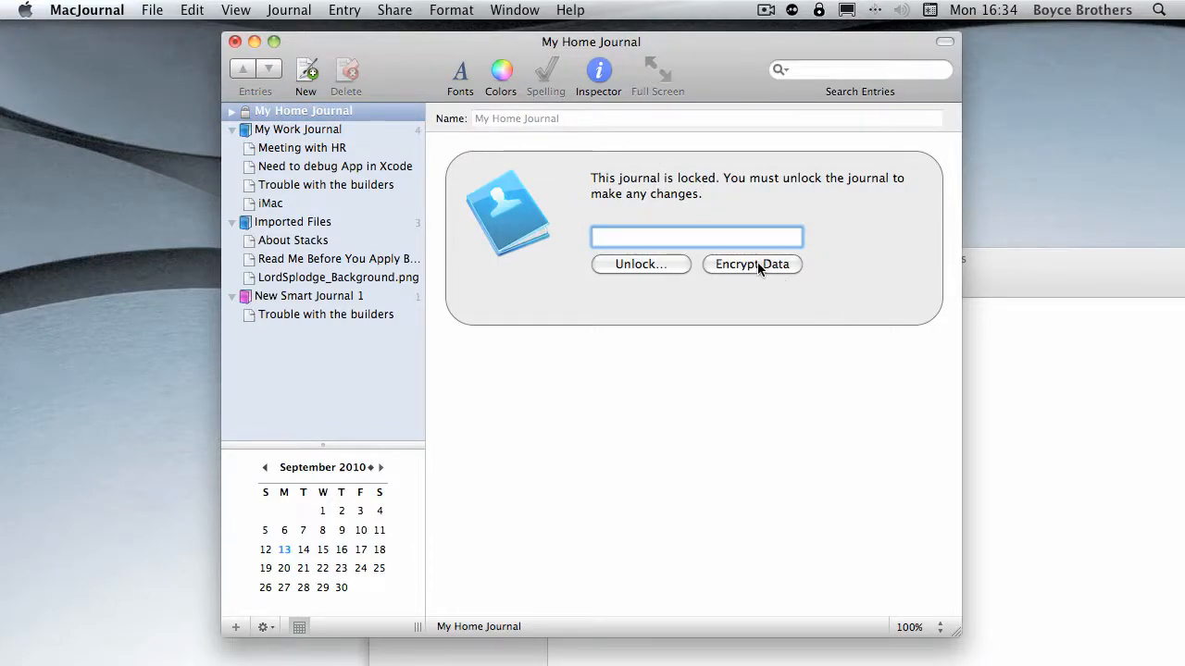
{"action": "left_click", "coordinate": [751, 263]}
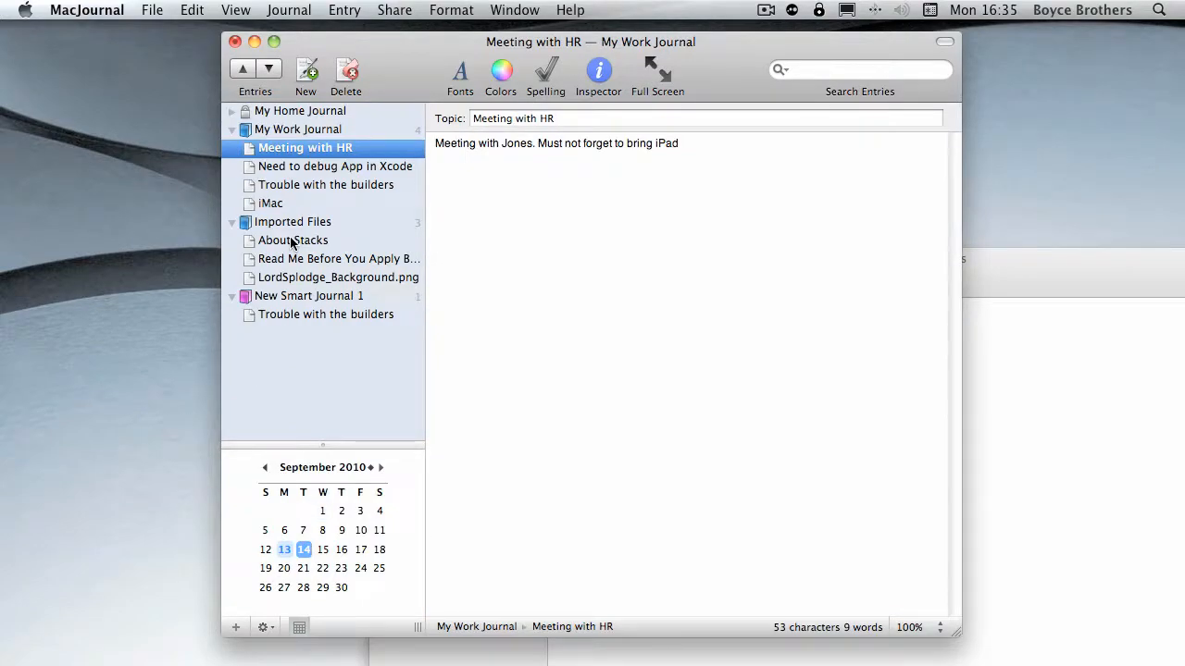
{"action": "mouse_move", "coordinate": [313, 243]}
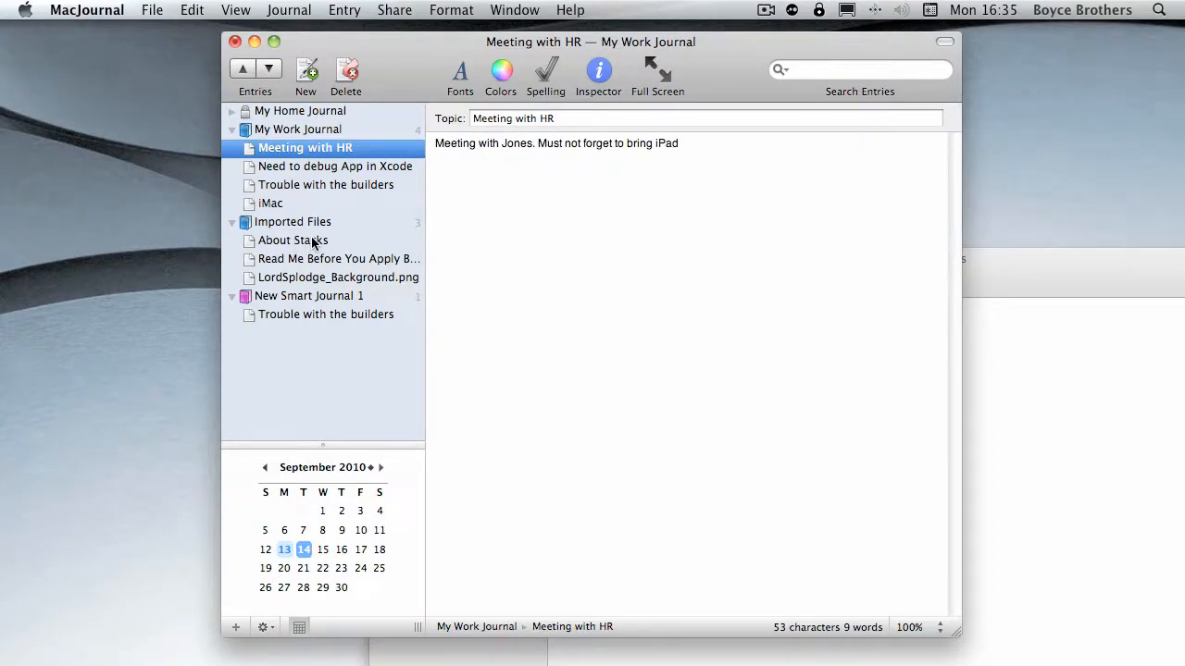
{"action": "mouse_move", "coordinate": [392, 246]}
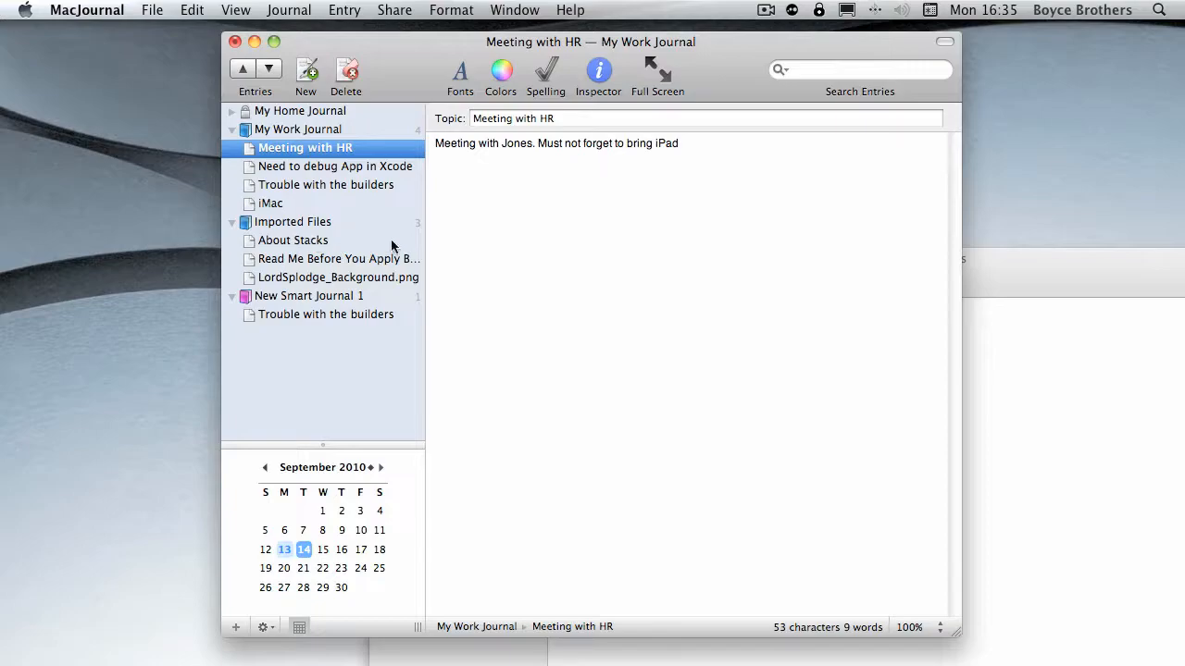
{"action": "mouse_move", "coordinate": [404, 235]}
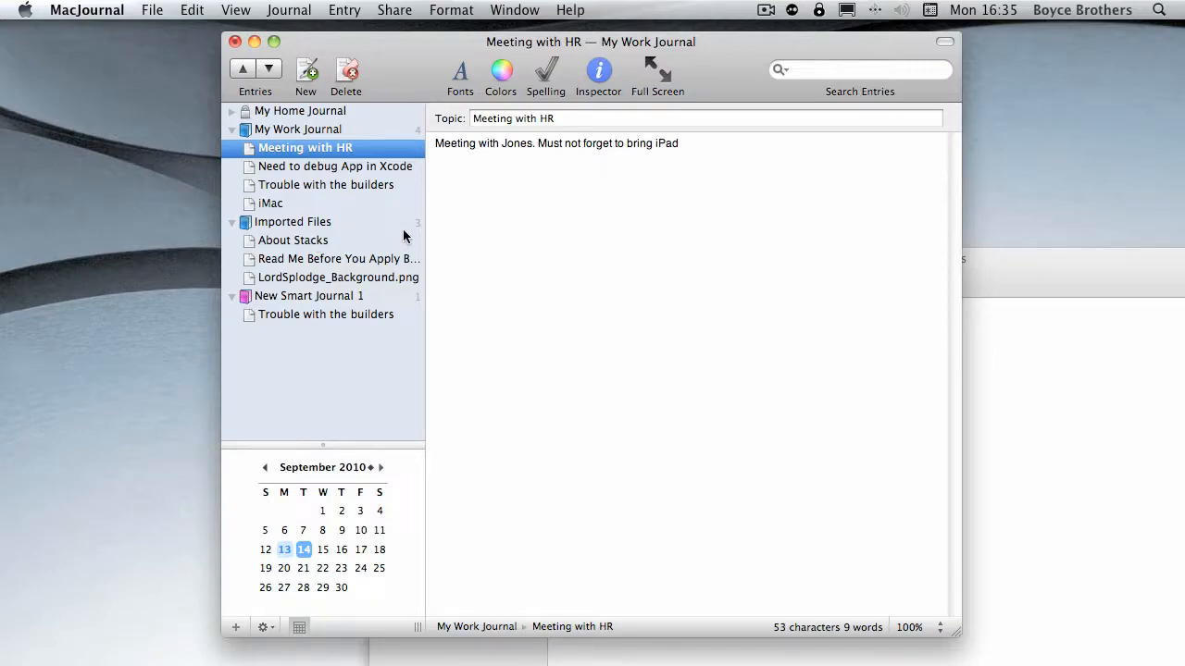
{"action": "mouse_move", "coordinate": [402, 236]}
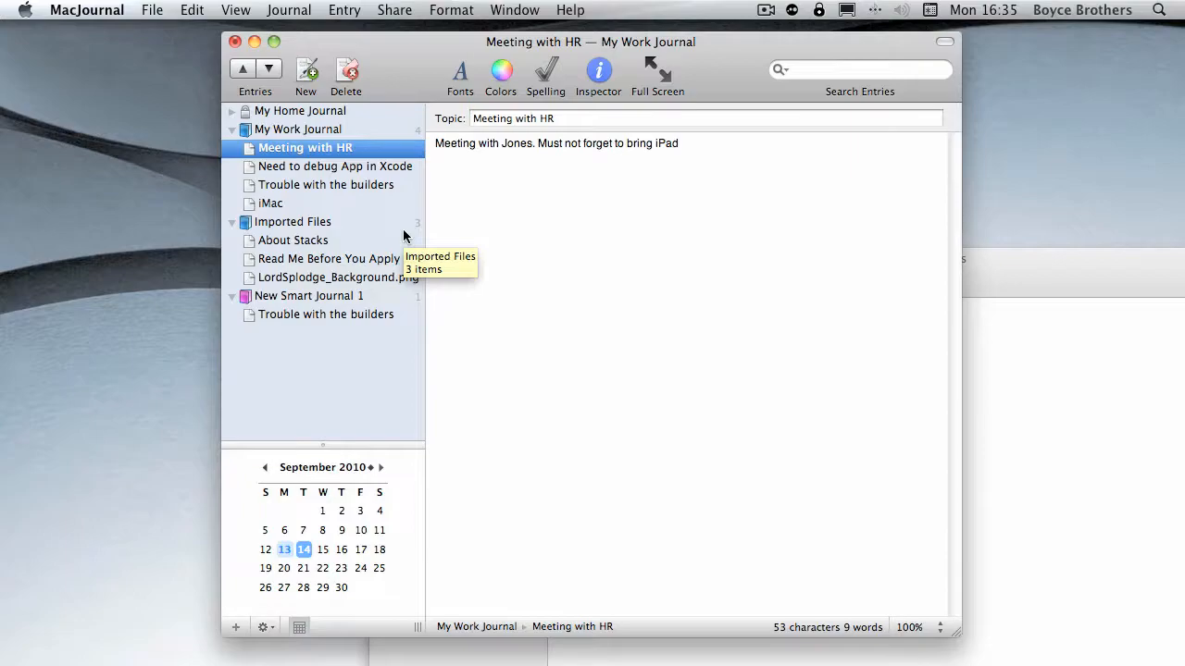